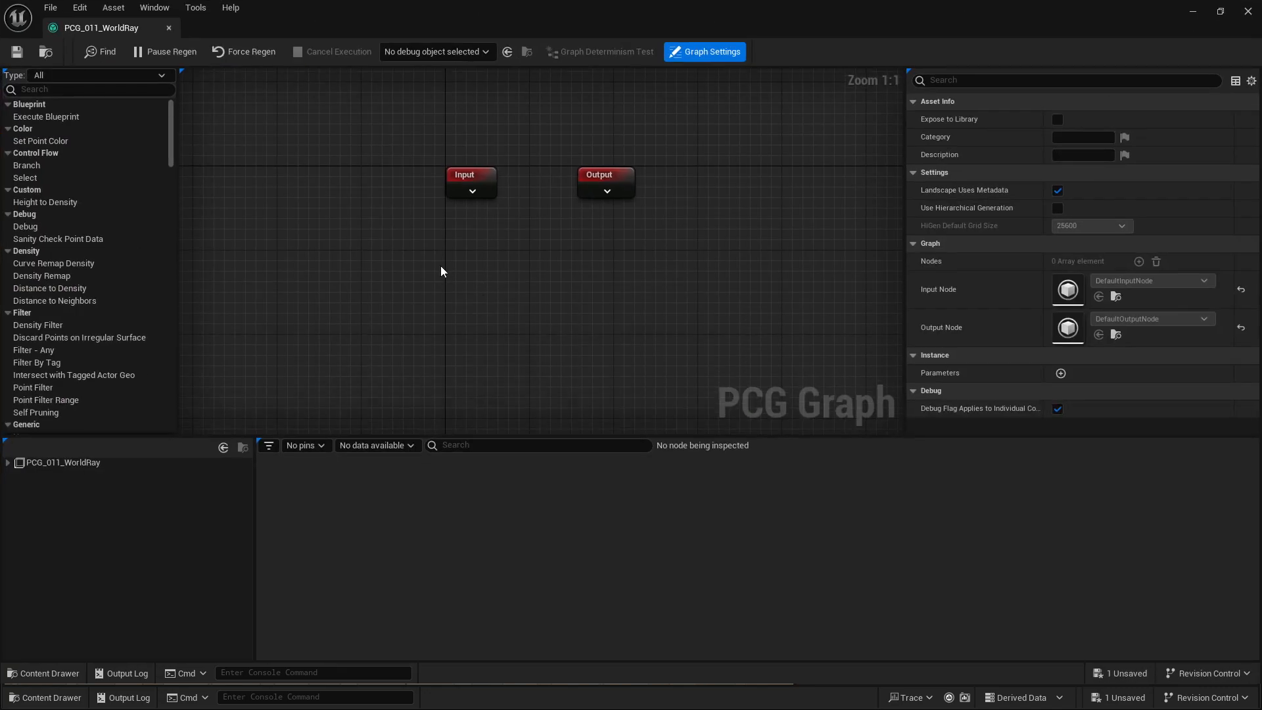
Step: Add a World Ray Hit Query node to the PCG_011_WorldRay graph via a 'wo' search
text(world)
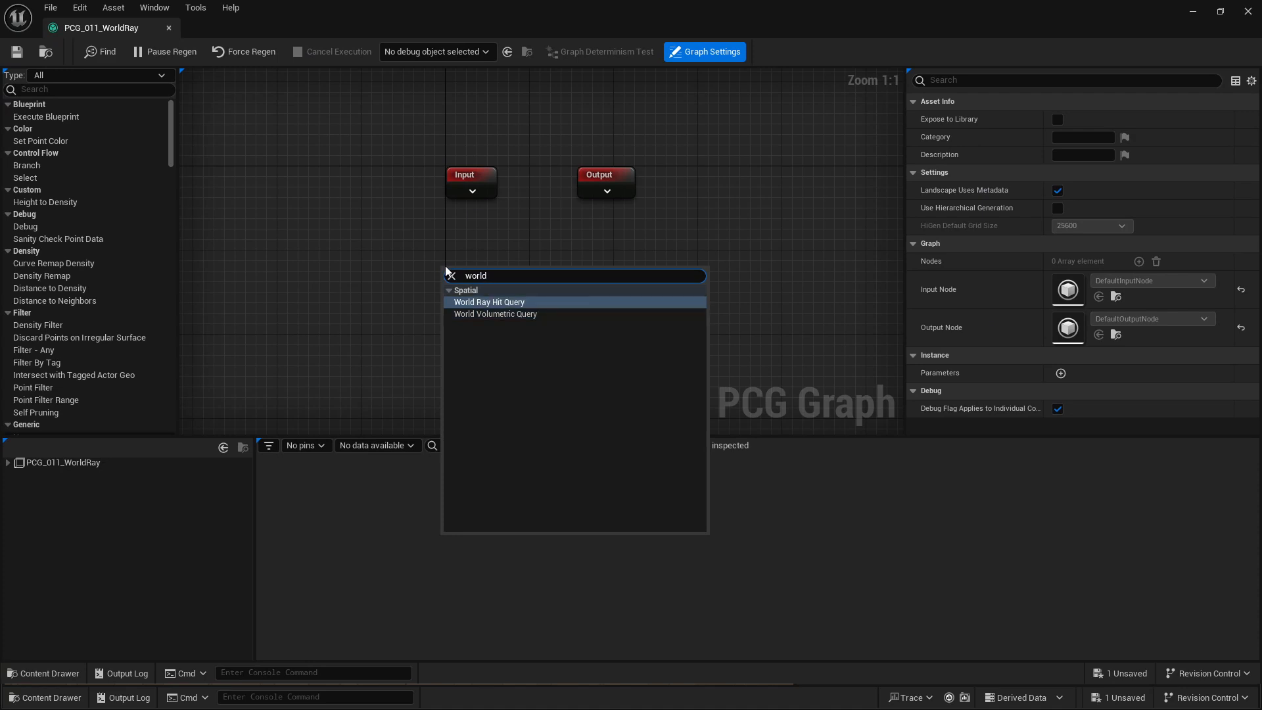
click(490, 301)
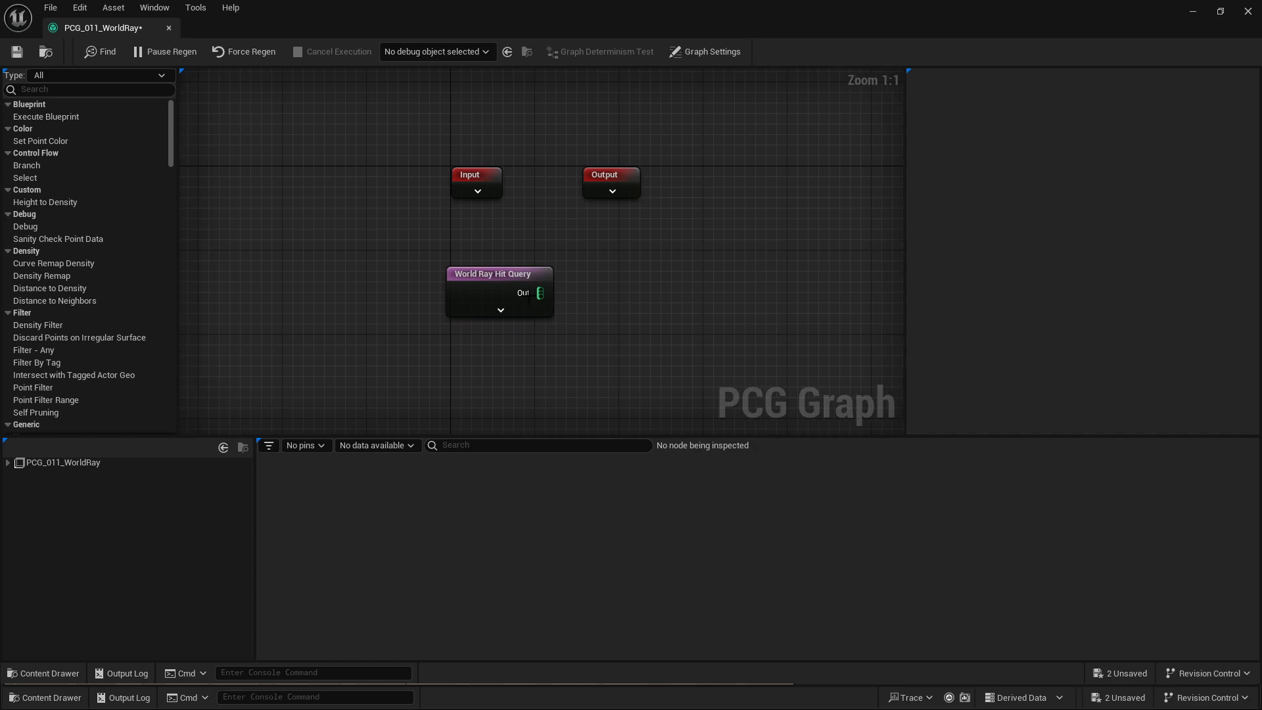
mouse_move(539, 292)
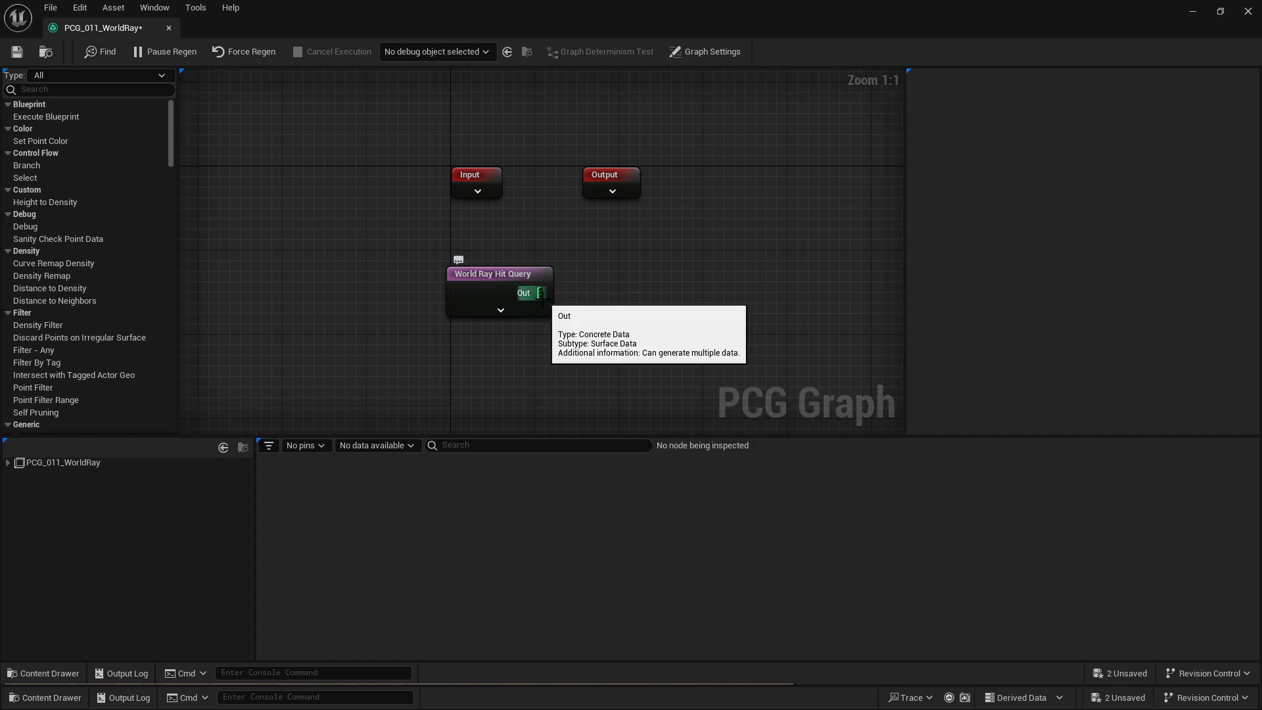
click(500, 273)
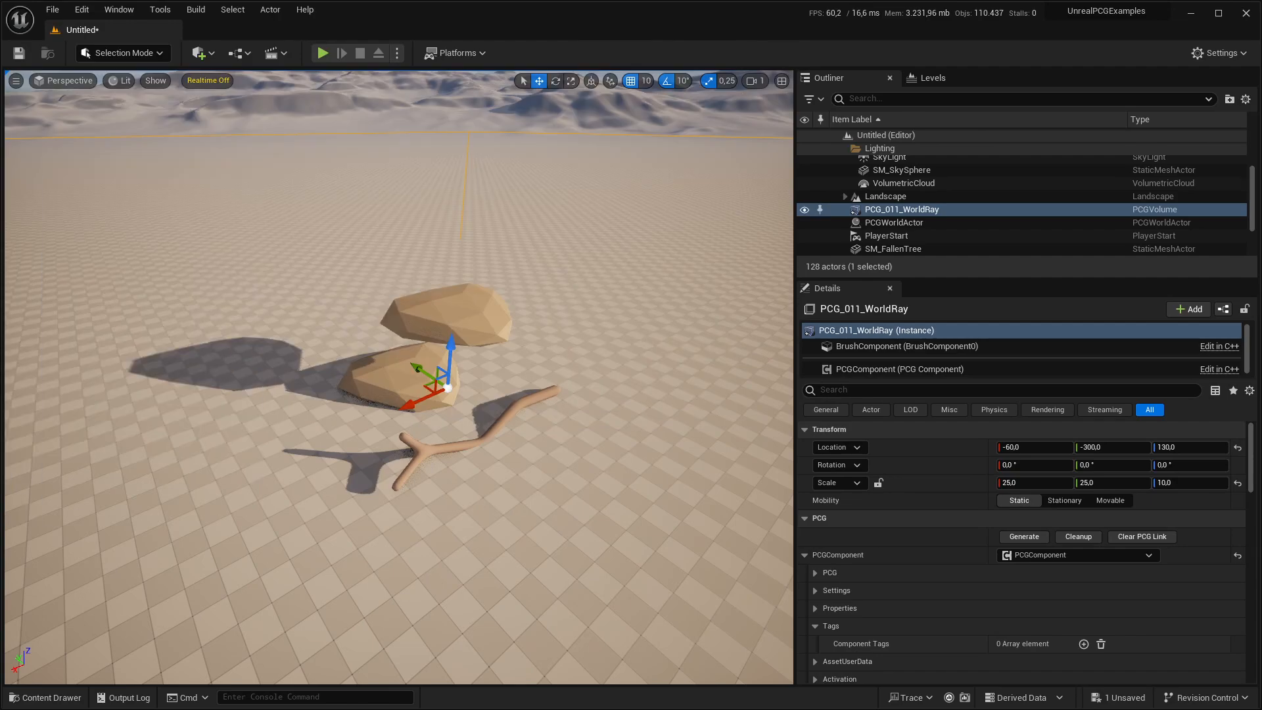
Step: Generate the PCG_011_WorldRay volume so cubes cover the ground, rocks and fallen tree
click(1023, 536)
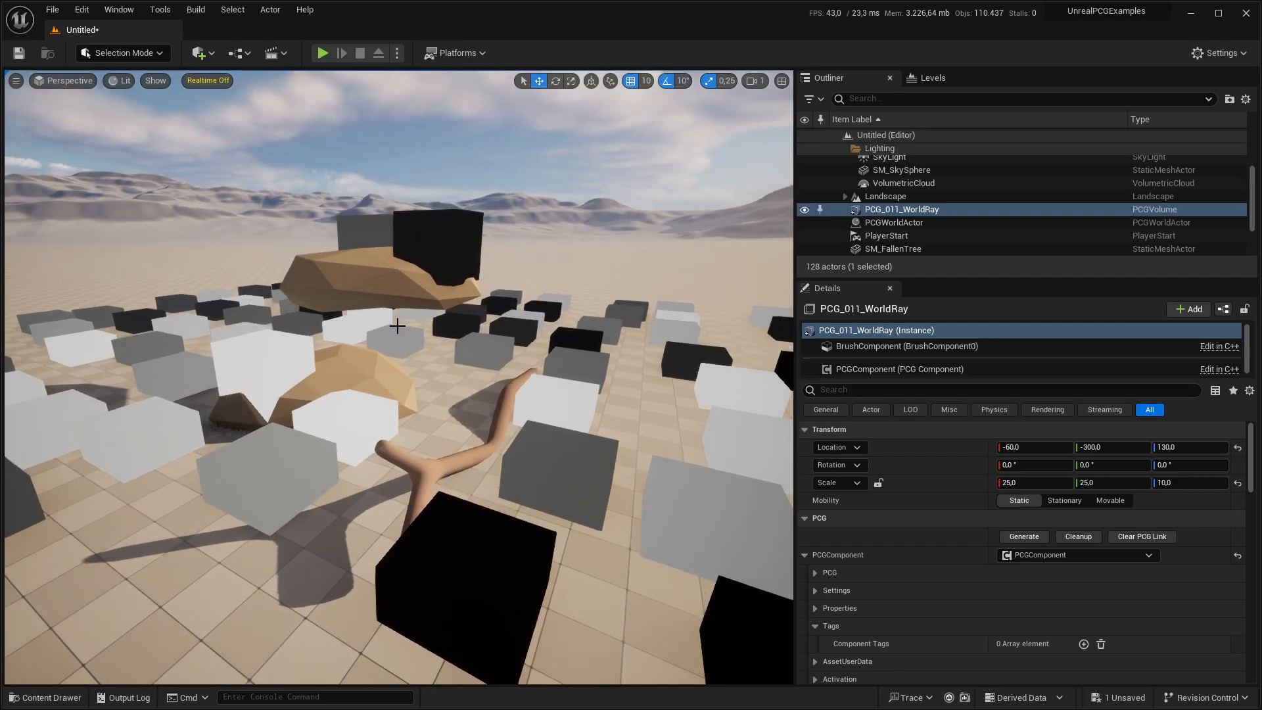
mouse_move(400, 289)
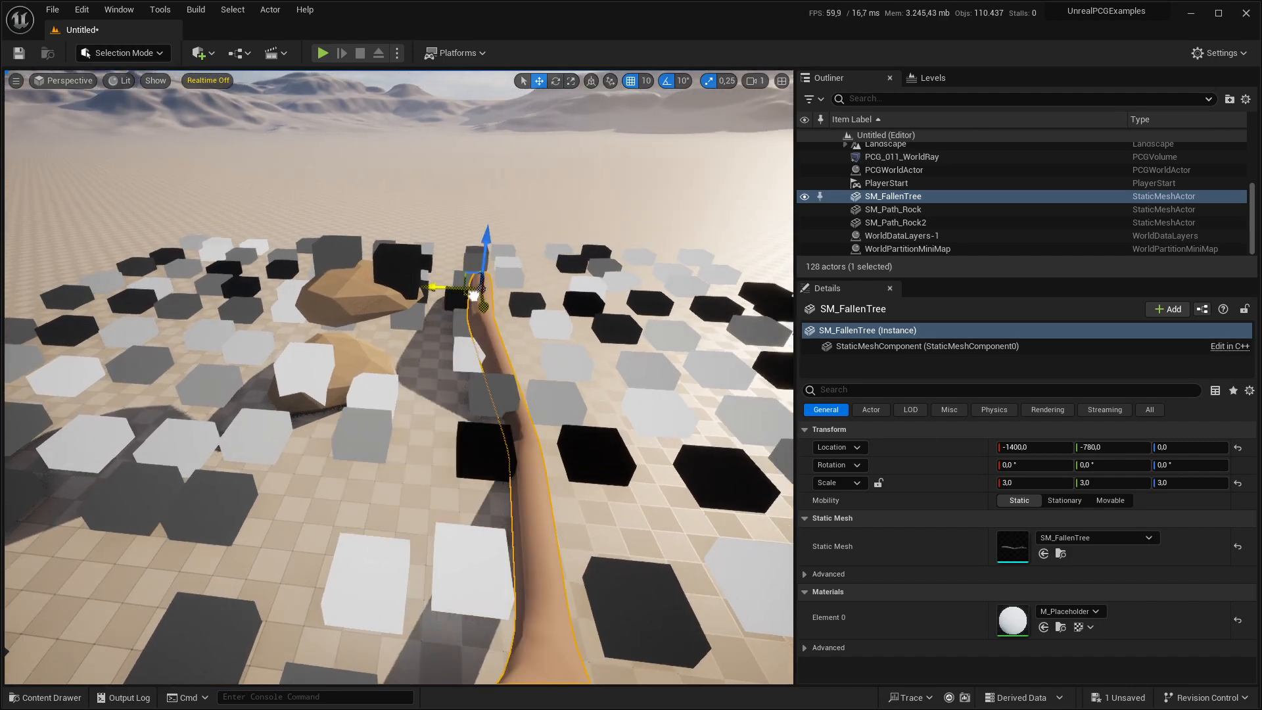
click(902, 157)
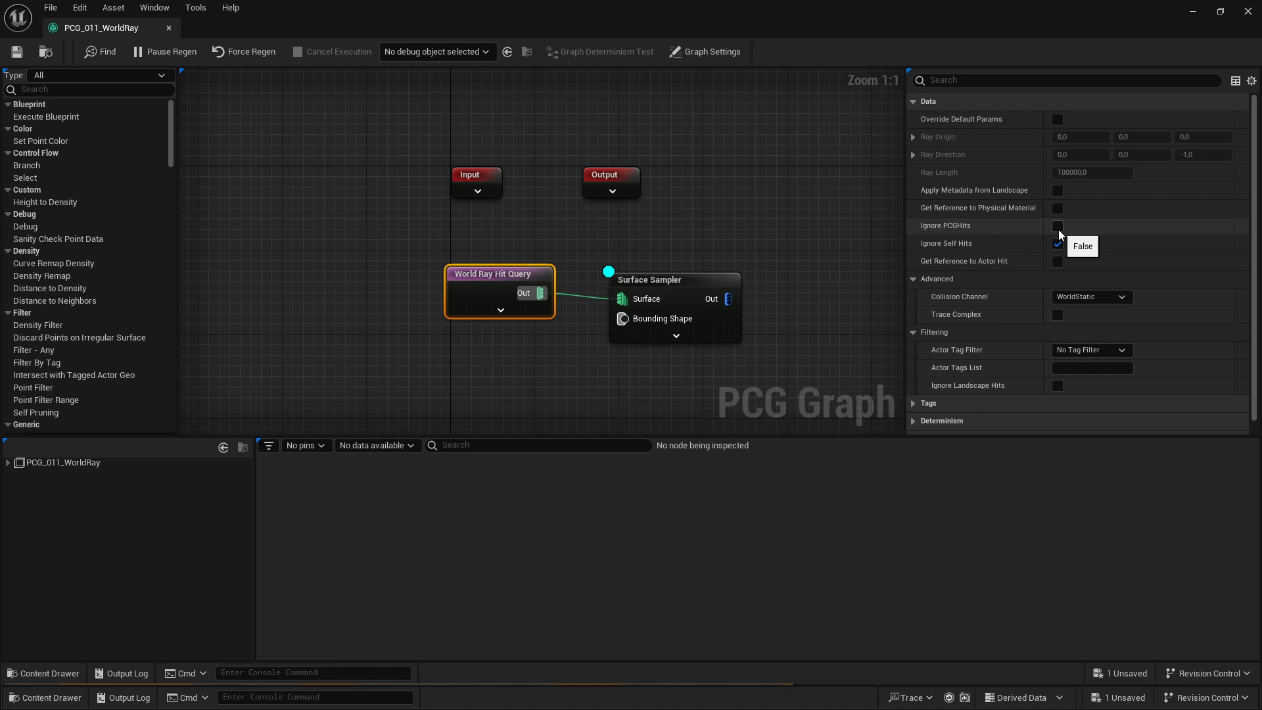
Step: Enable Trace Complex on the World Ray Hit Query feeding the Surface Sampler
click(1058, 243)
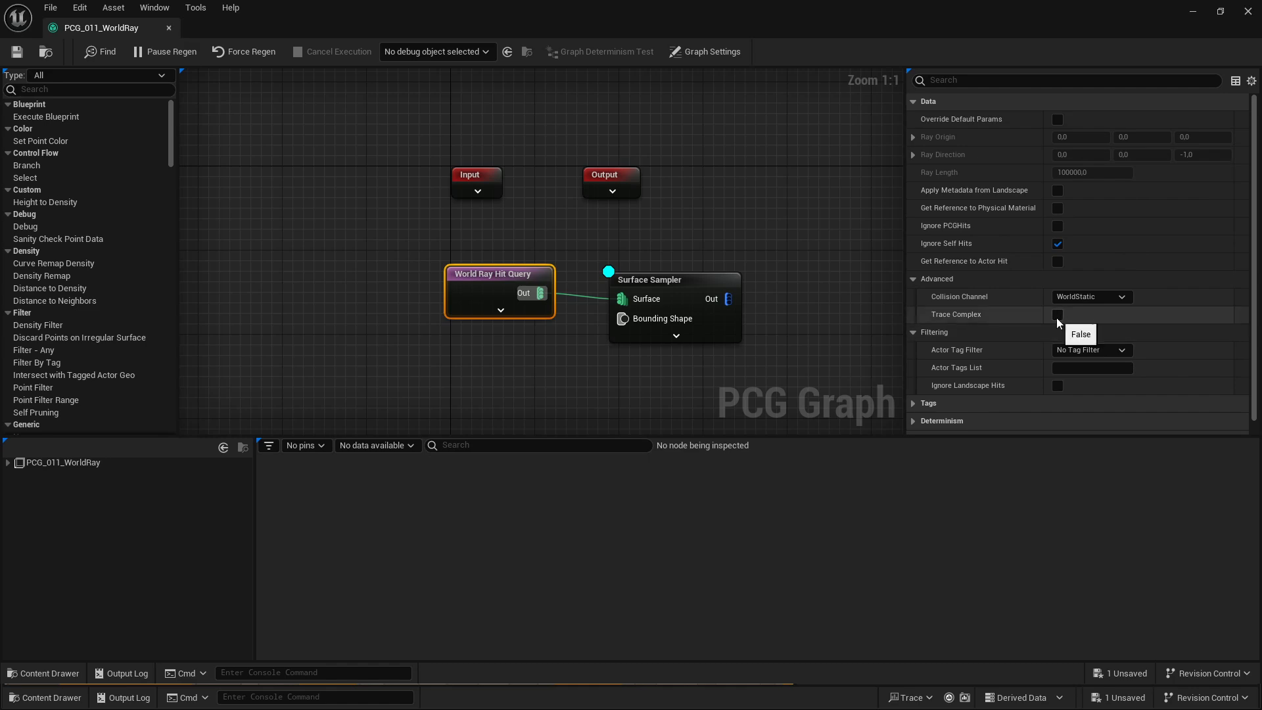
click(1057, 314)
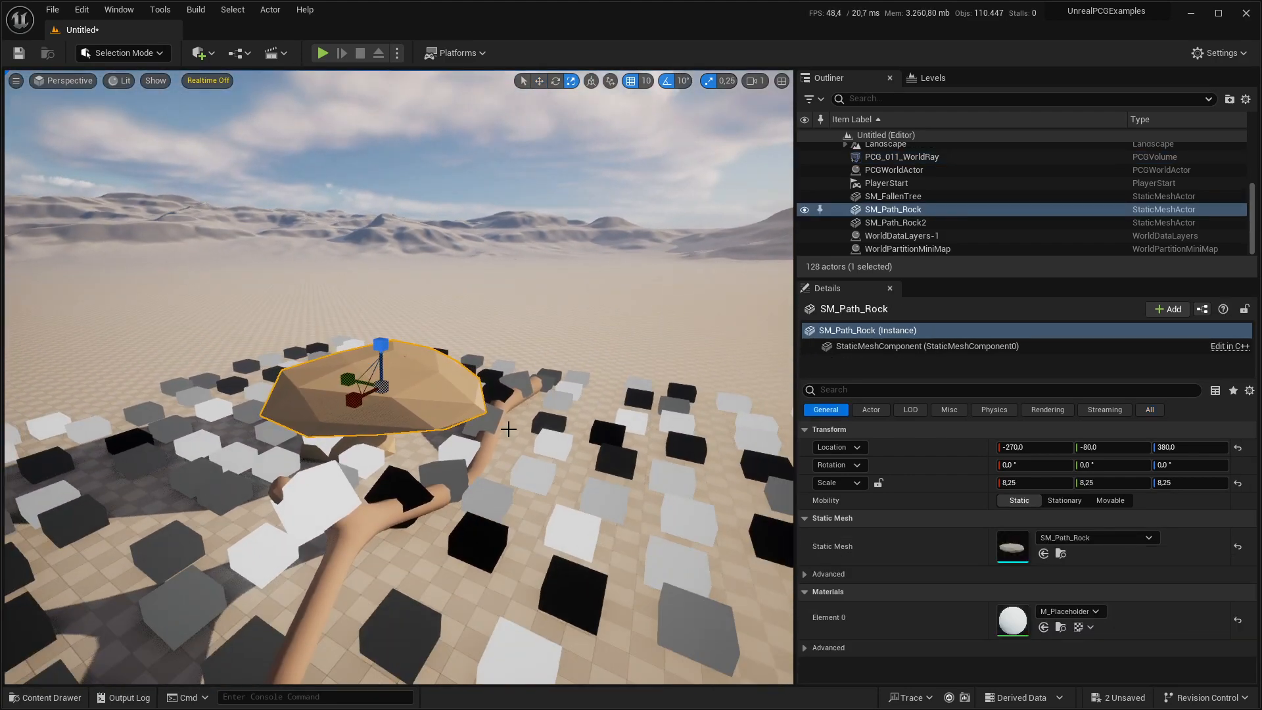
Step: Reselect the PCG volume and regenerate so cubes land on the enlarged rock's top
click(902, 157)
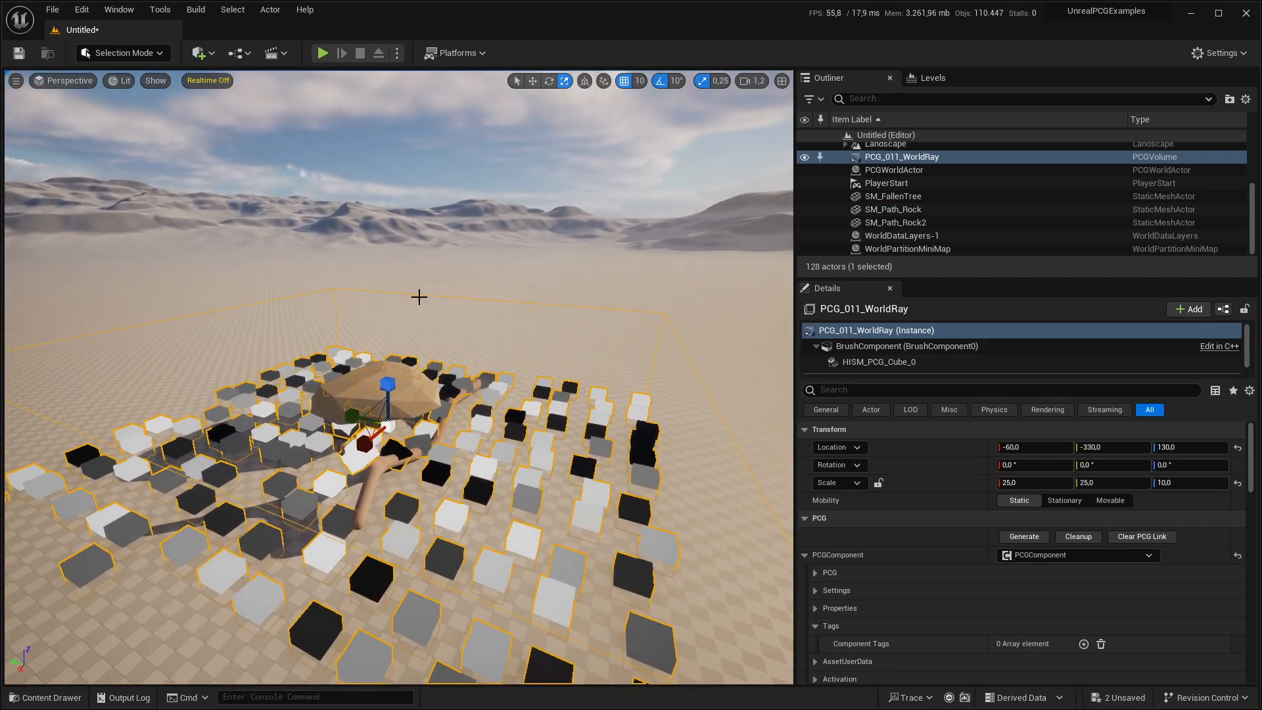
mouse_move(455, 297)
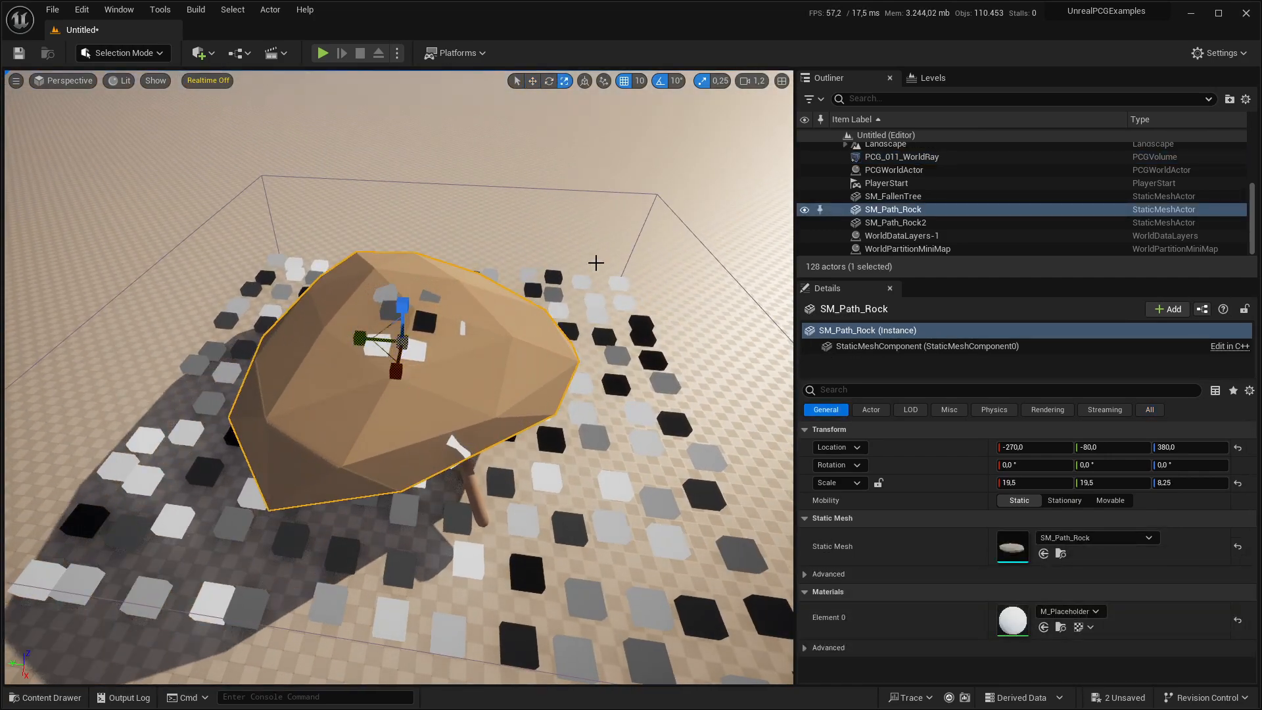
click(902, 156)
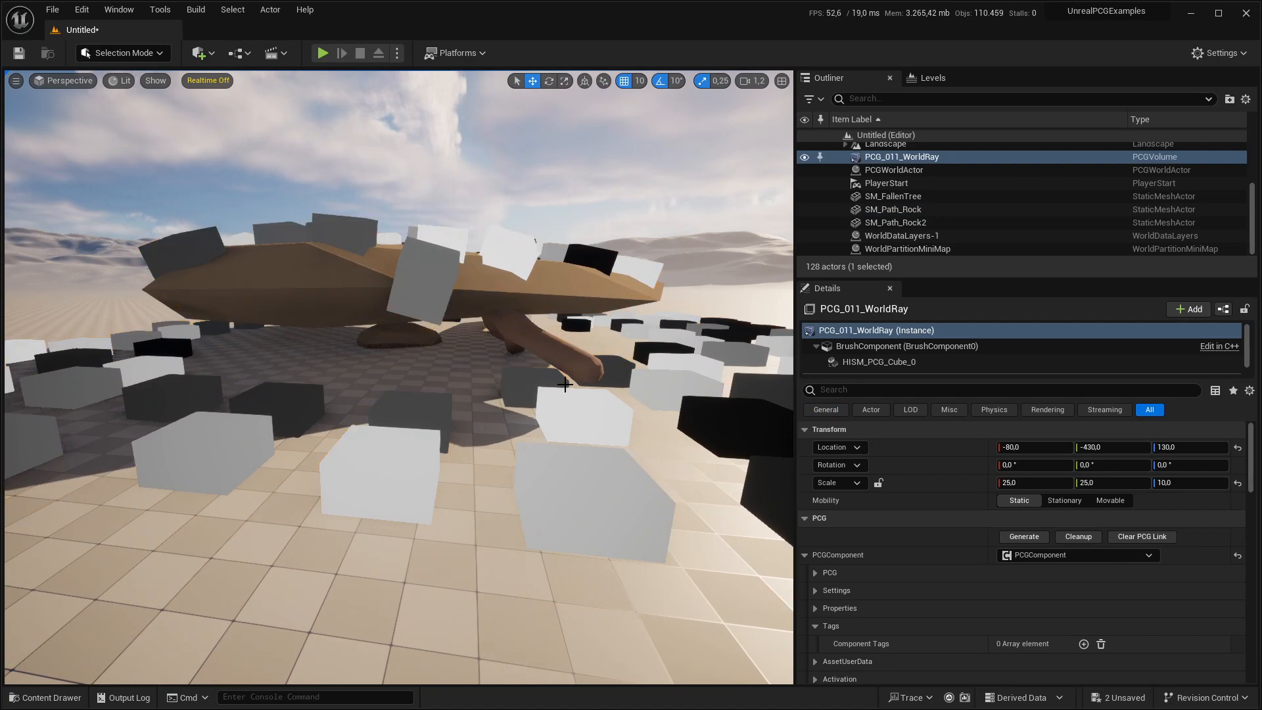
mouse_move(377, 213)
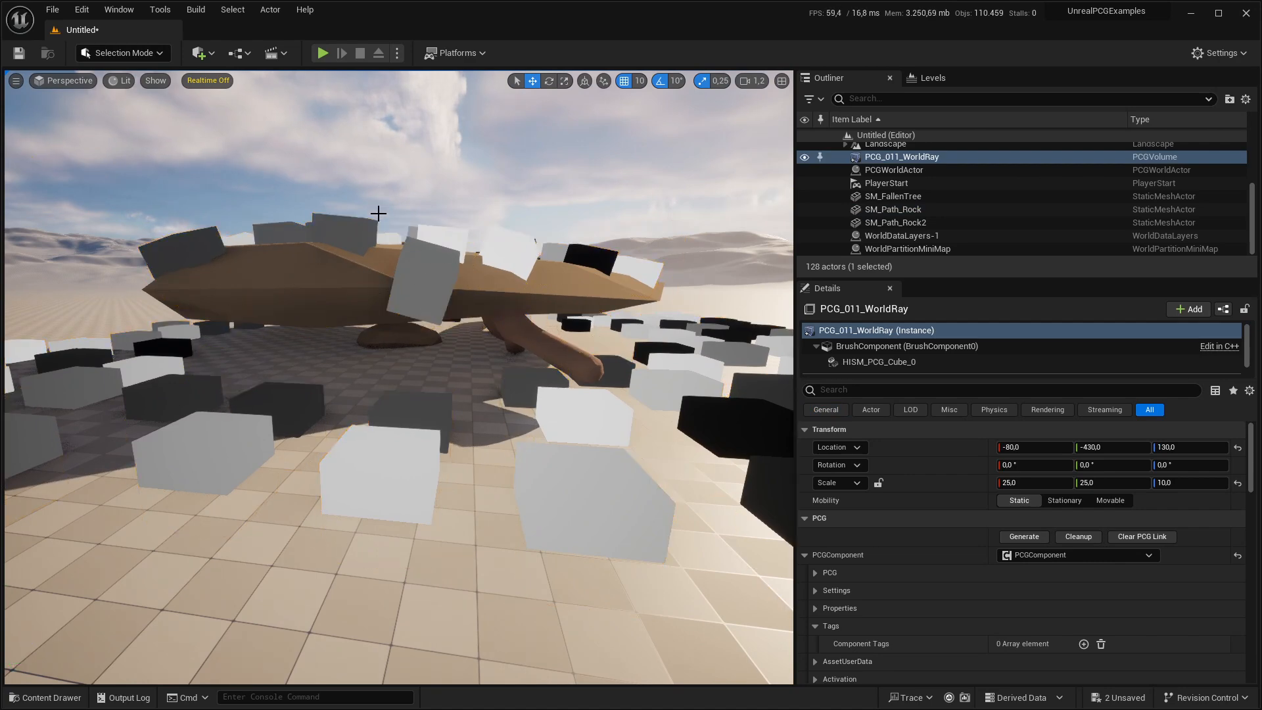
mouse_move(424, 268)
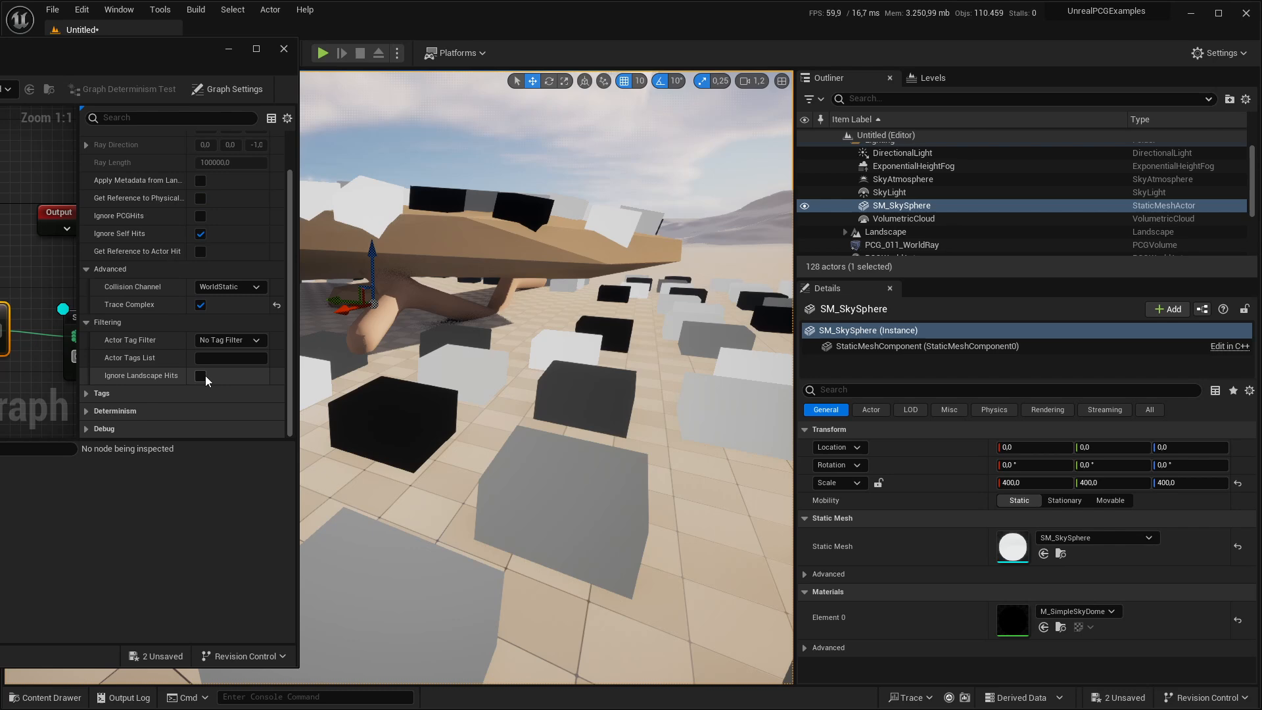
Step: Review the collision channel options and set Actor Tag Filter to Exclude Tagged
click(200, 374)
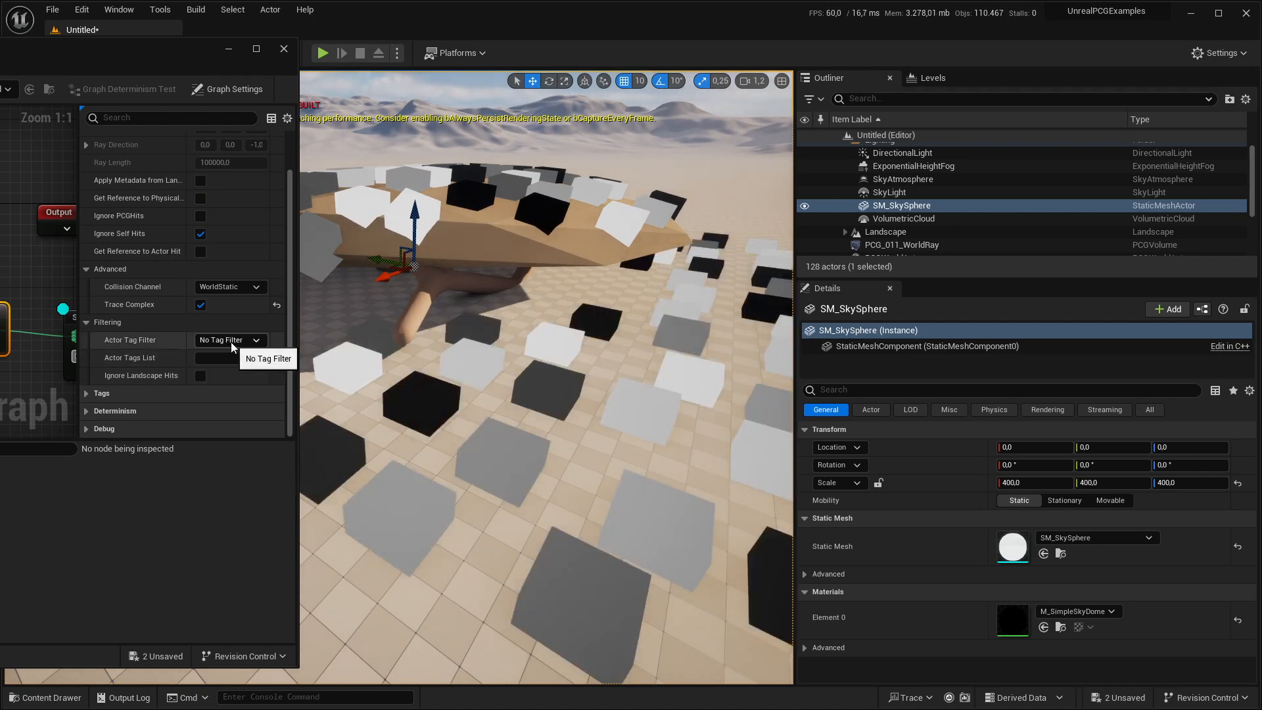
click(229, 287)
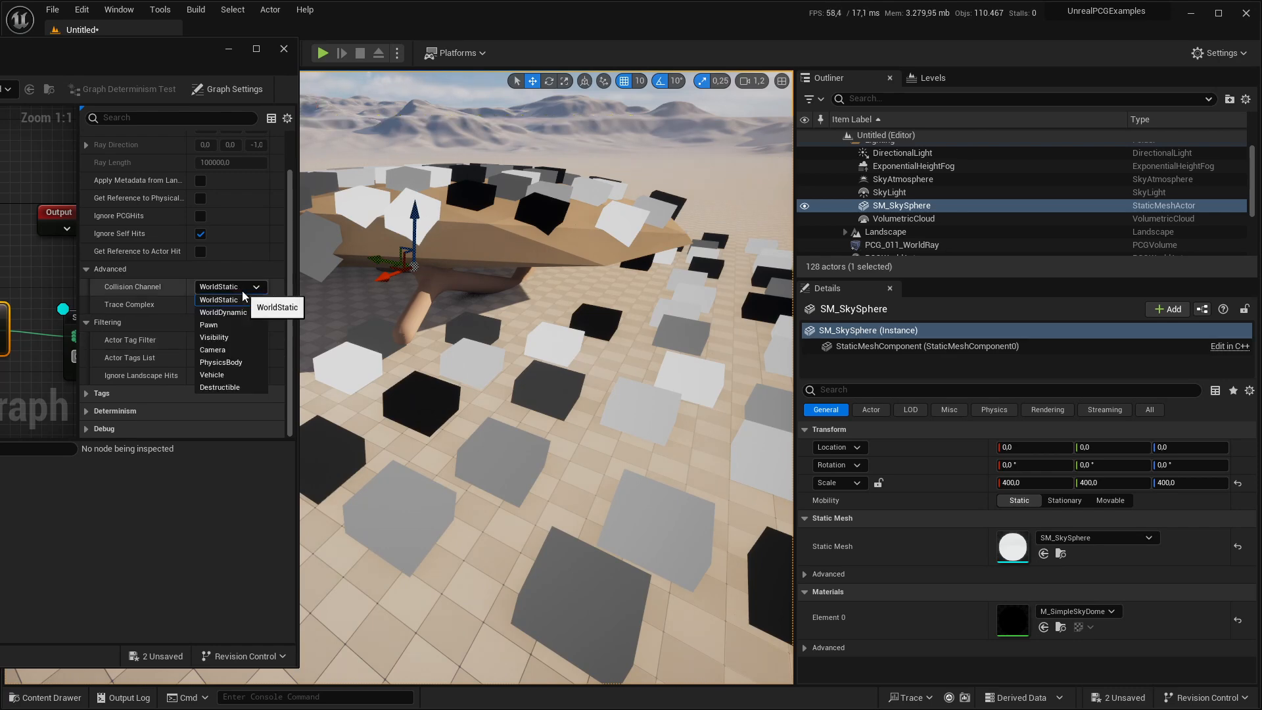
mouse_move(234, 362)
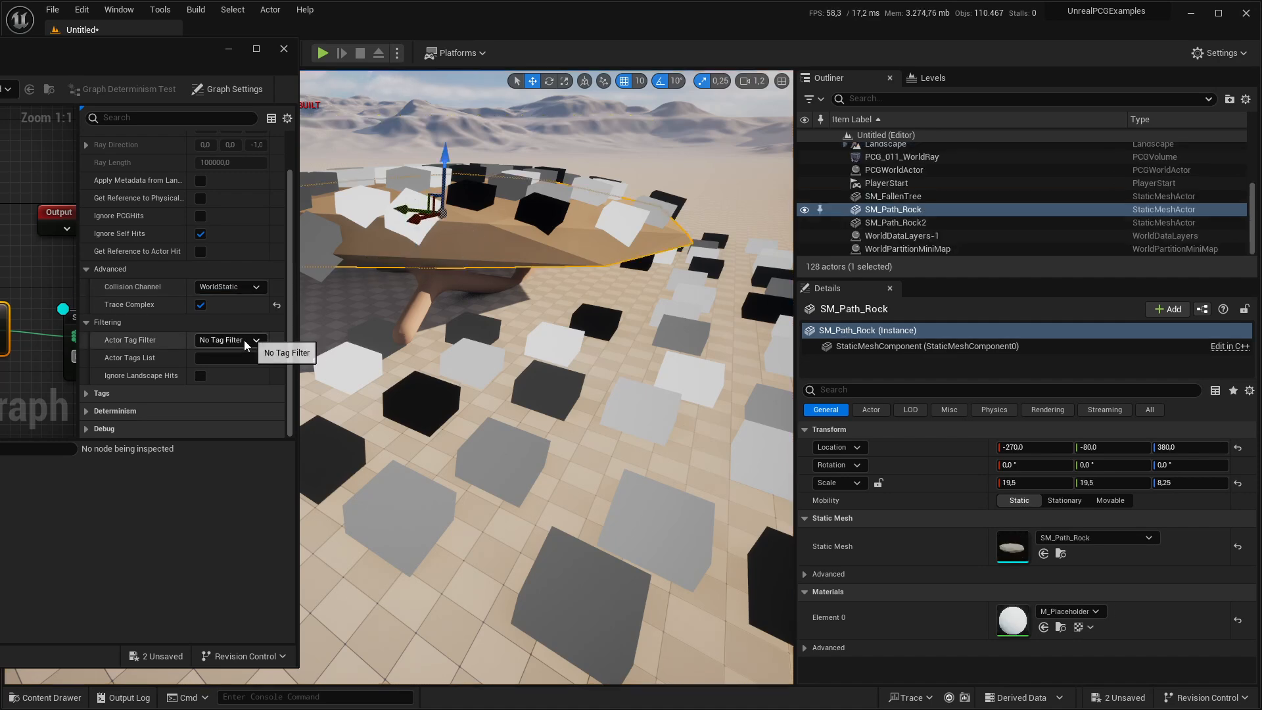
click(256, 339)
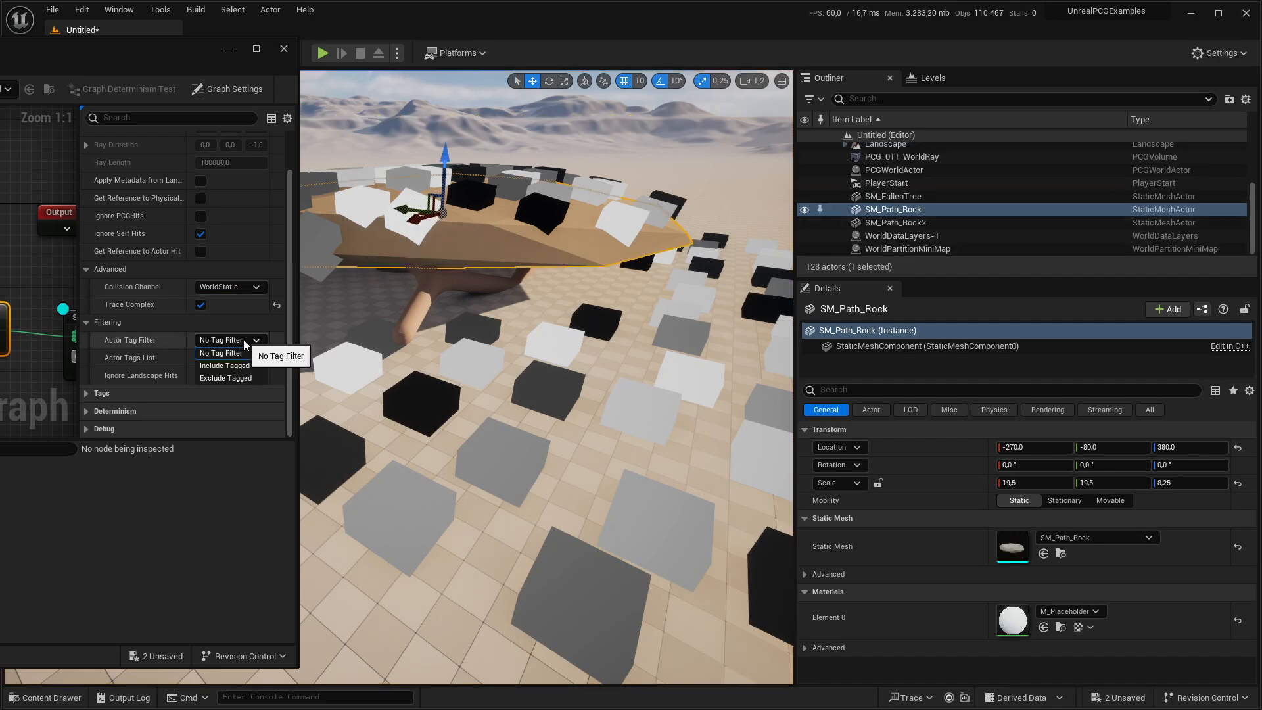
mouse_move(230, 377)
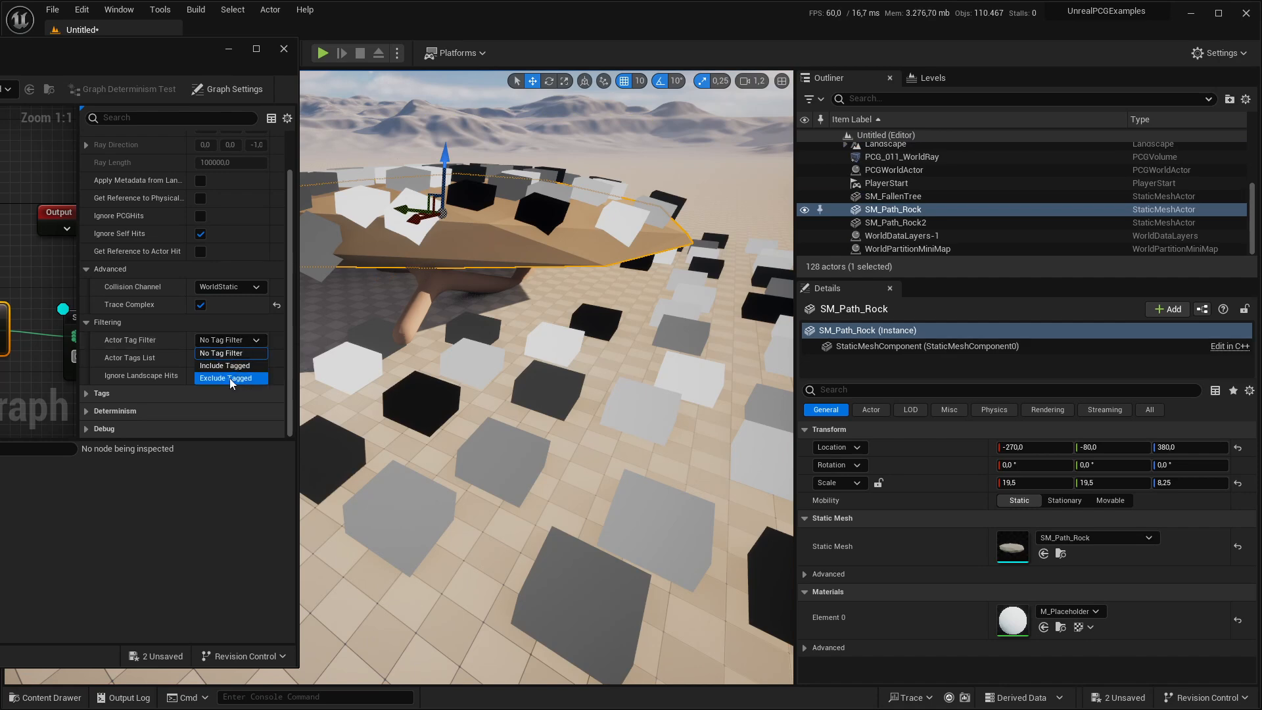
click(231, 377)
text(No)
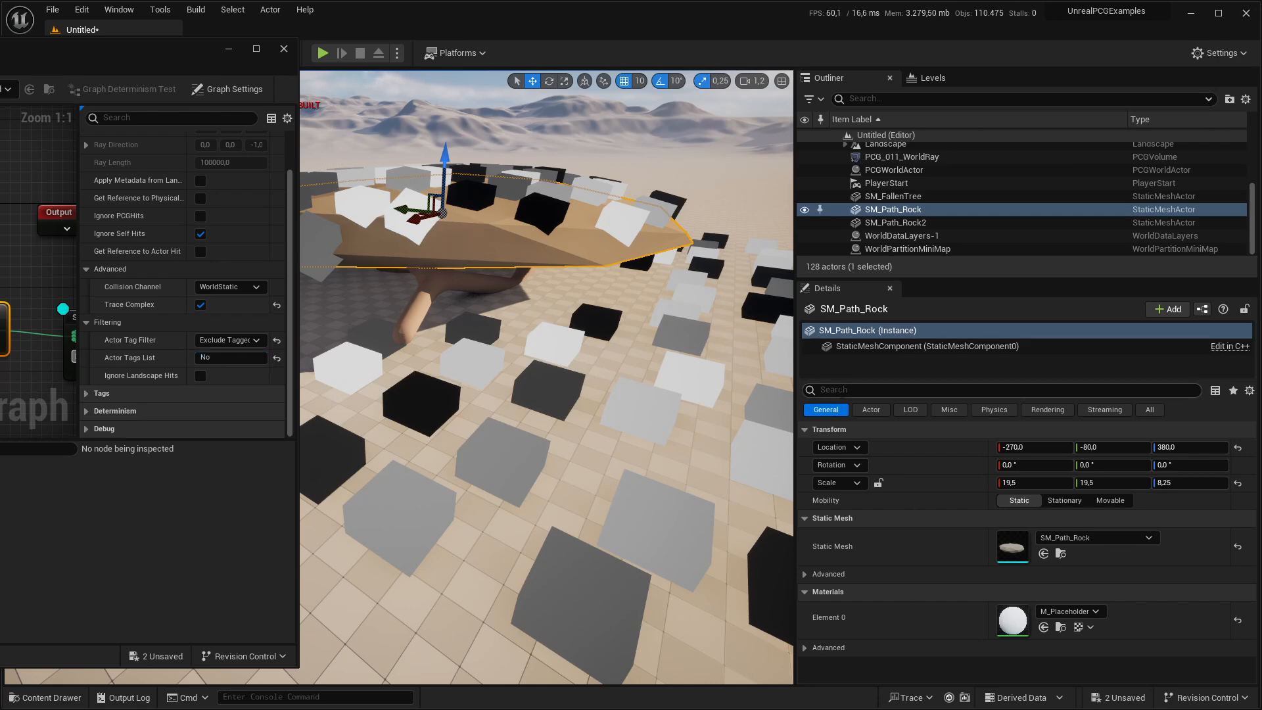
Step: Add an Actor Tags entry 'No' to SM_Path_Rock so the query skips it
text(tags)
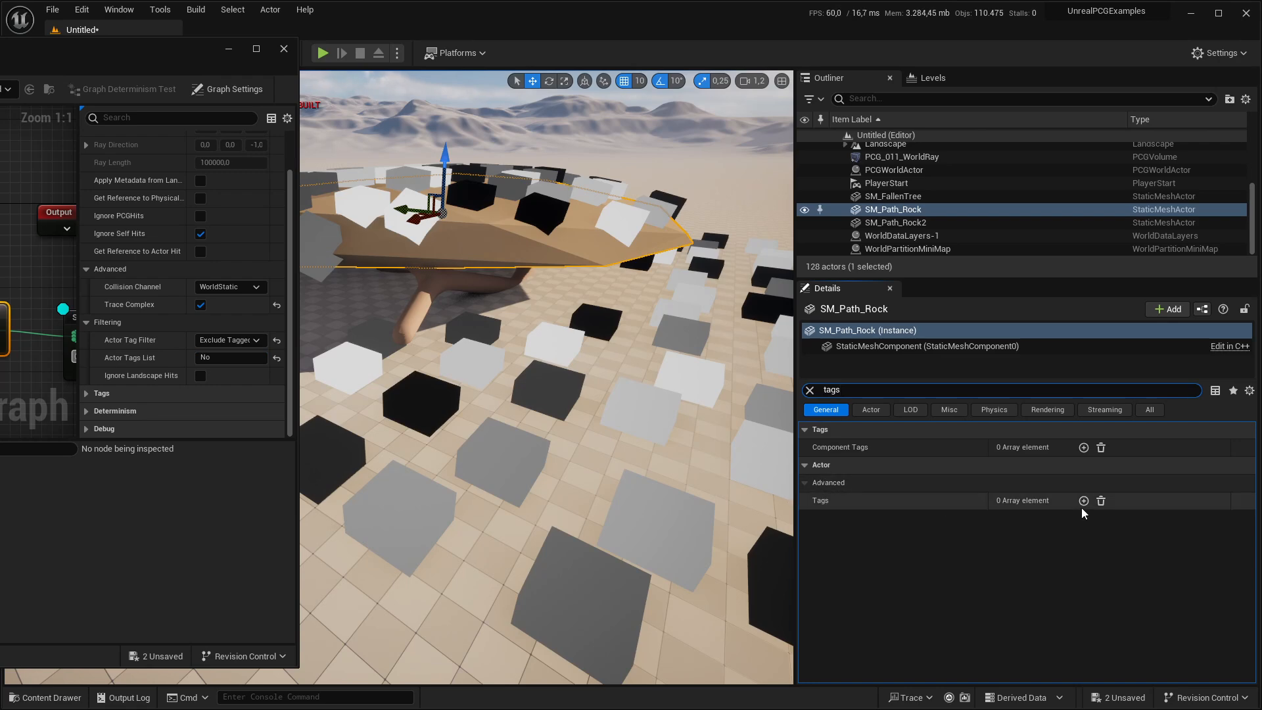
click(1084, 499)
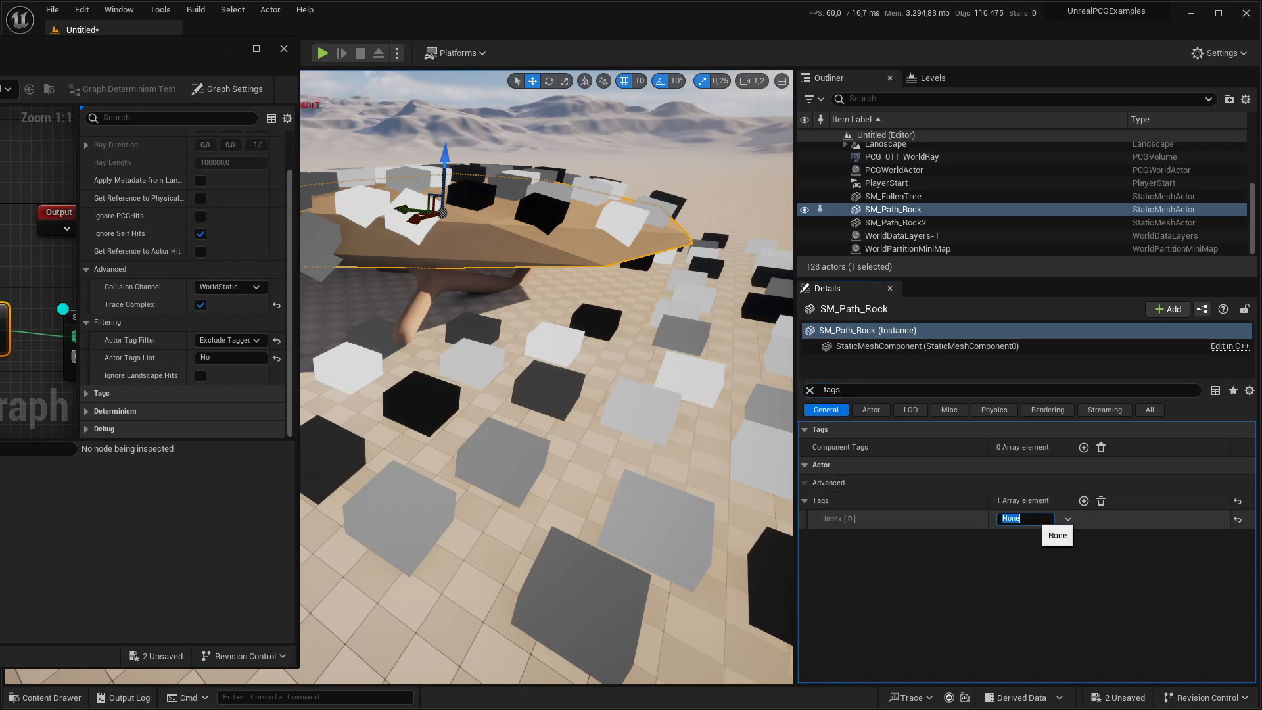
text(No)
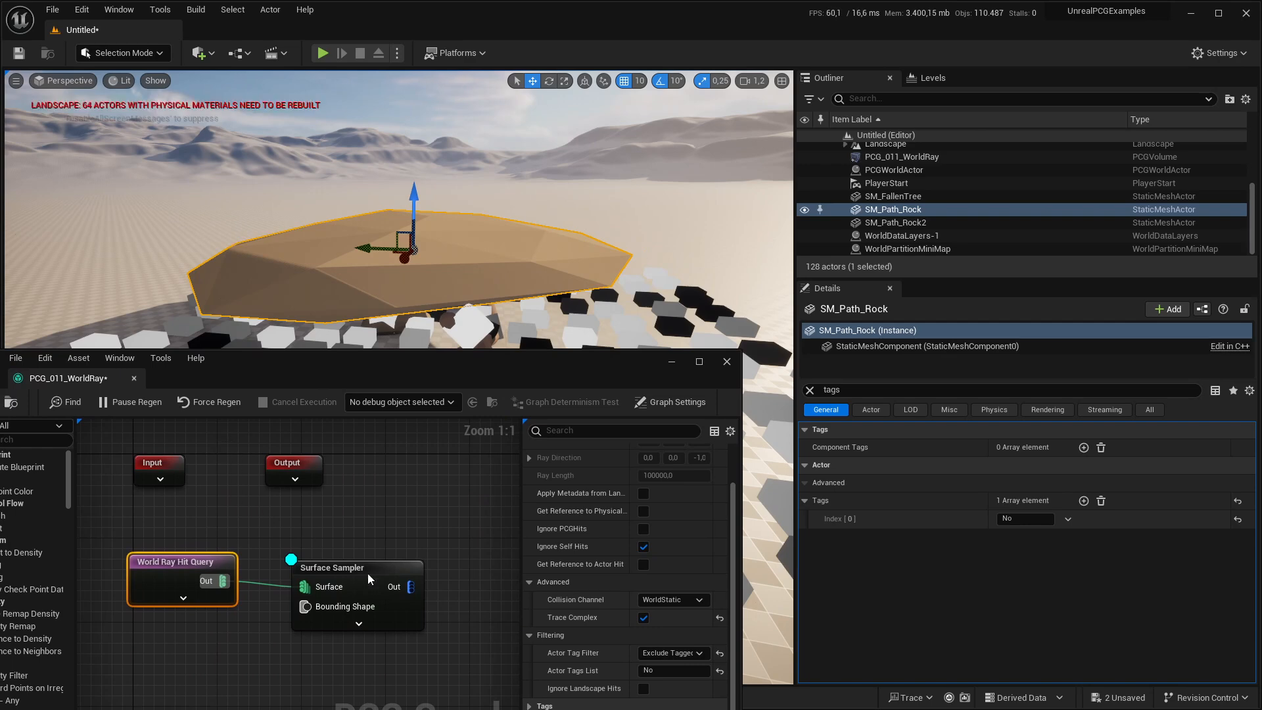
mouse_move(398, 580)
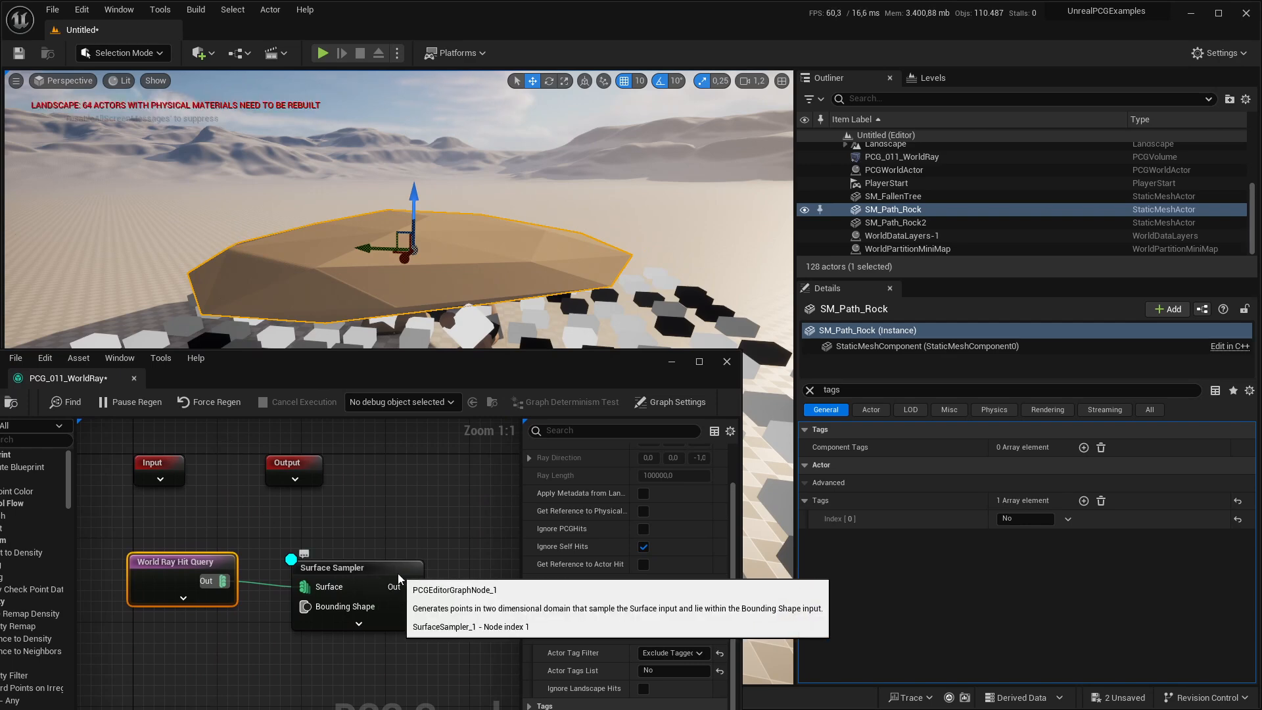
Step: Override the query's default ray parameters and tilt the ray direction to -1, 0, -1
click(529, 582)
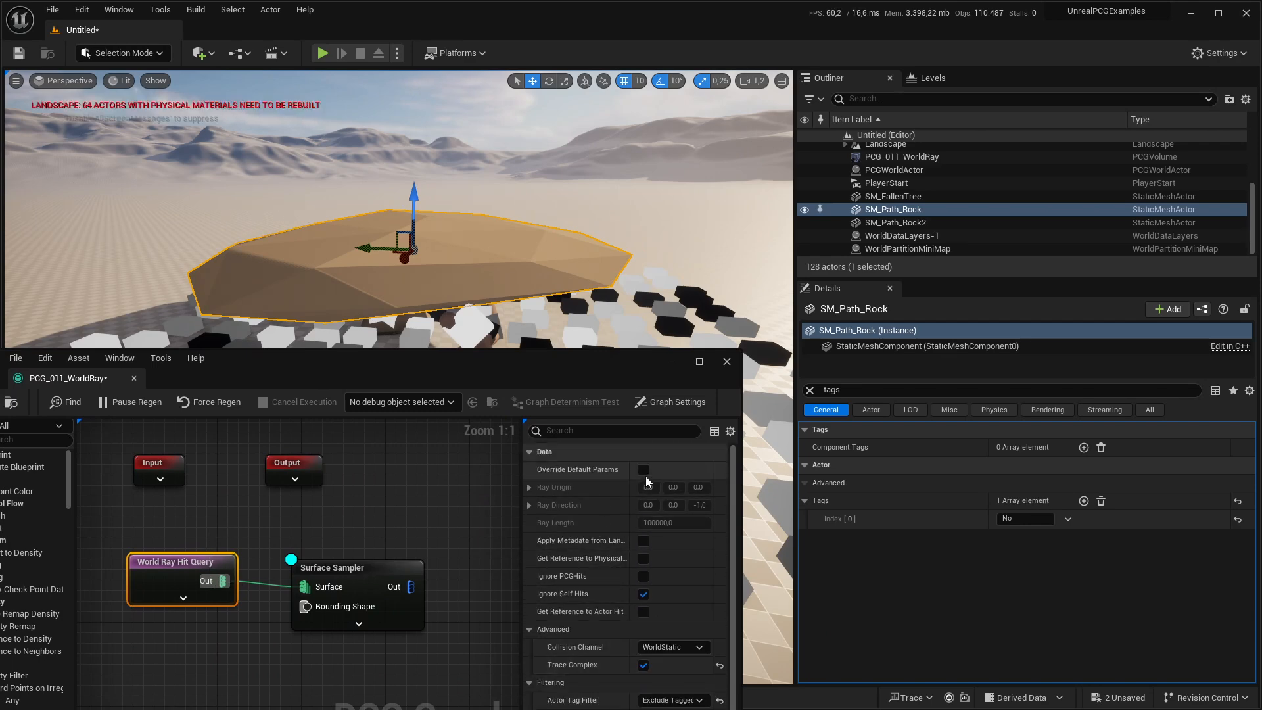
click(643, 469)
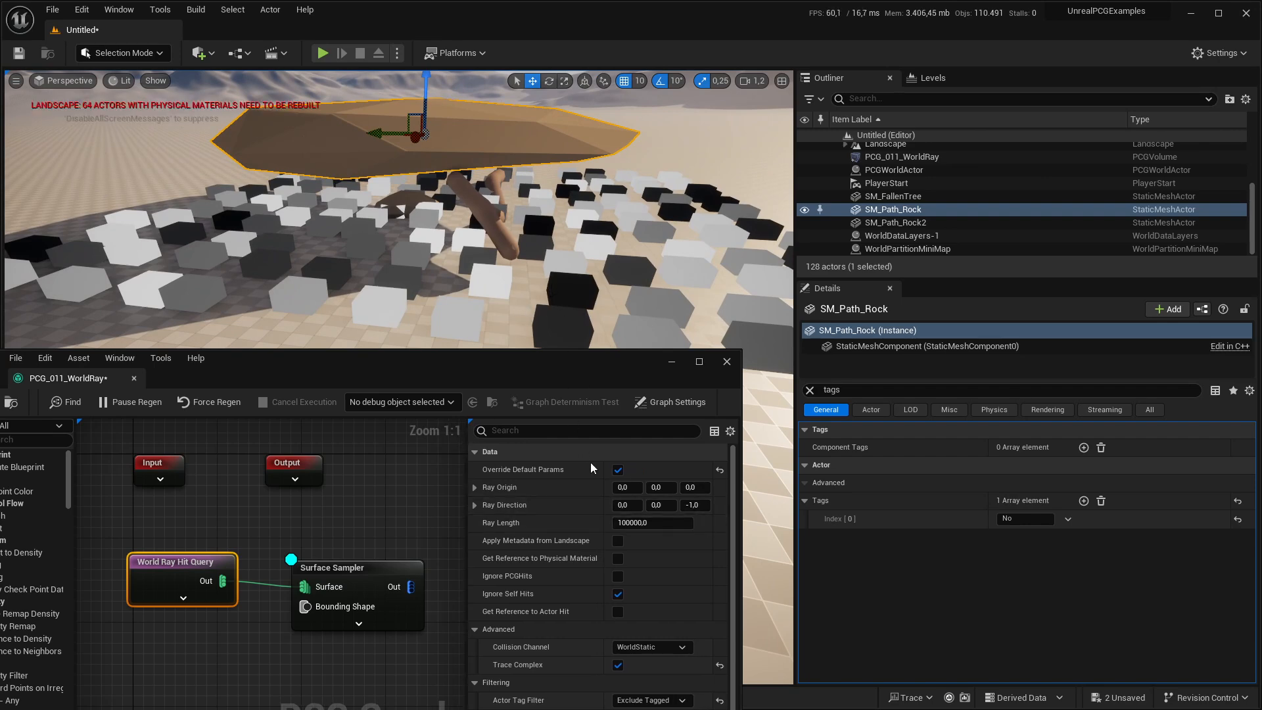
click(626, 505)
text(-1)
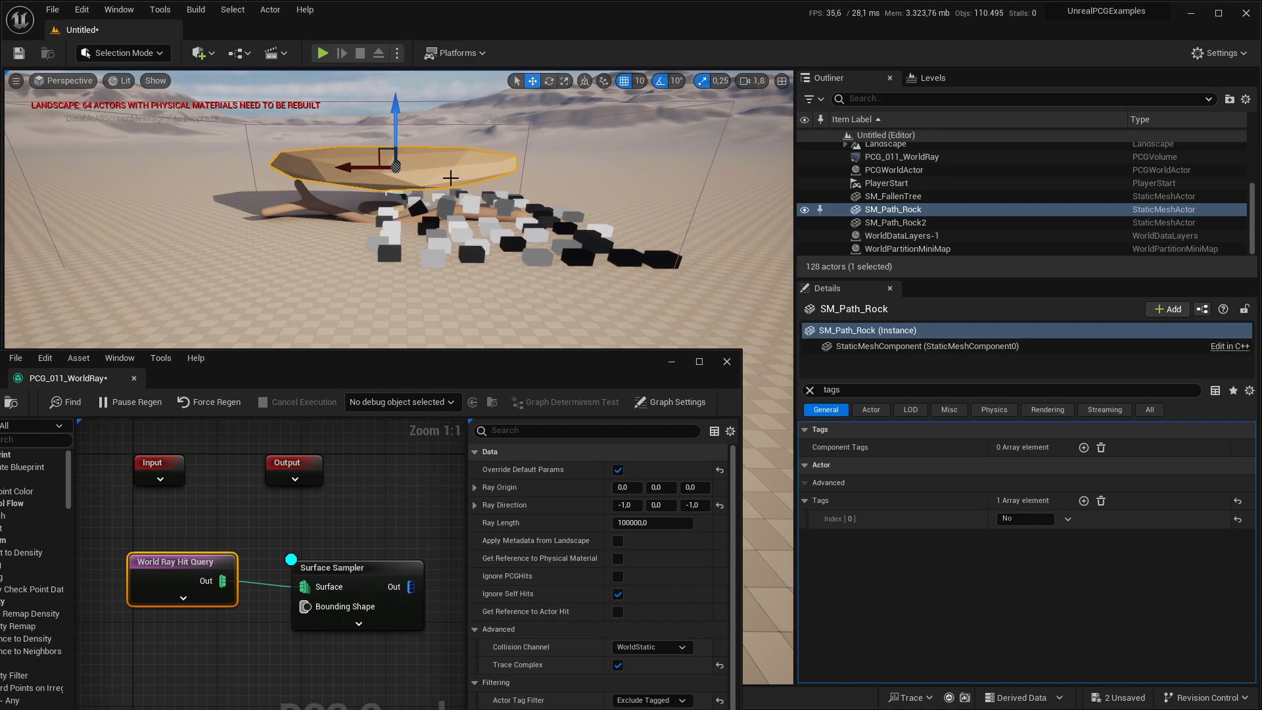
mouse_move(345, 251)
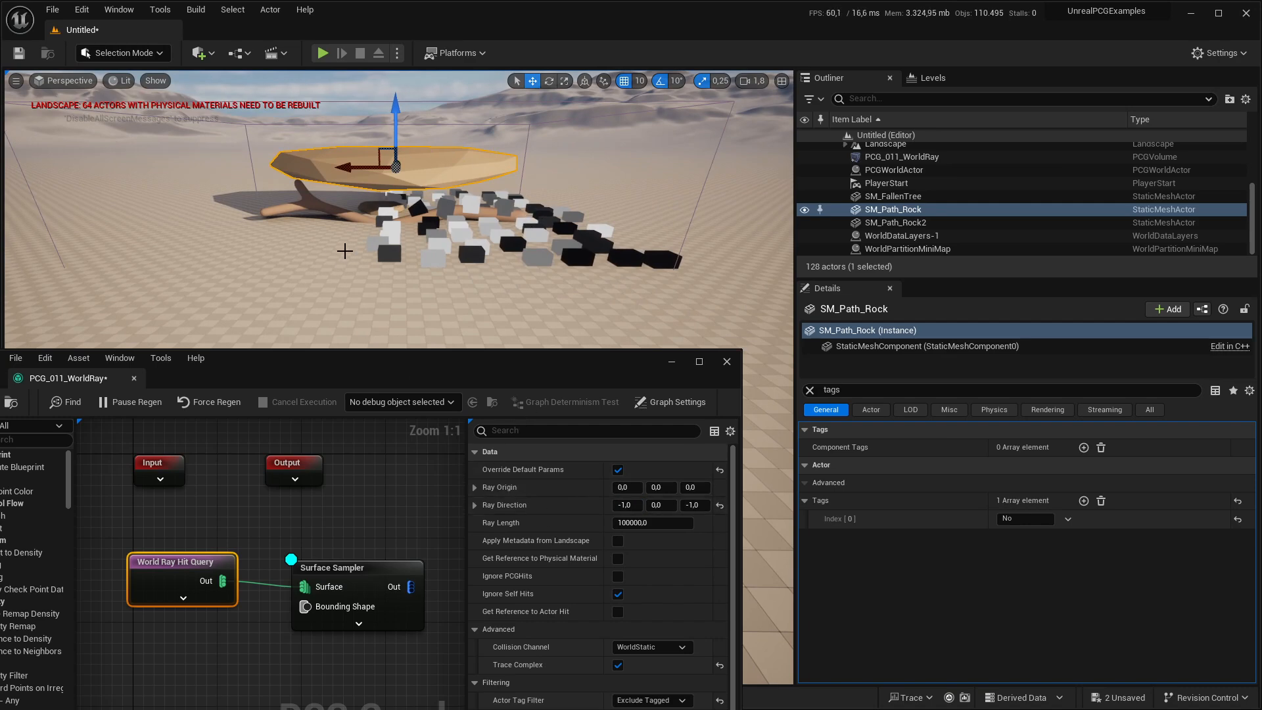
mouse_move(475, 229)
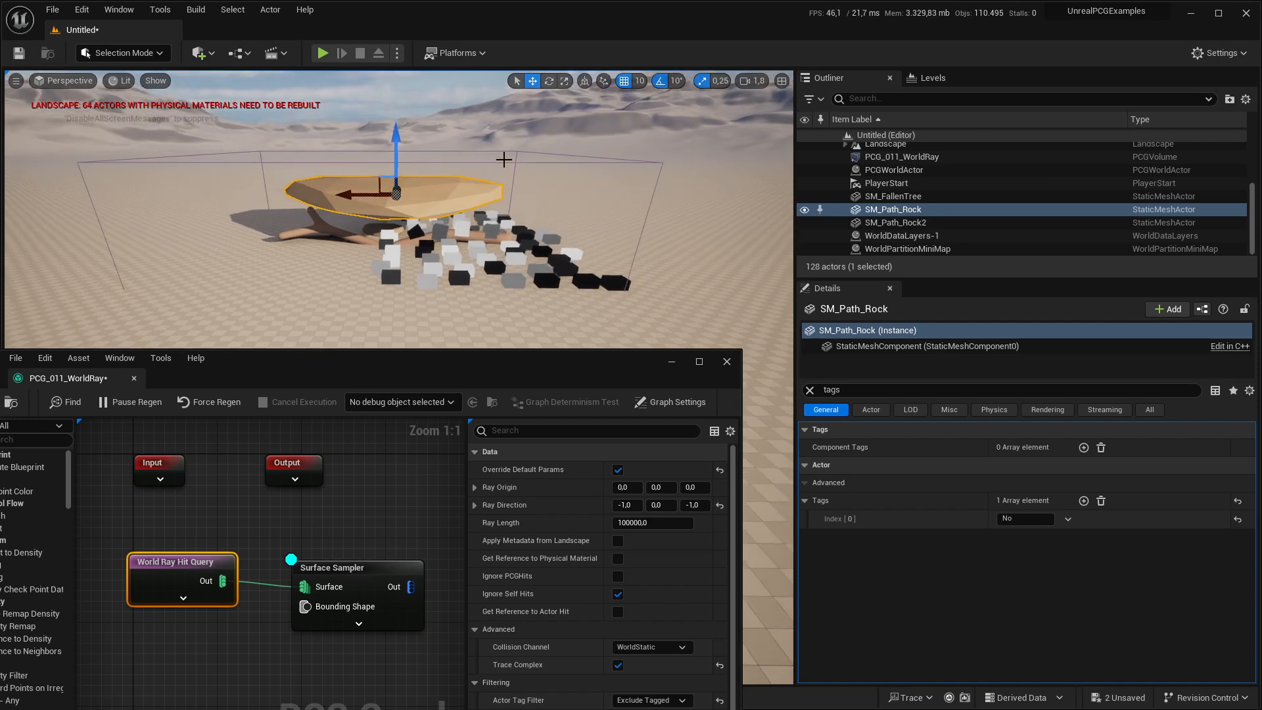
Step: Remove the 'No' tag from SM_Path_Rock and regenerate so points cover the rock
click(902, 157)
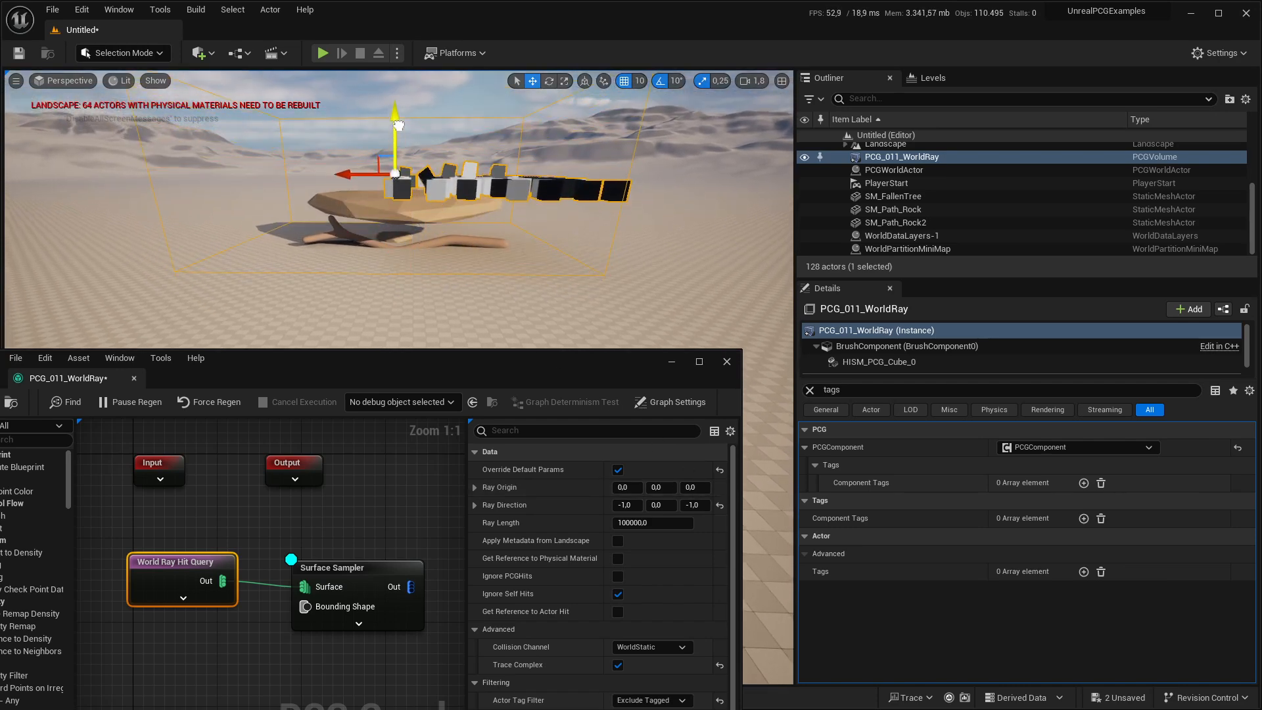
click(891, 209)
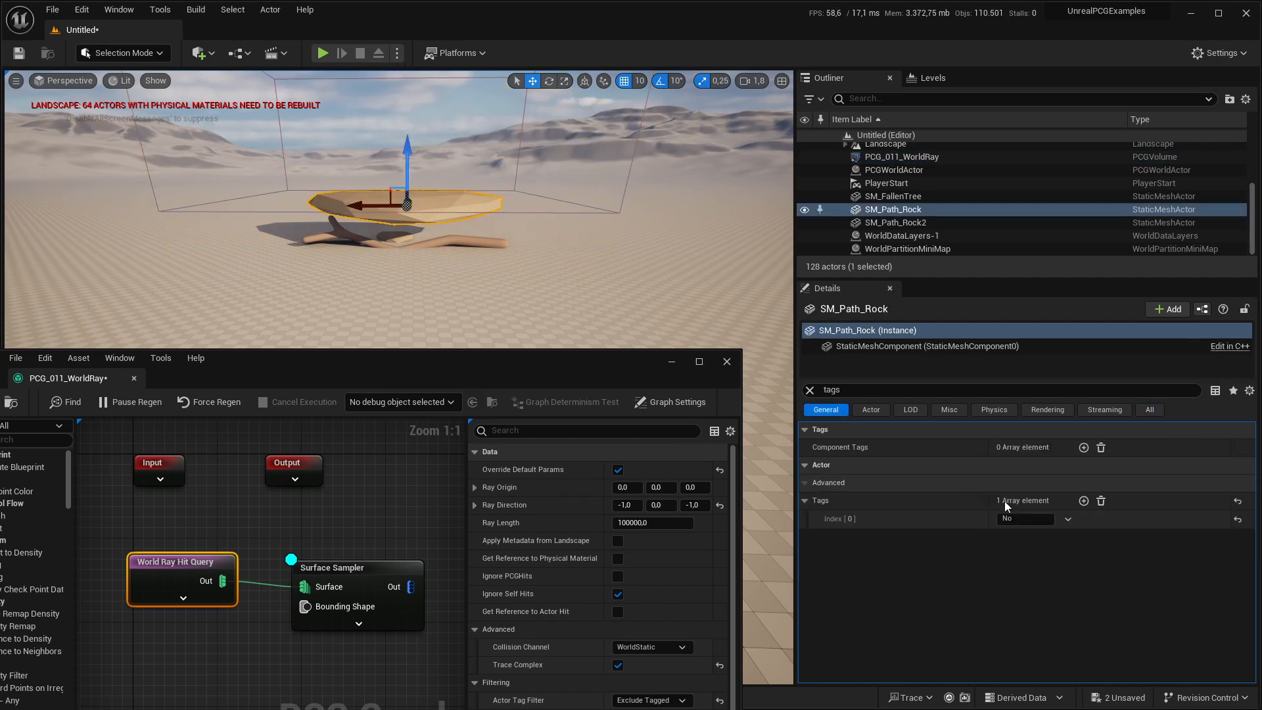
click(1100, 501)
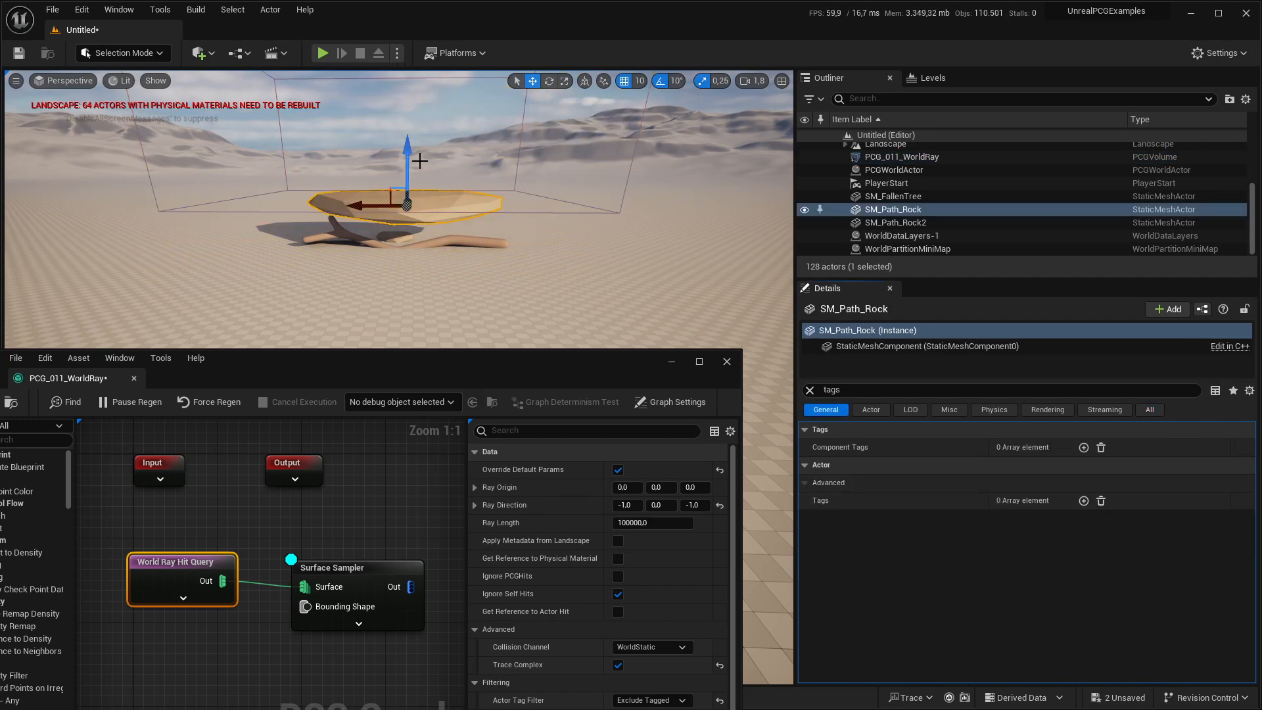
click(902, 156)
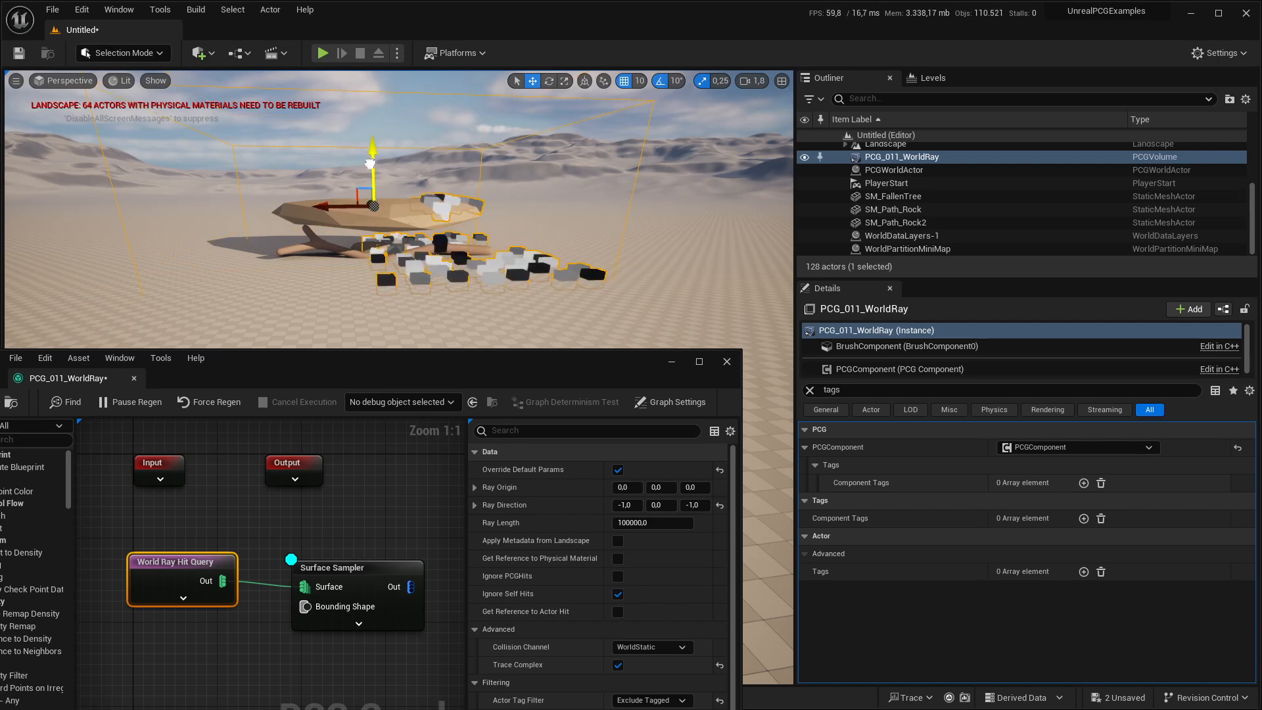
click(893, 209)
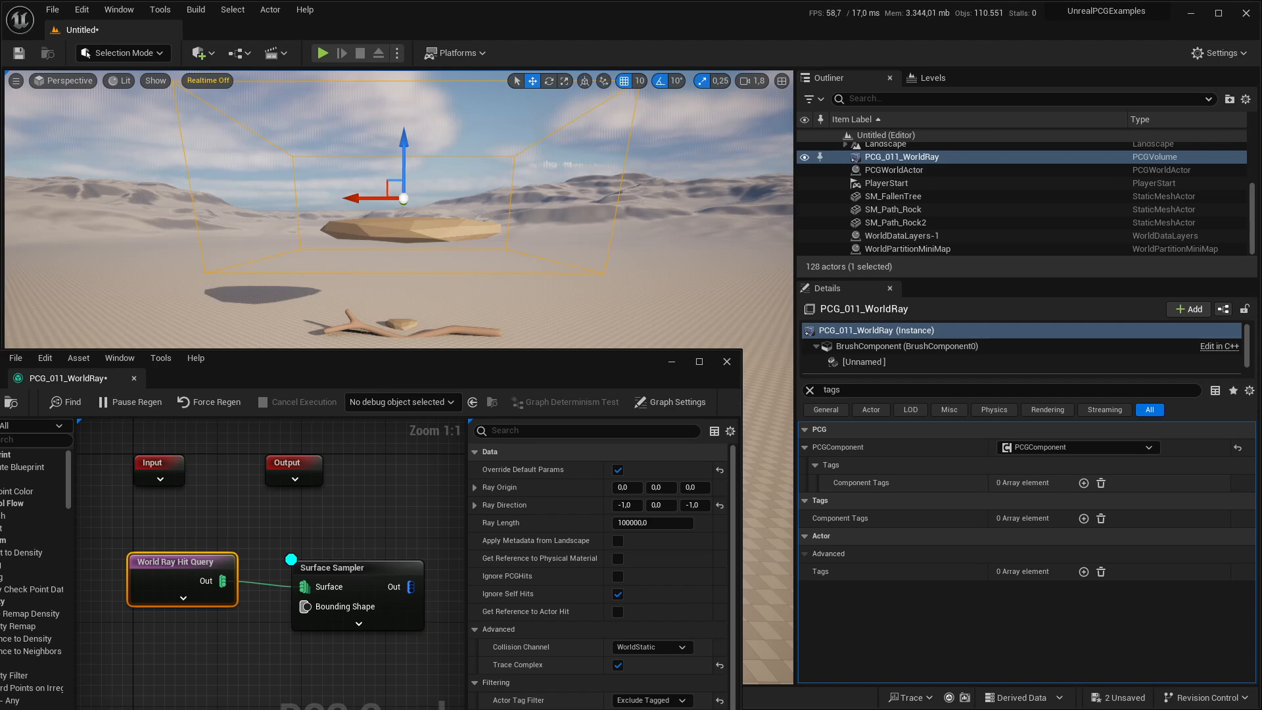
Step: Bring up the Content Browser's Add menu for the tutorial folder
click(347, 146)
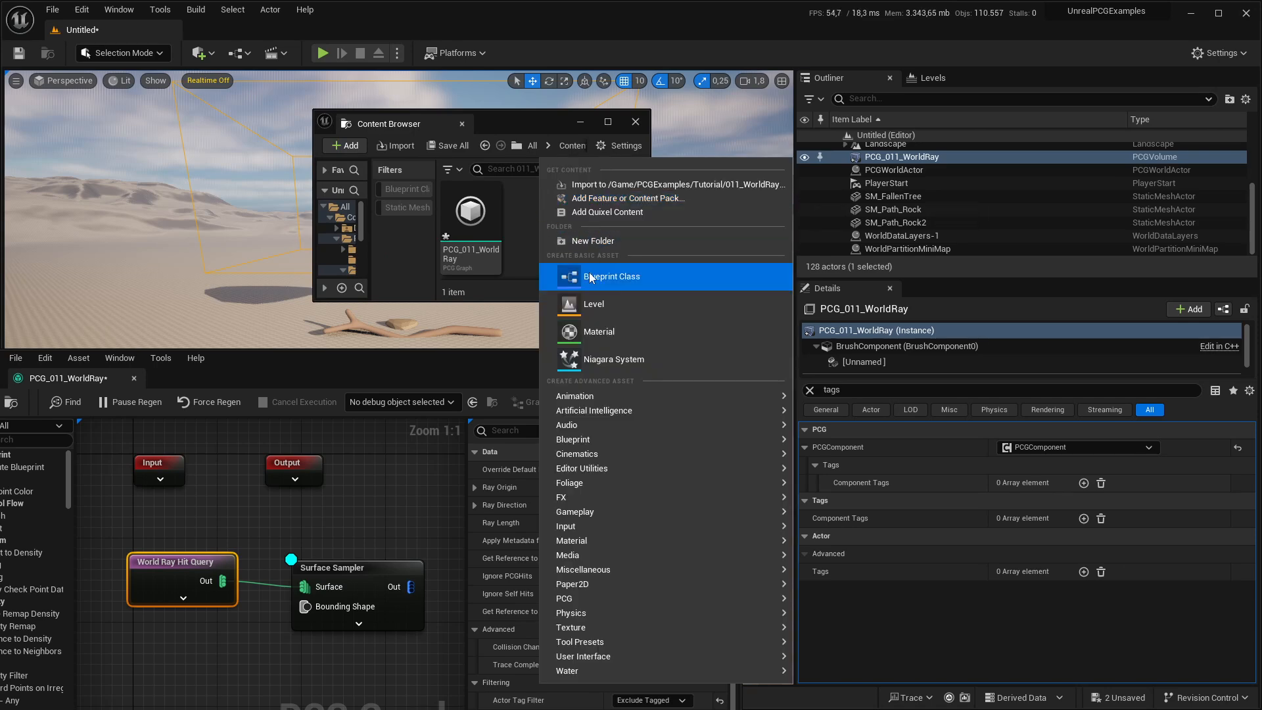
Step: Create a Blueprint Class asset and start renaming it BP_011_WorldRay
click(612, 277)
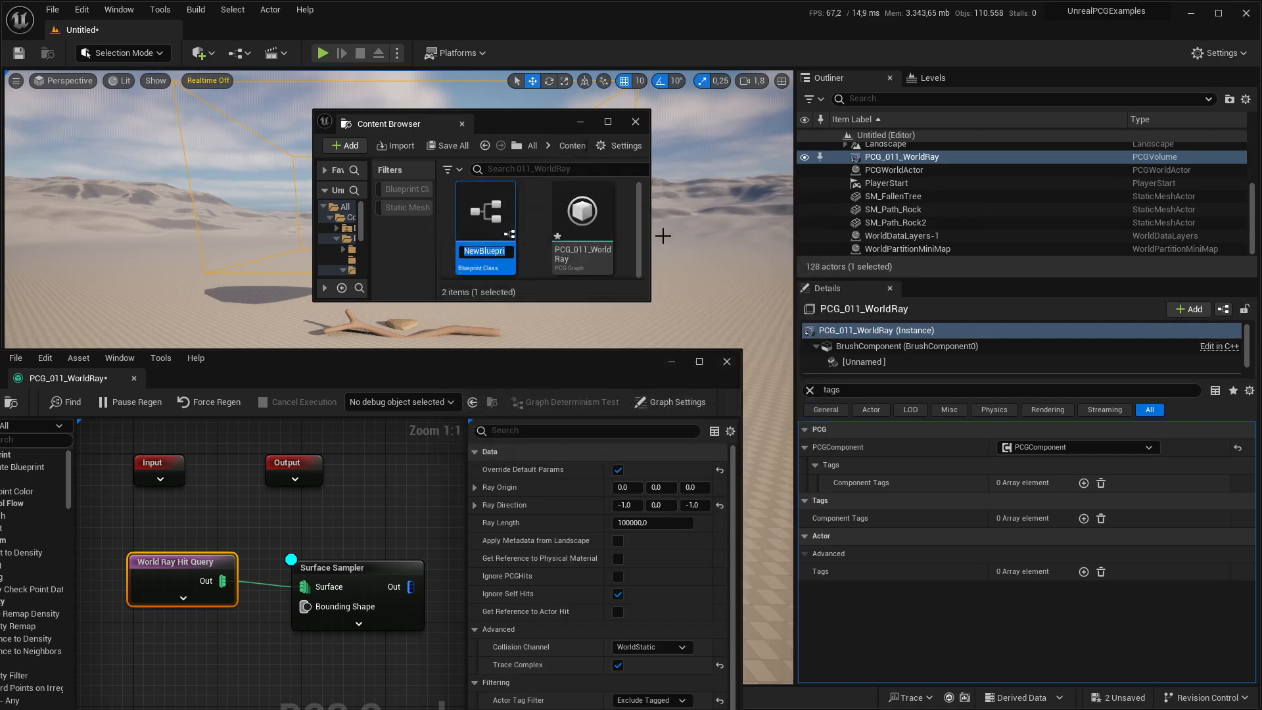
text(BP_)
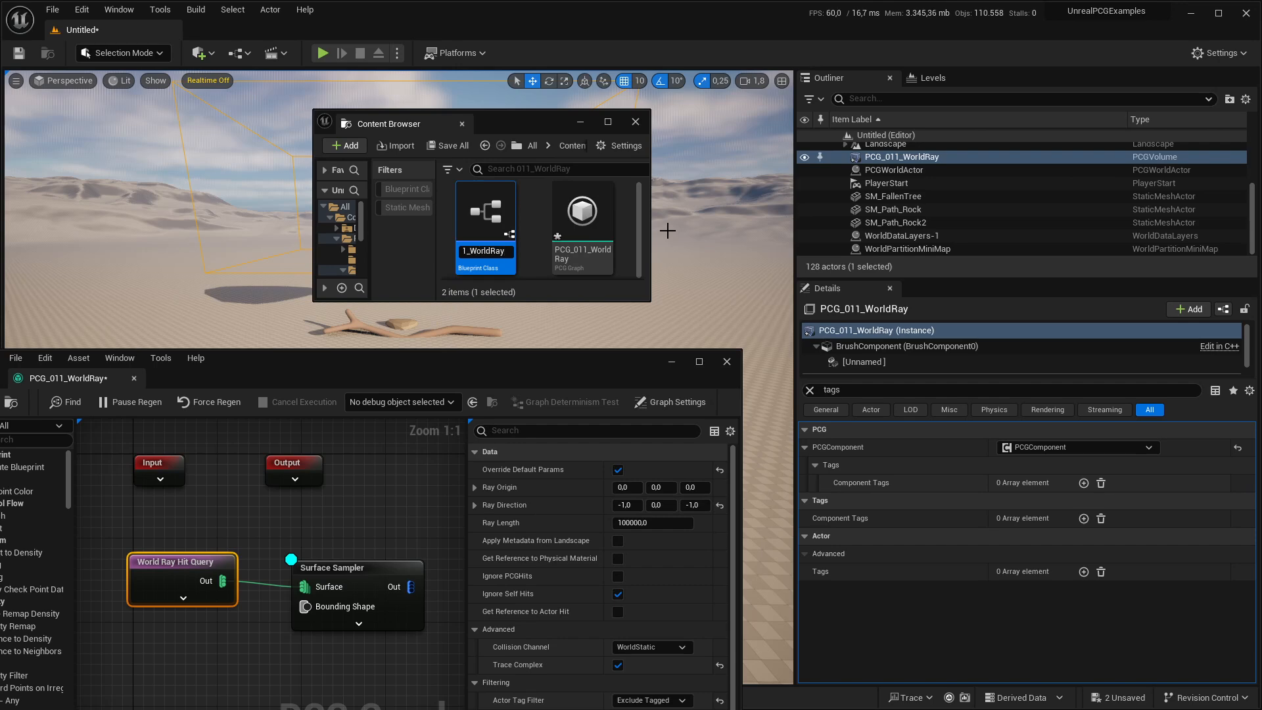
mouse_move(485, 211)
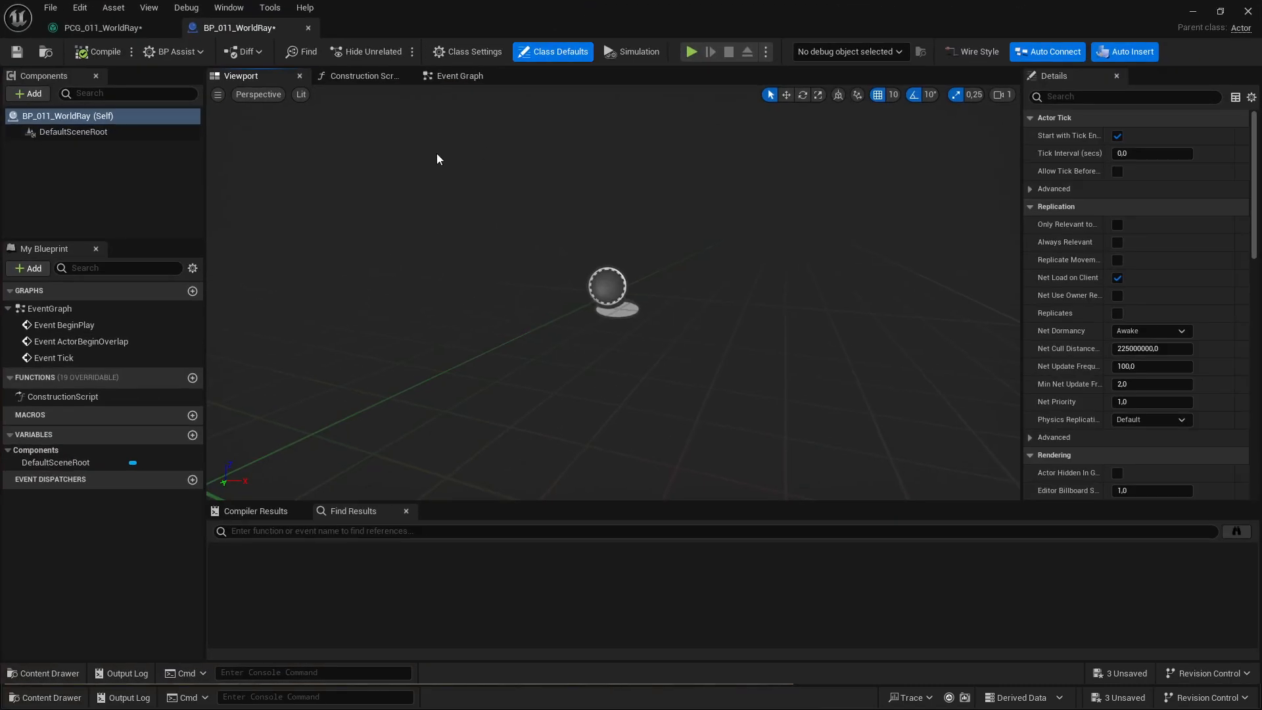
Step: Add a PCG component to BP_011_WorldRay and assign the PCG_011_WorldRay graph
click(26, 93)
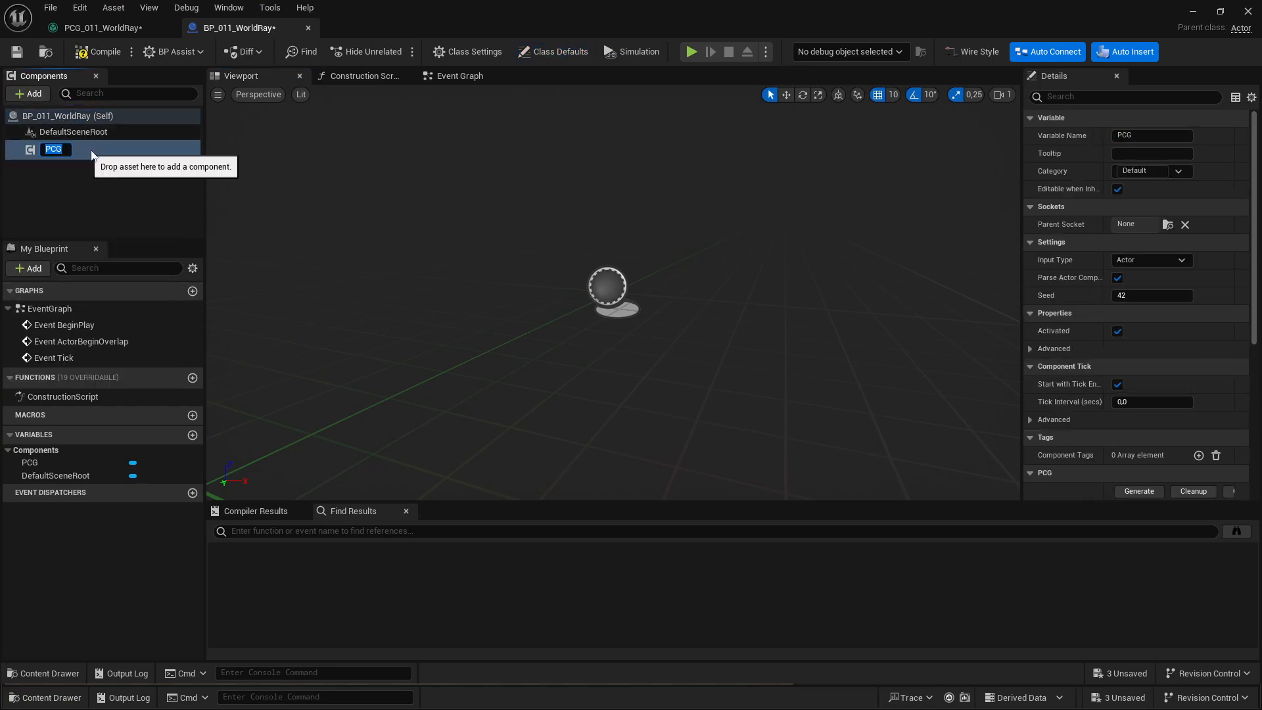
scroll(down, 3)
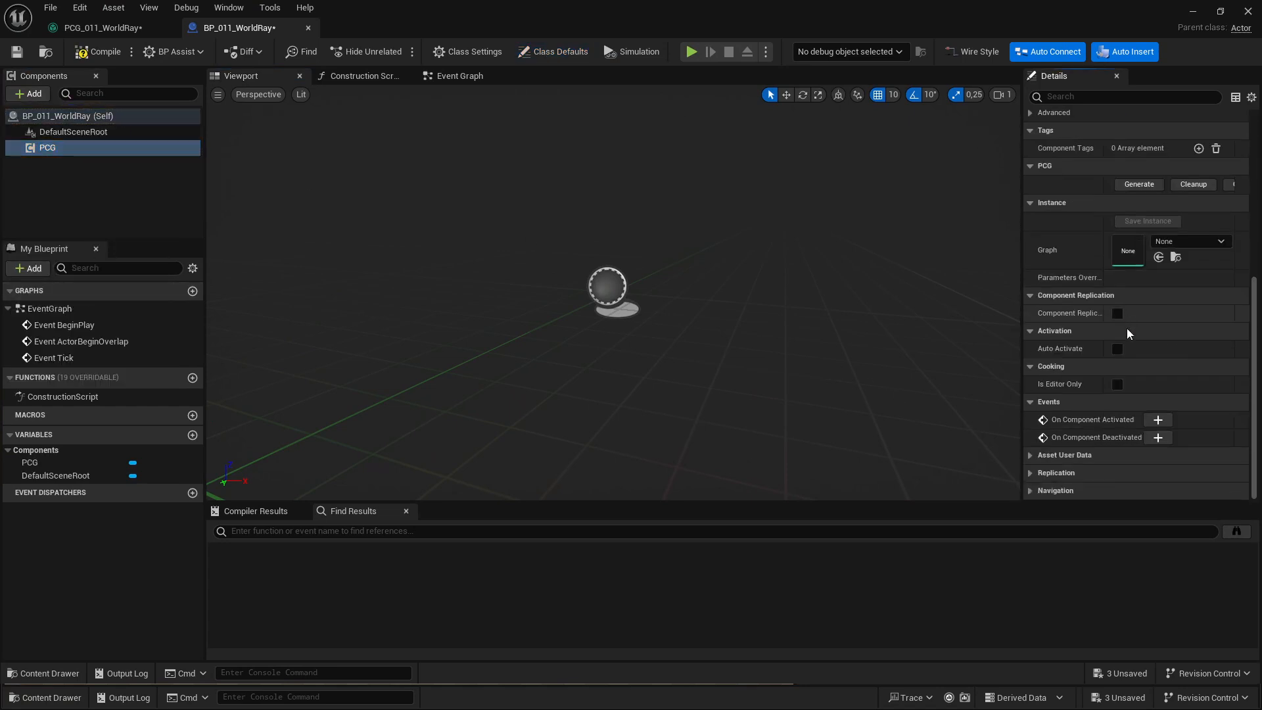
click(1221, 241)
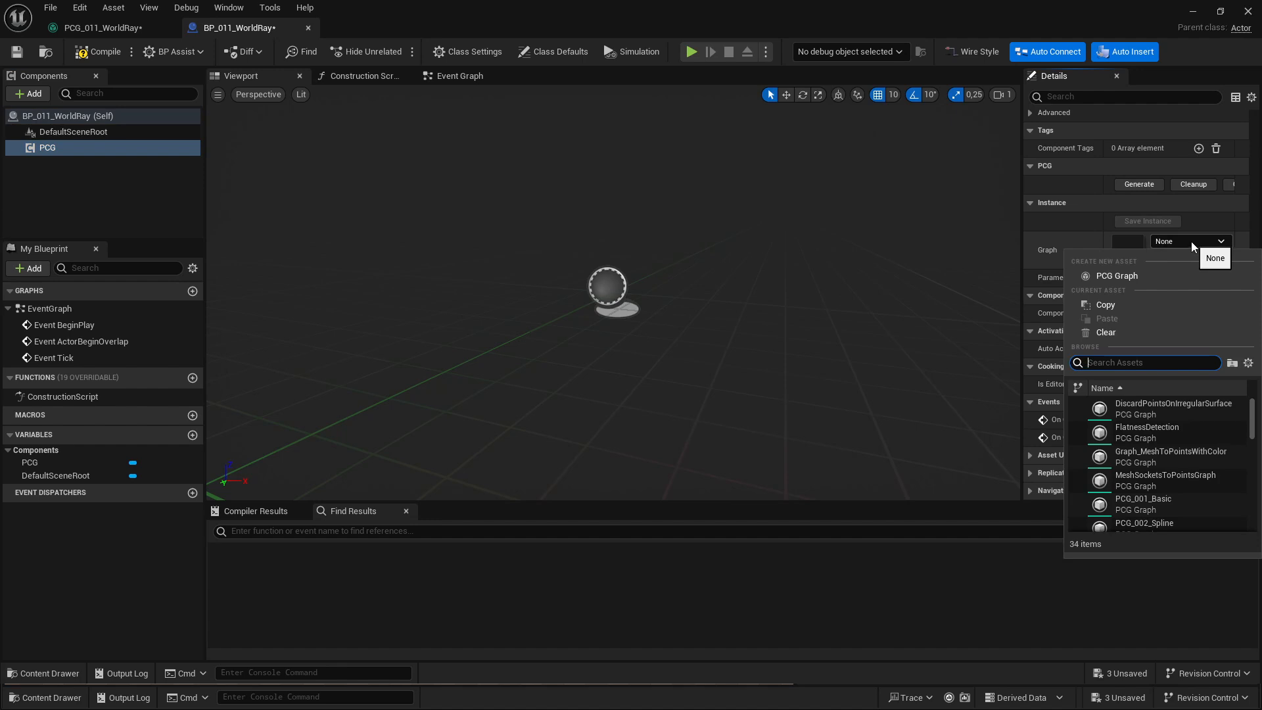
text(011)
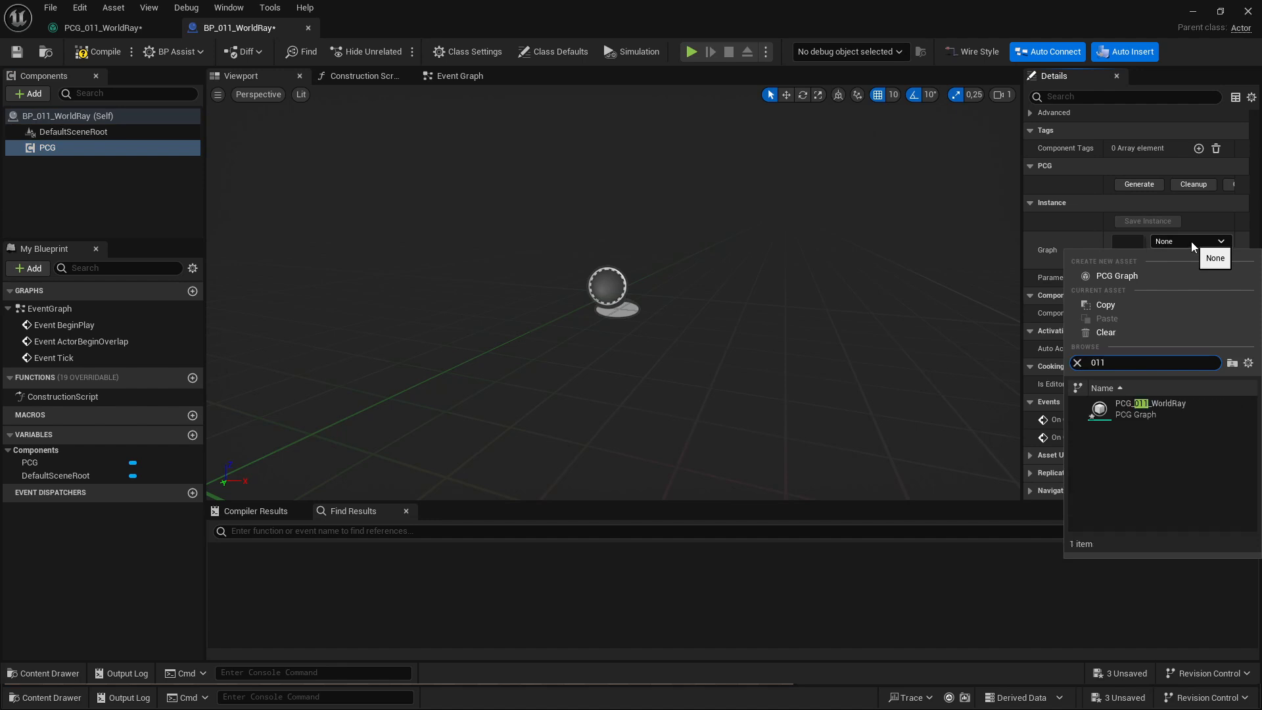
click(1151, 406)
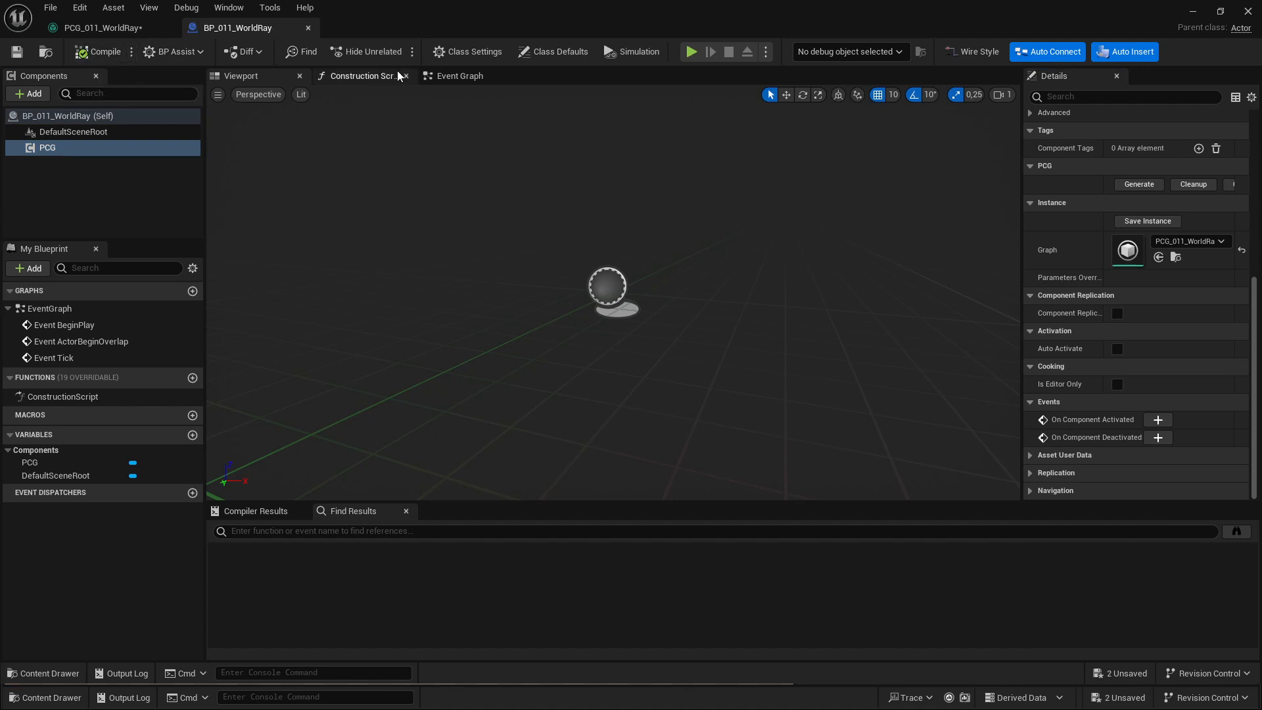
click(363, 75)
text(gene)
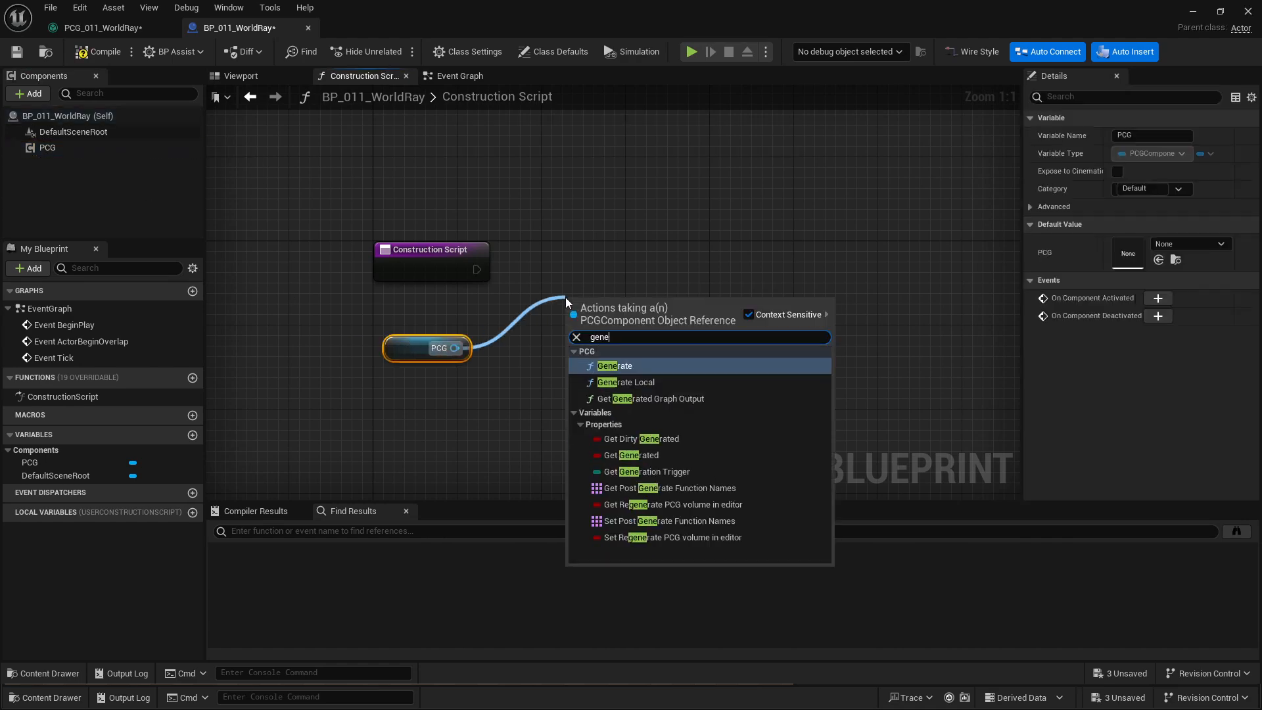
Step: Call Generate on the PCG component from the Construction Script, then start adding a Box component
click(615, 366)
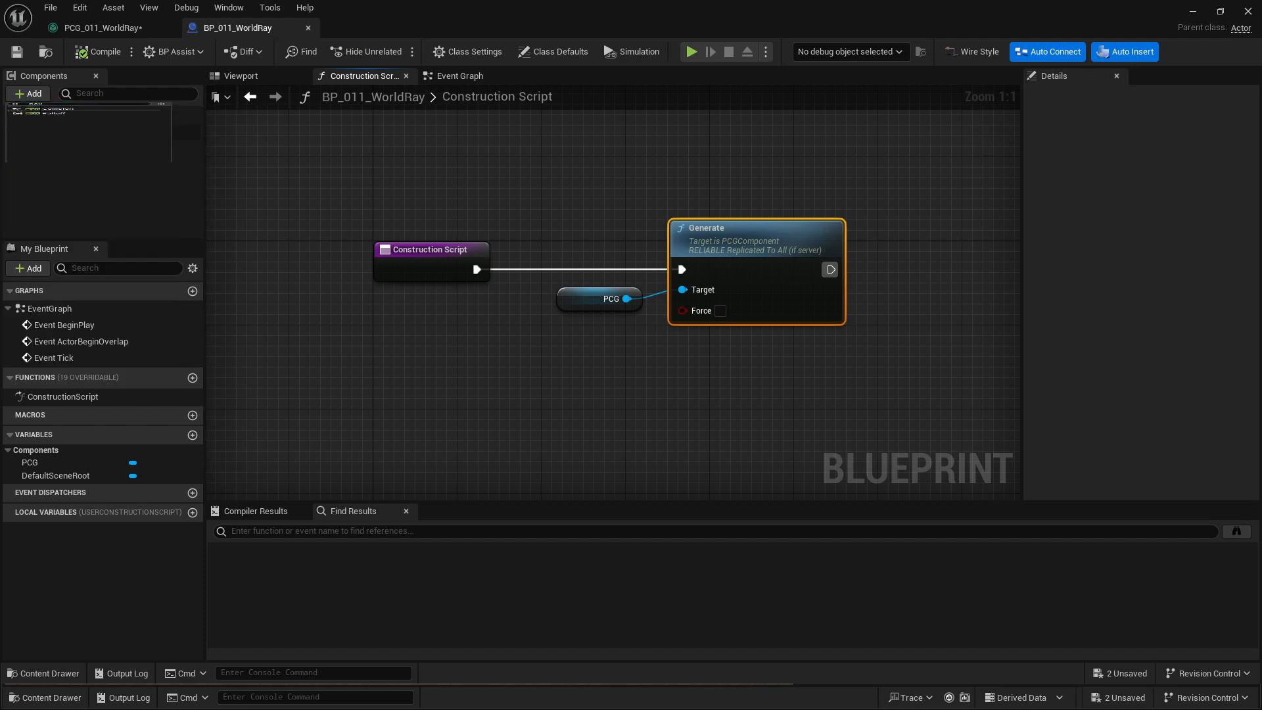
click(72, 132)
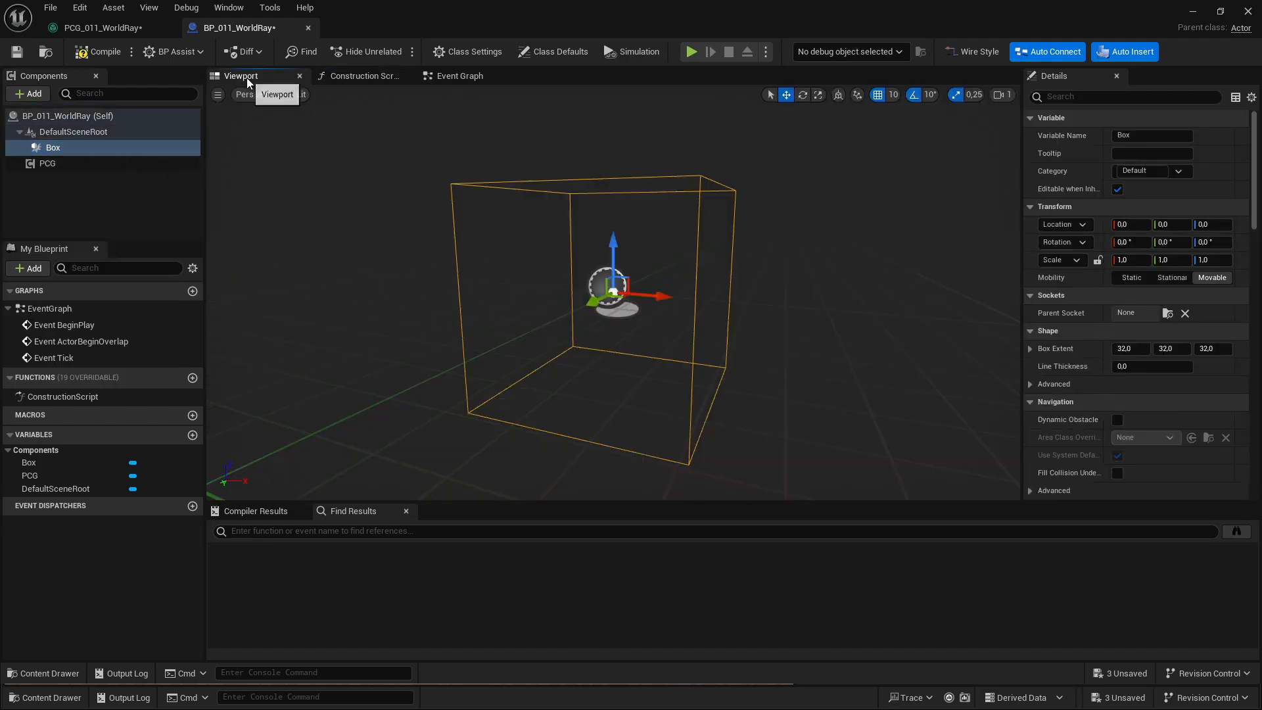
mouse_move(989, 335)
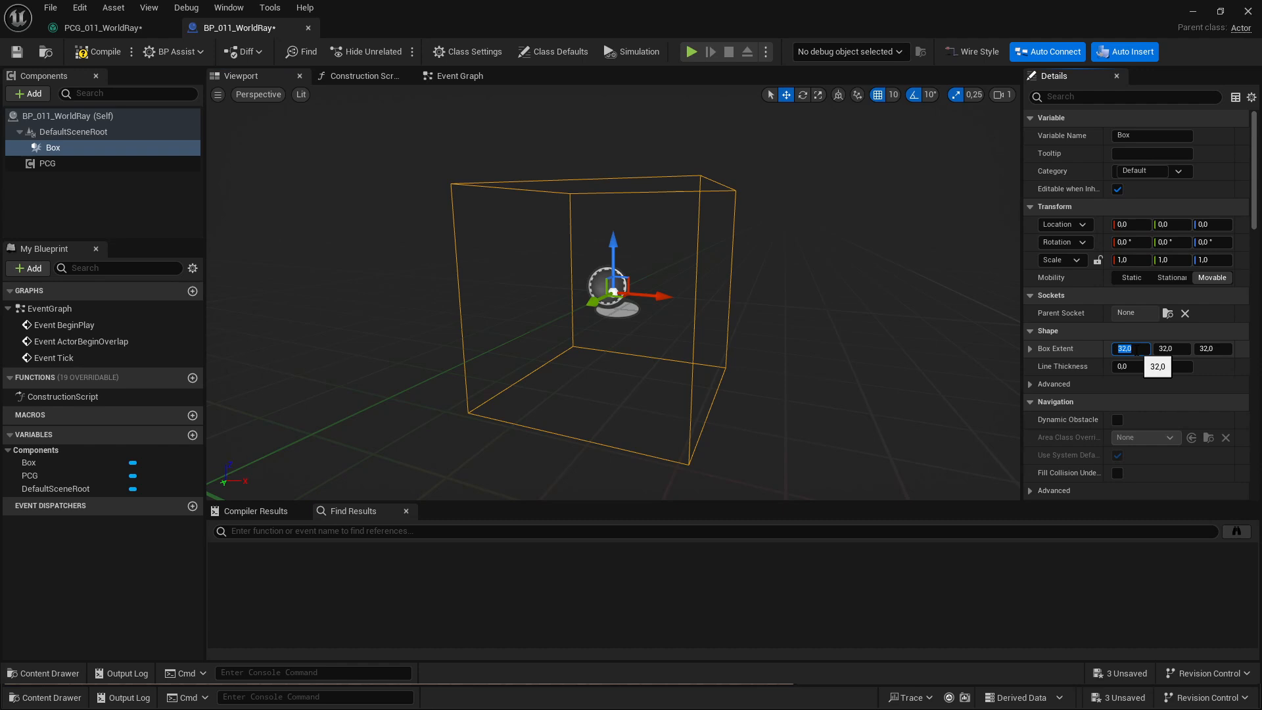
Step: Set the Box component's extent to 2000 on all axes
text(2000)
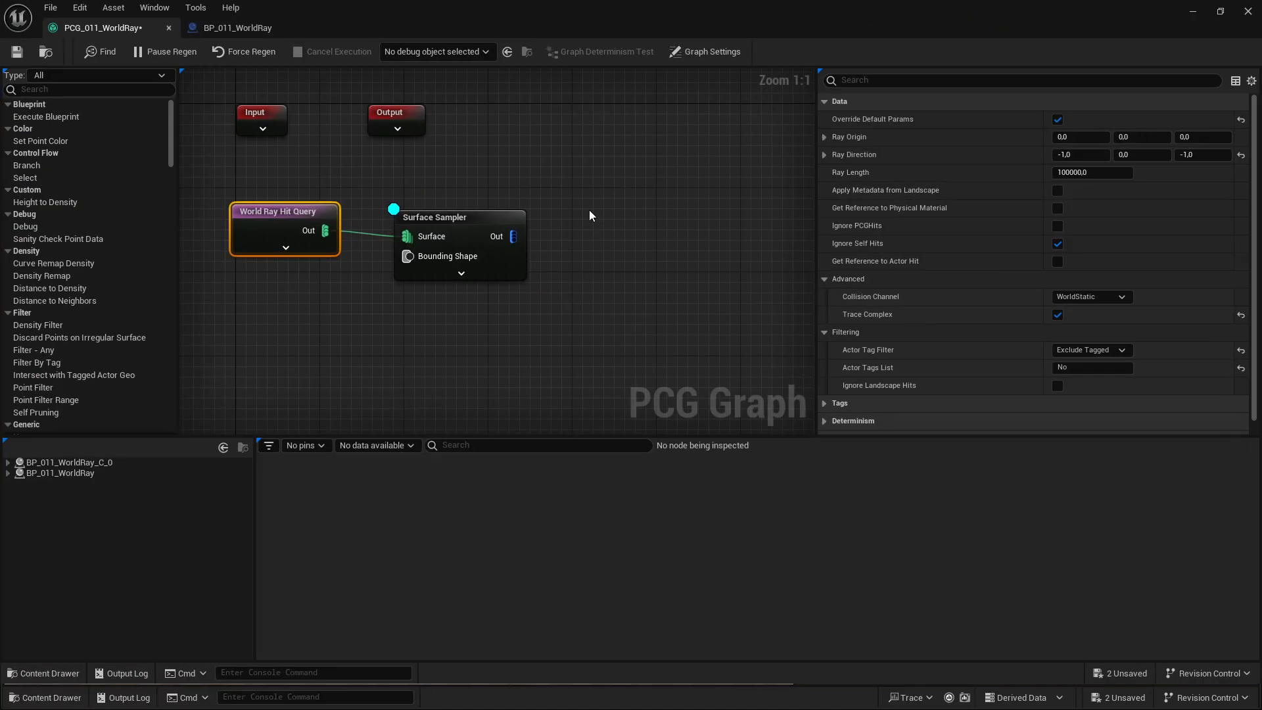
Step: Review the Surface Sampler node's settings and return to the BP_011_WorldRay blueprint
click(435, 217)
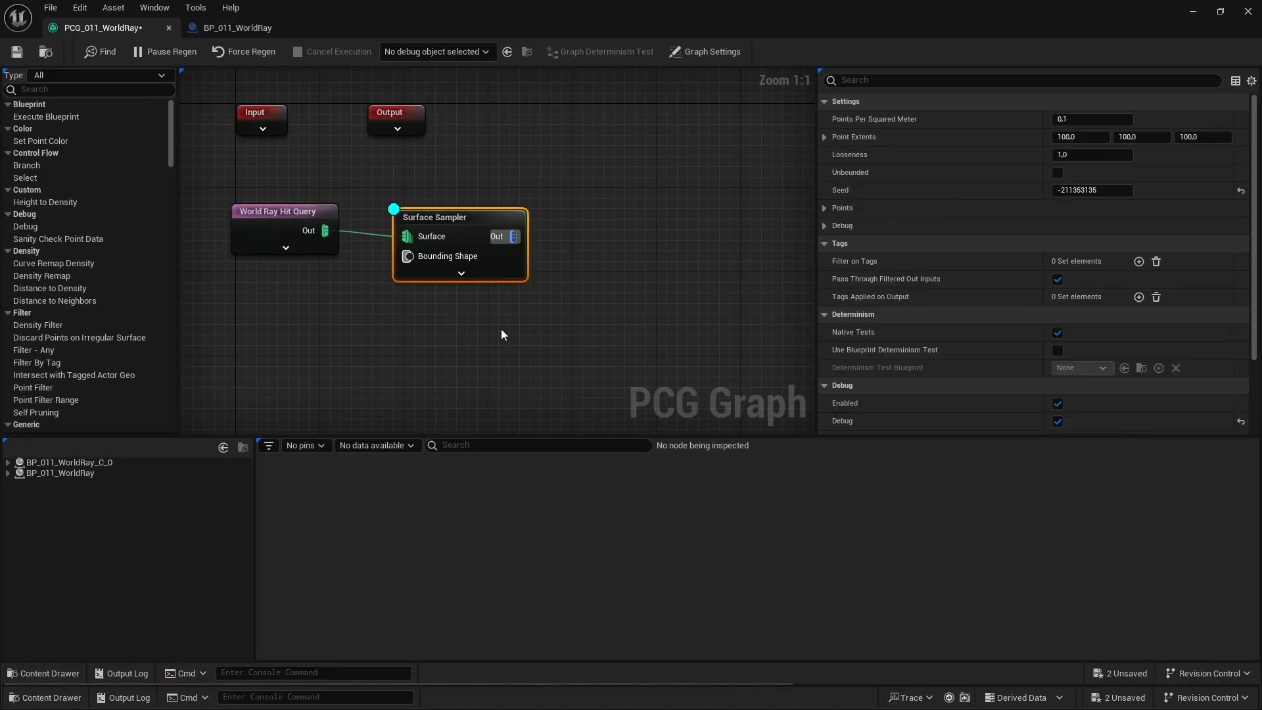
mouse_move(469, 292)
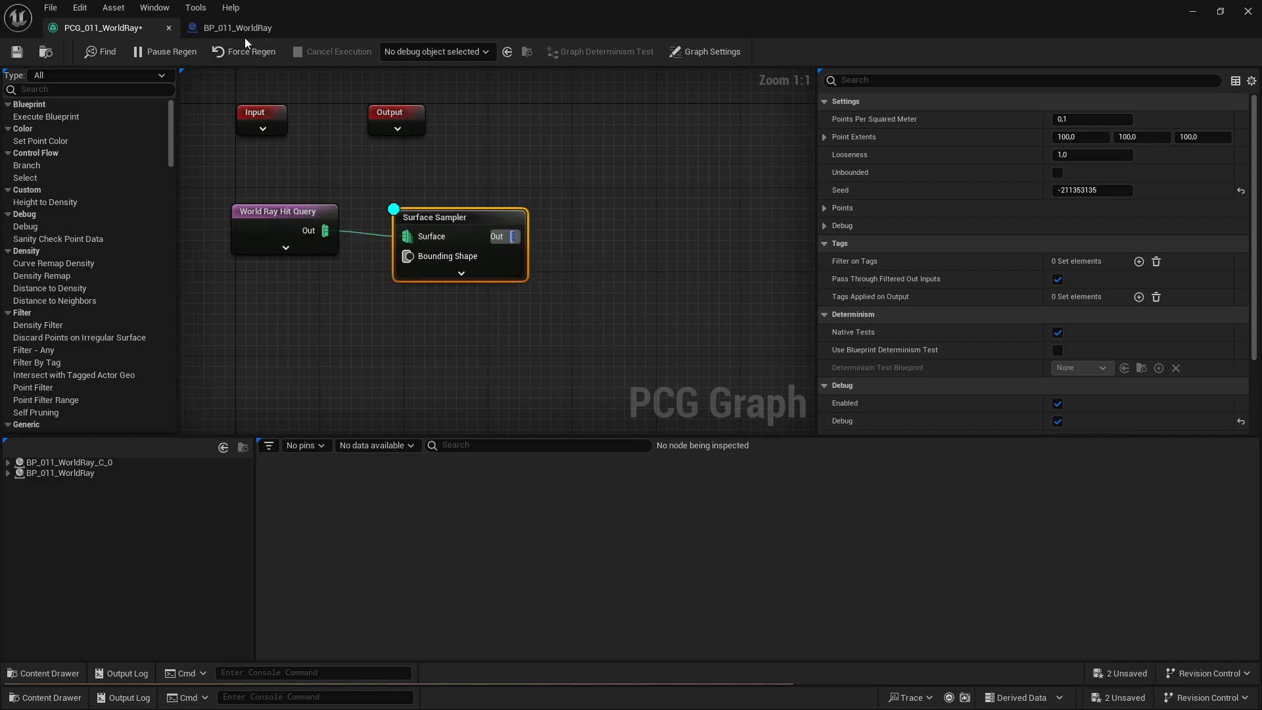
click(238, 28)
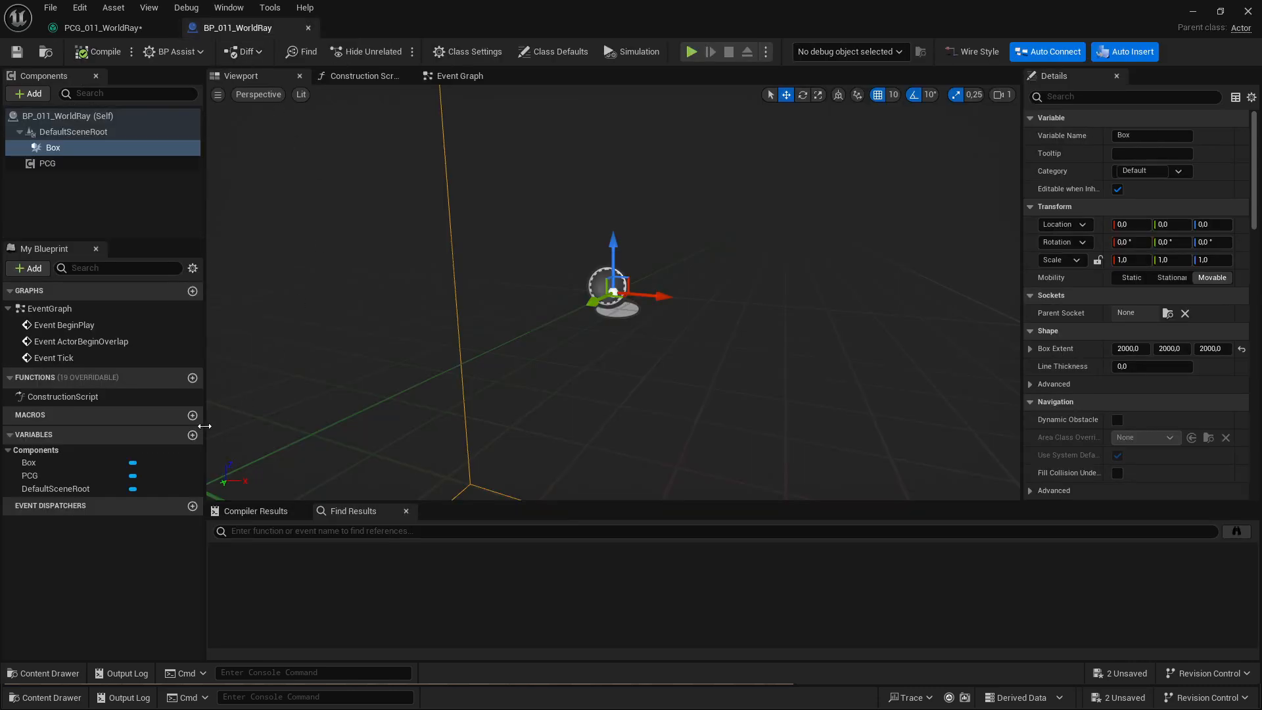
mouse_move(192, 436)
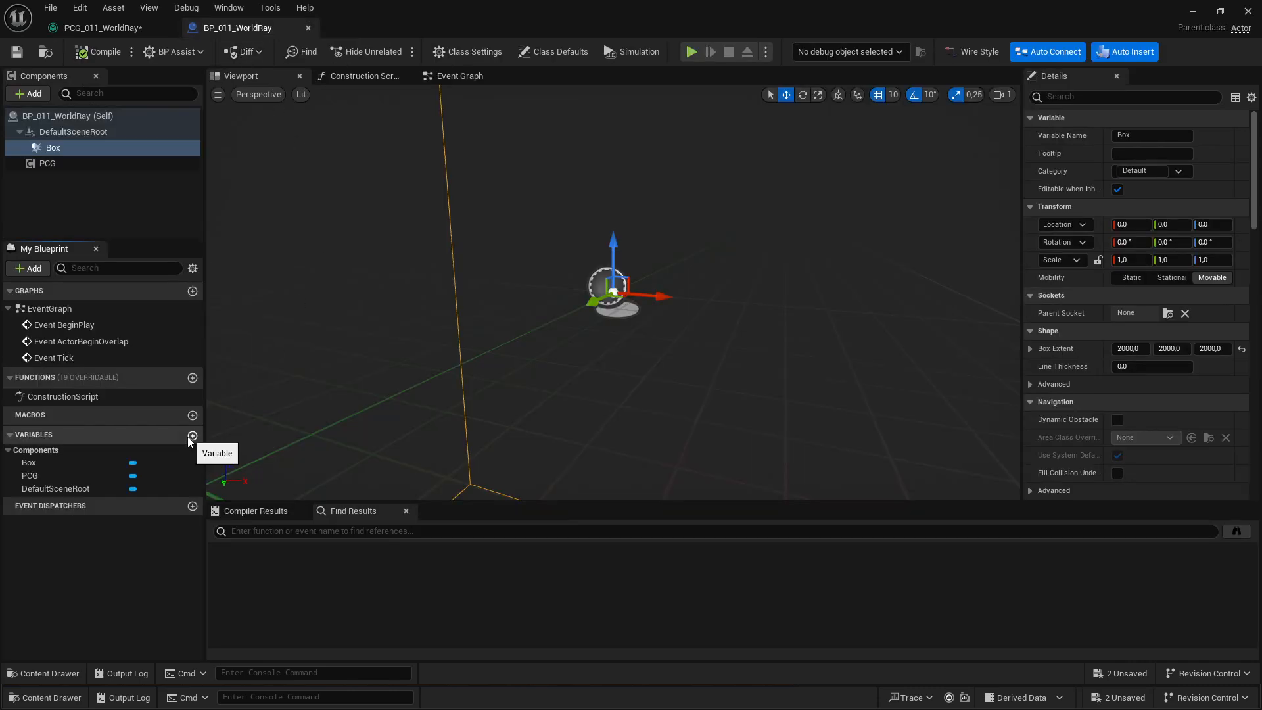
Step: Create an instance-editable vector variable PCG_Direction and go to the Construction Script
click(192, 435)
text(PCG_Location)
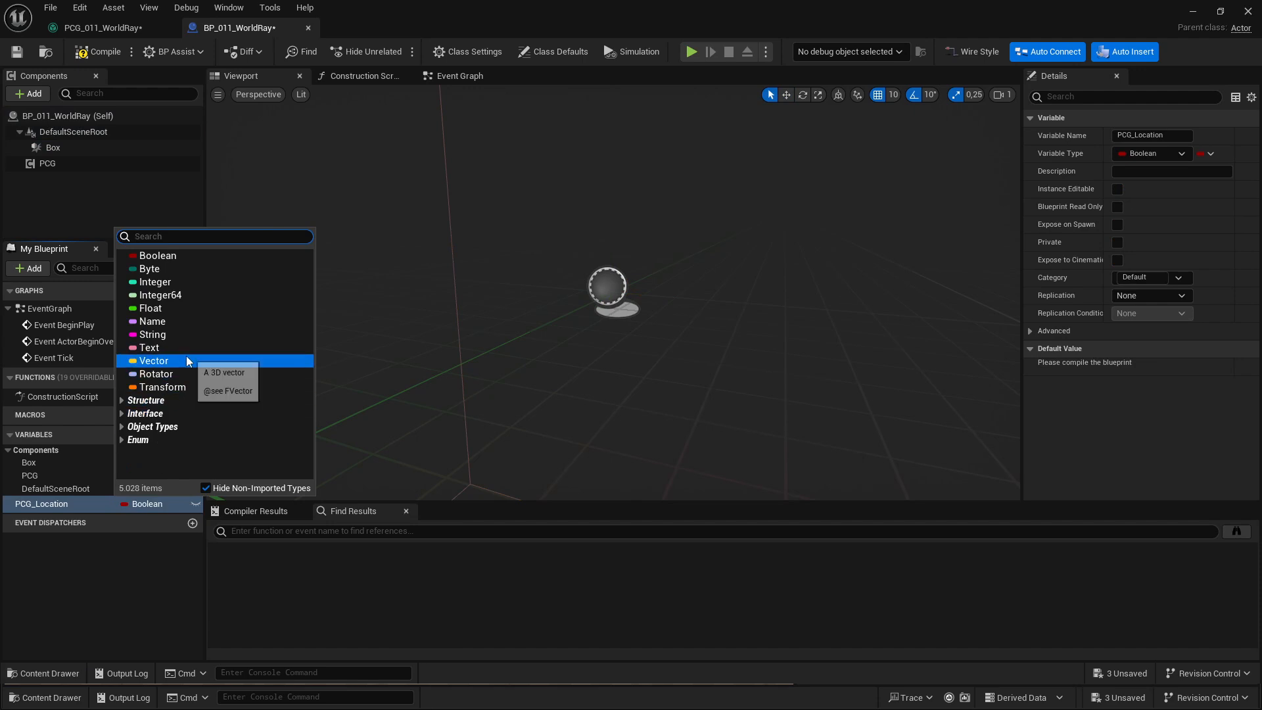
click(154, 361)
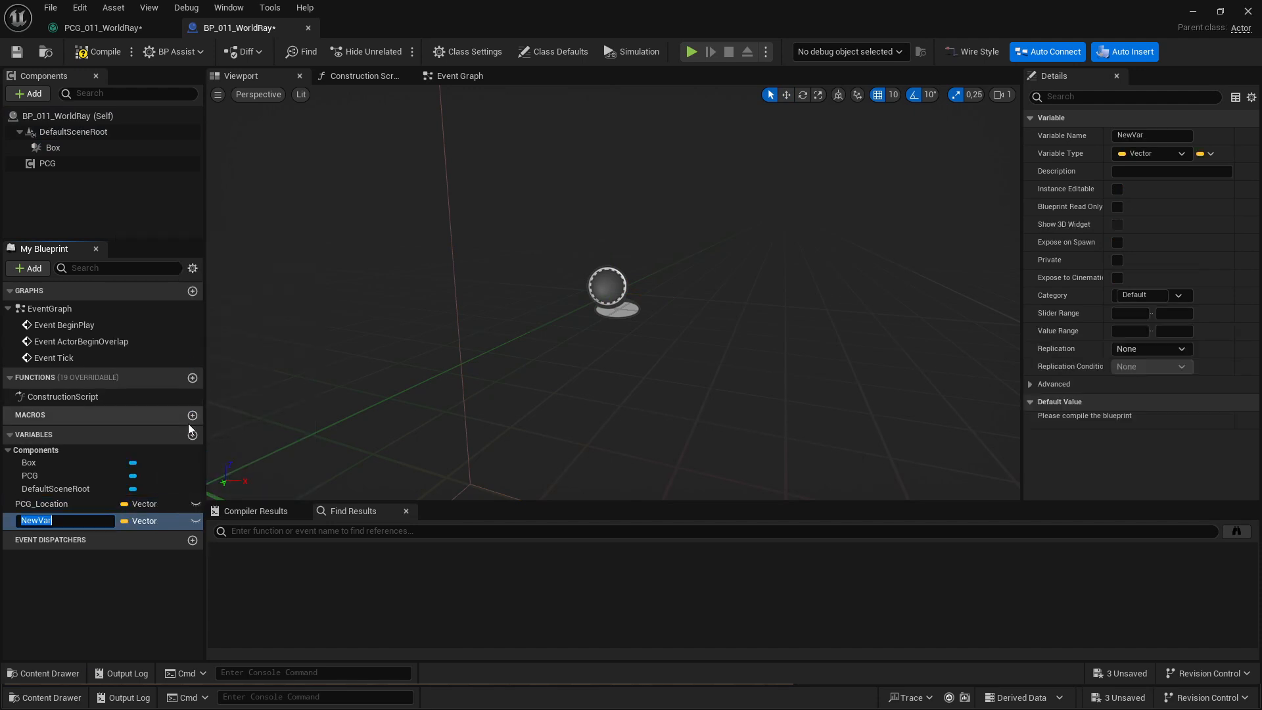
text(PCG_Direction)
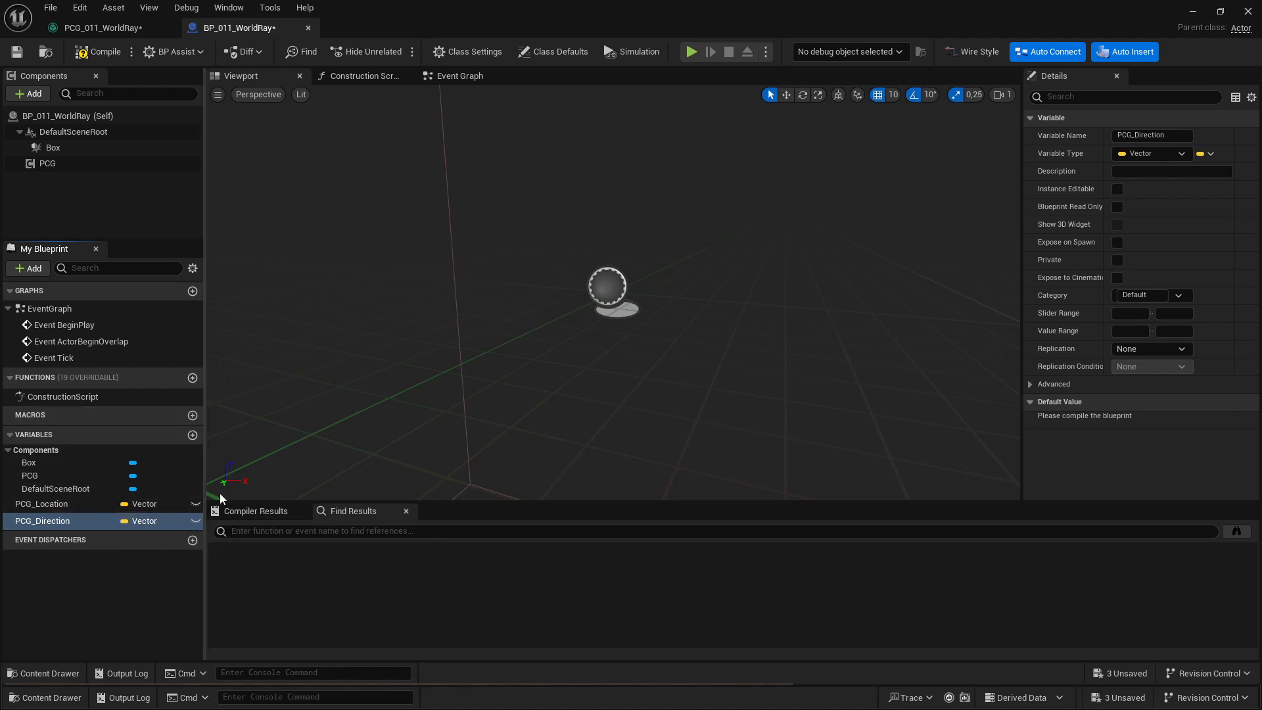
click(195, 521)
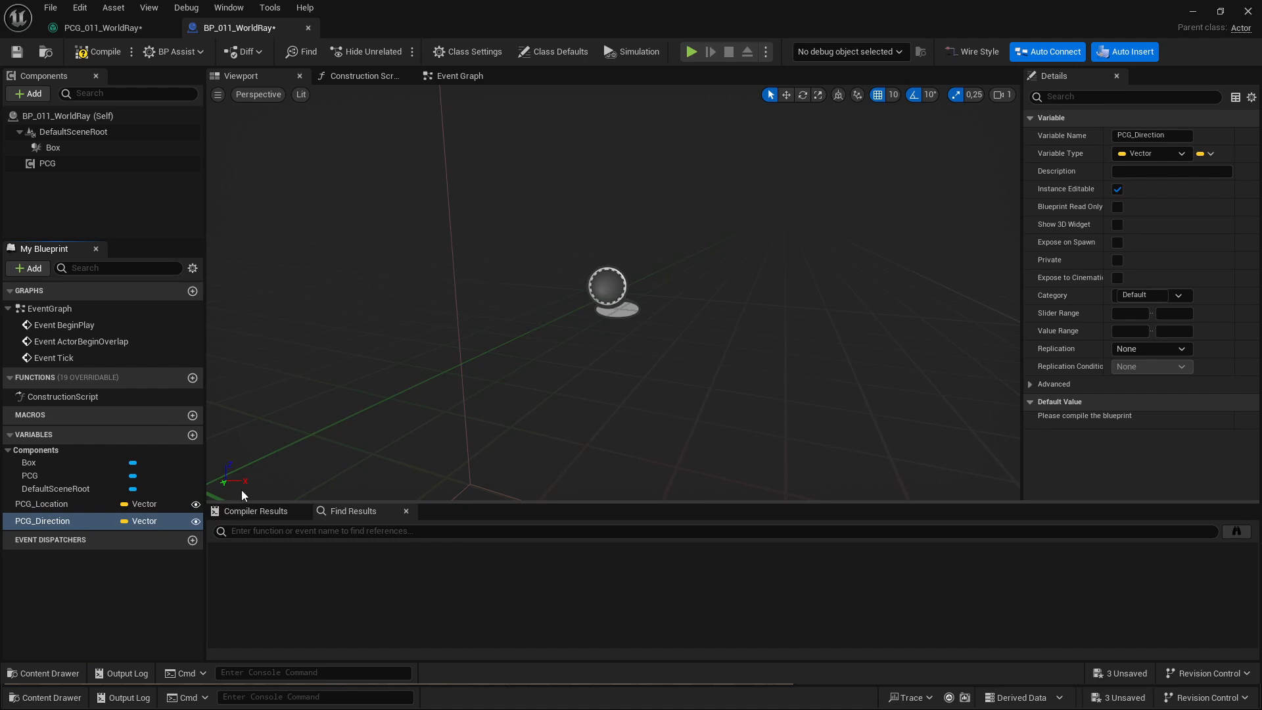
click(363, 76)
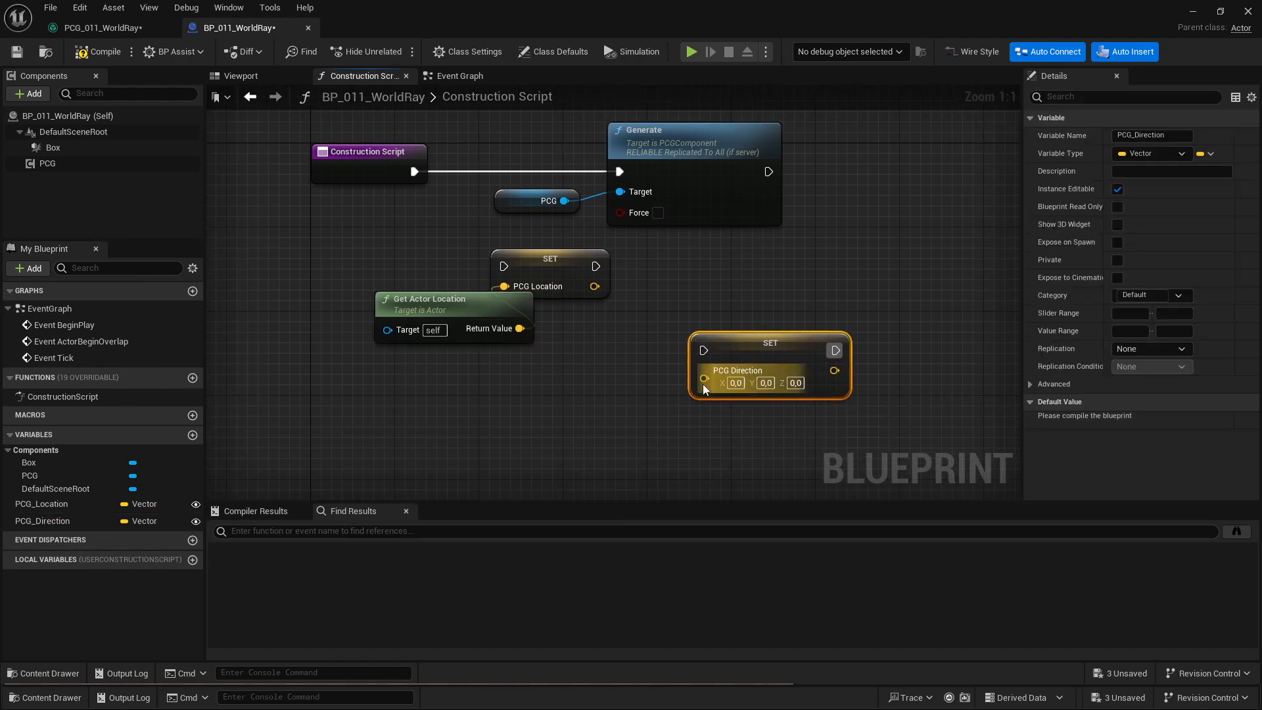
Step: Set PCG_Direction from the negated actor up vector, chain both setters before Generate, and compile
click(547, 397)
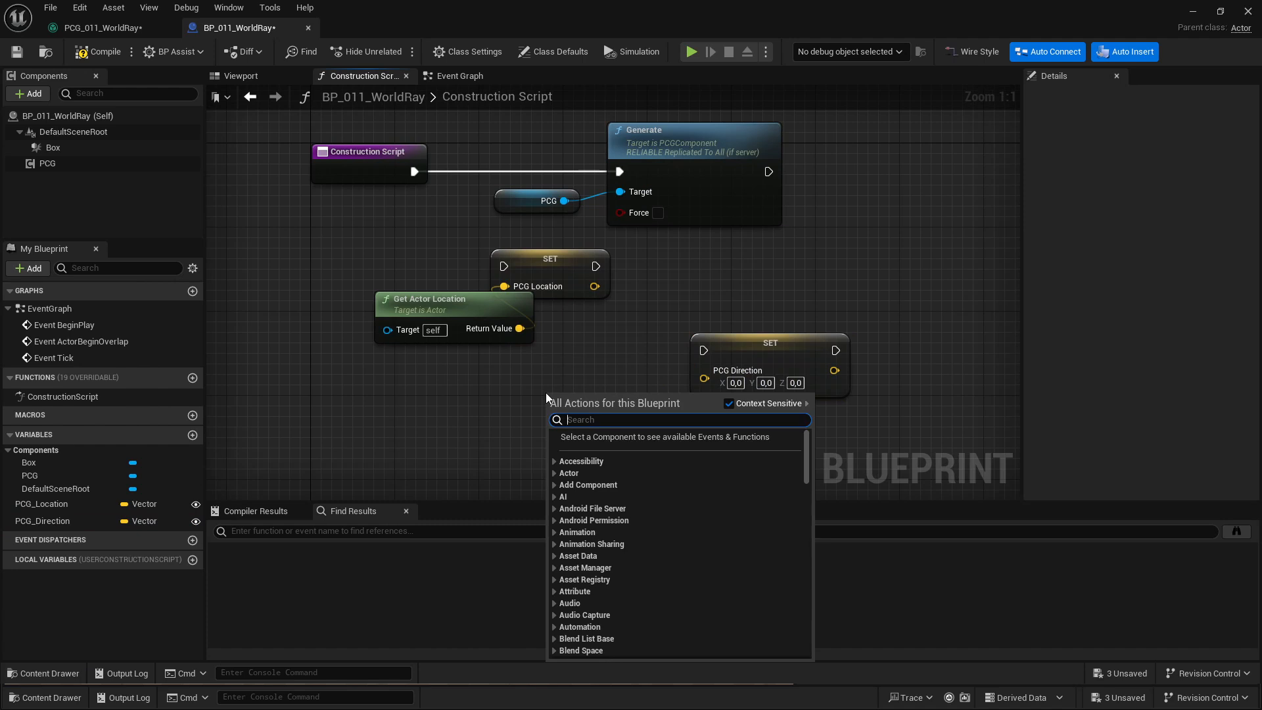
text(get ac)
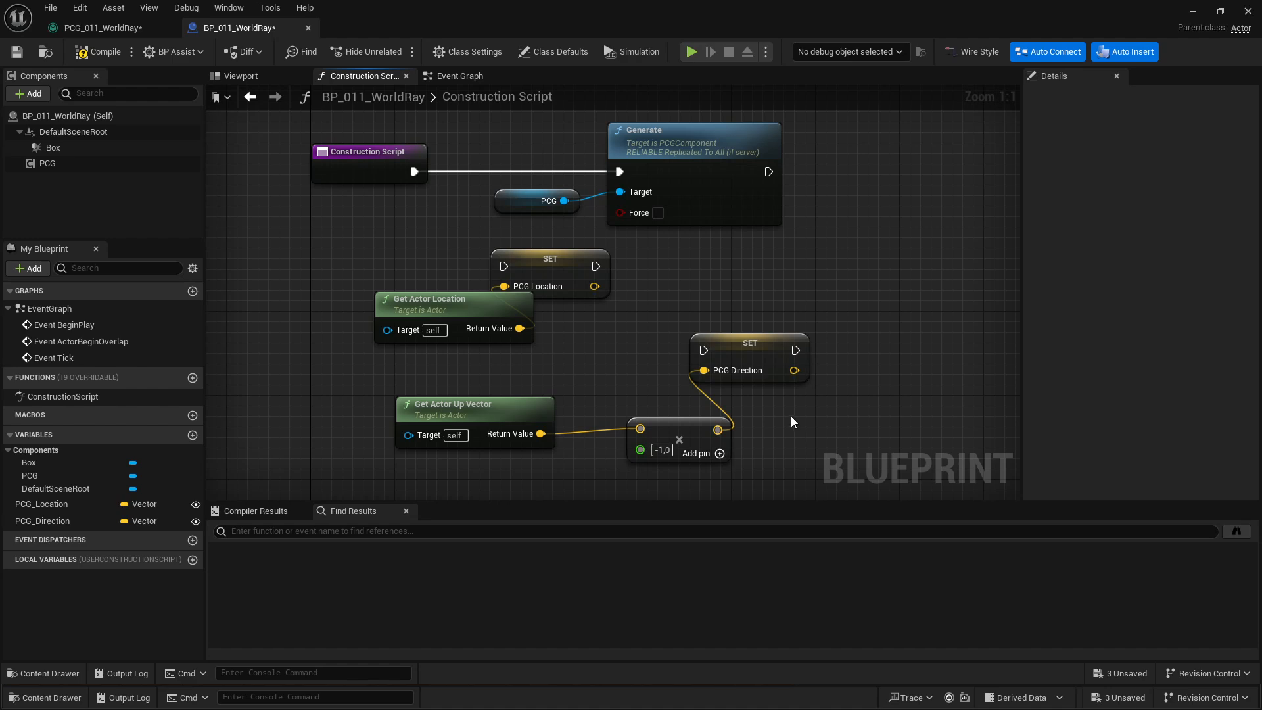
click(550, 259)
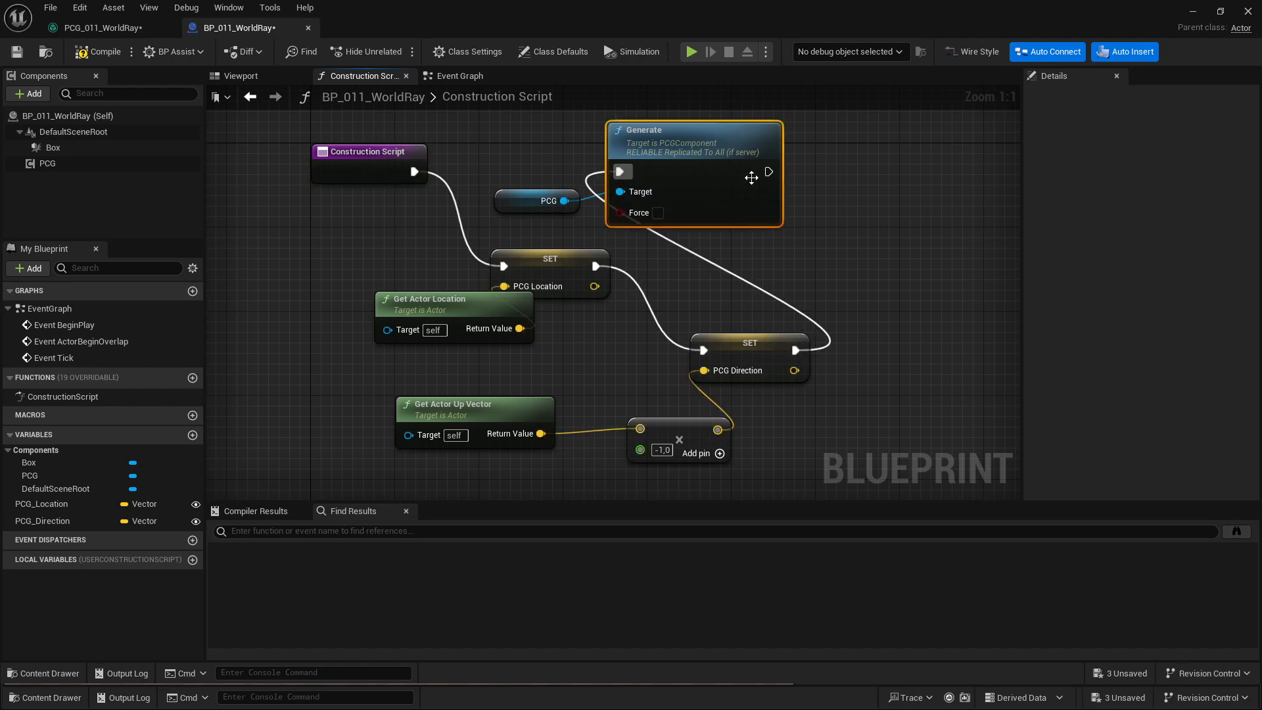
scroll(down, 3)
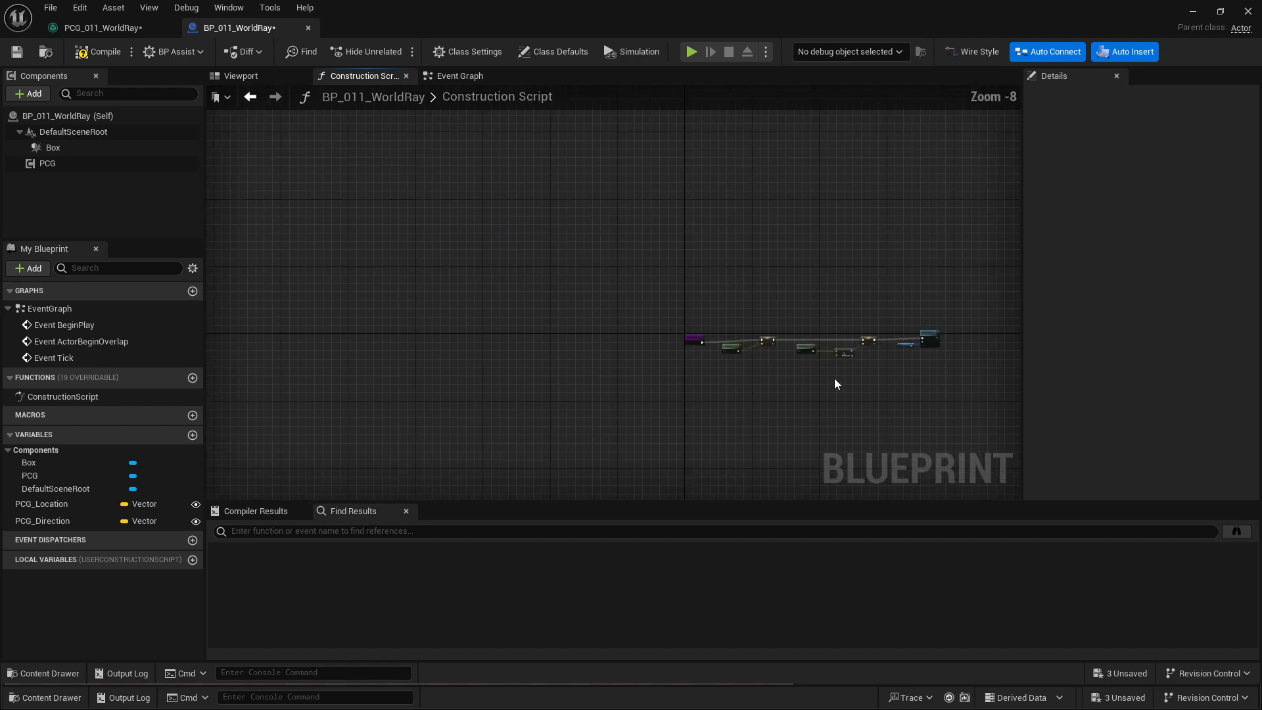
click(102, 52)
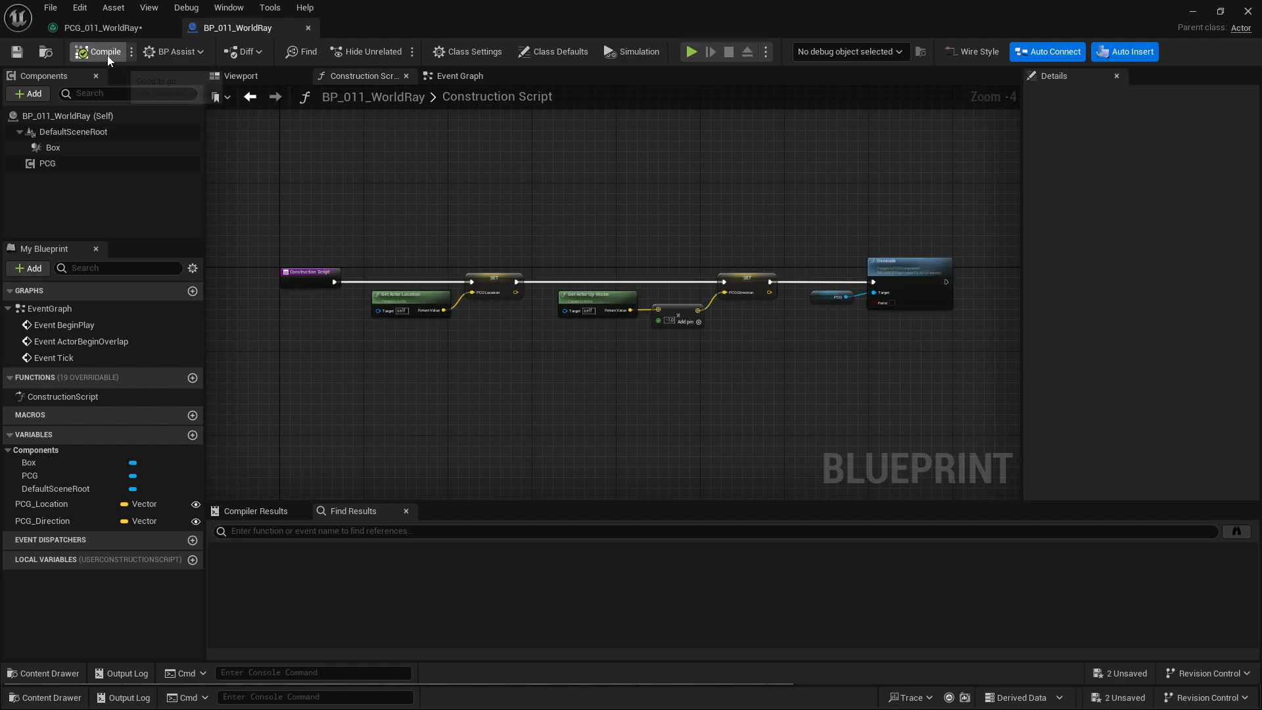
click(99, 27)
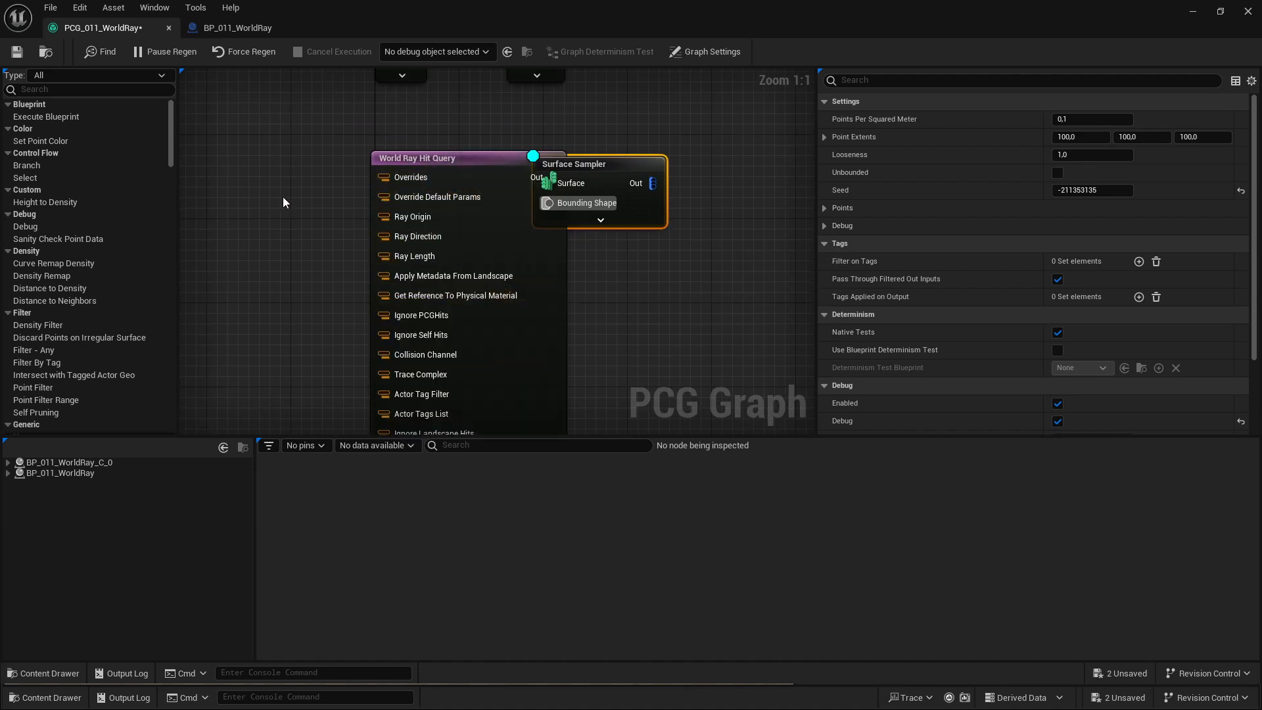
Step: Add Get Actor Property nodes for PCG_Location and PCG_Direction wired to Ray Origin and Ray Direction
text(get acto)
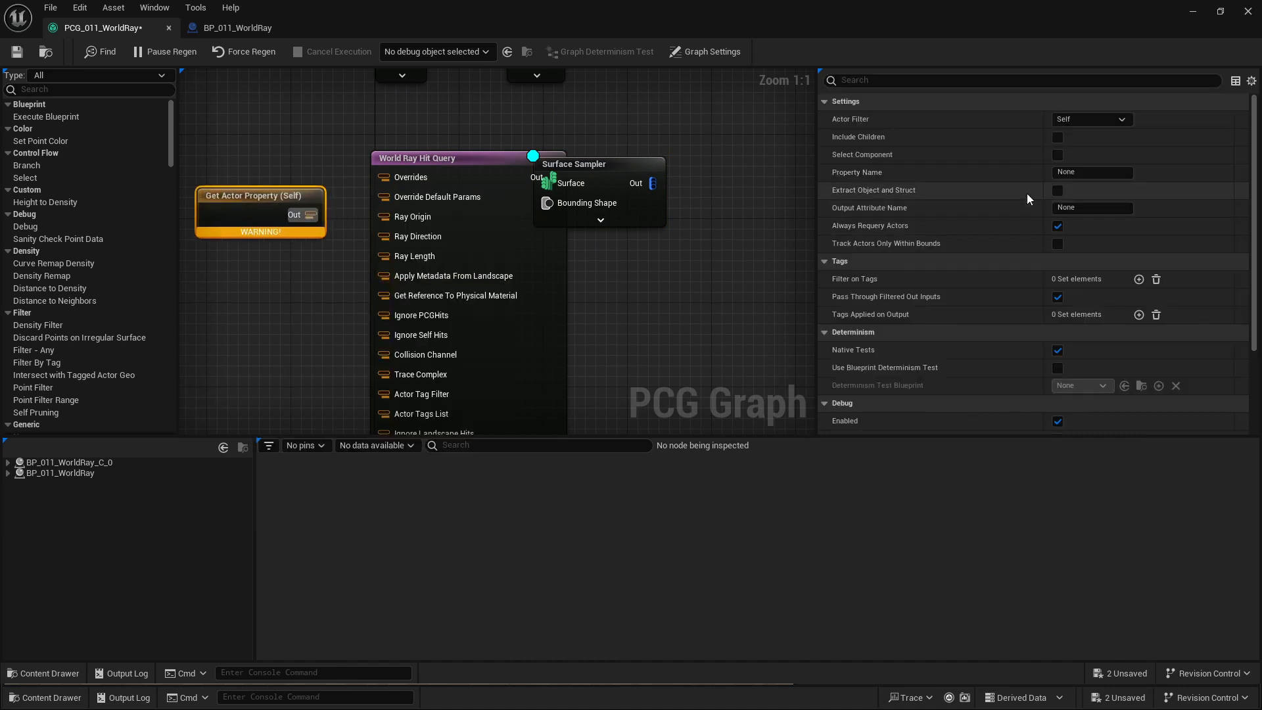
mouse_move(1057, 189)
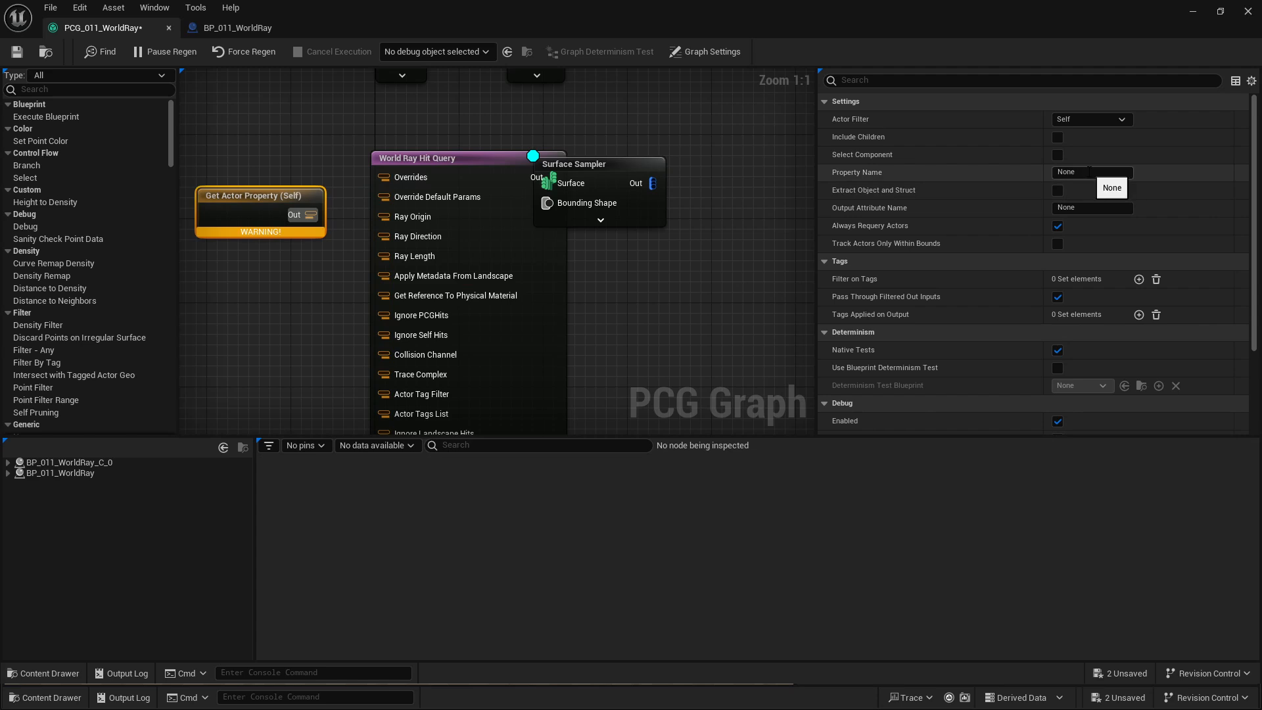
text(P)
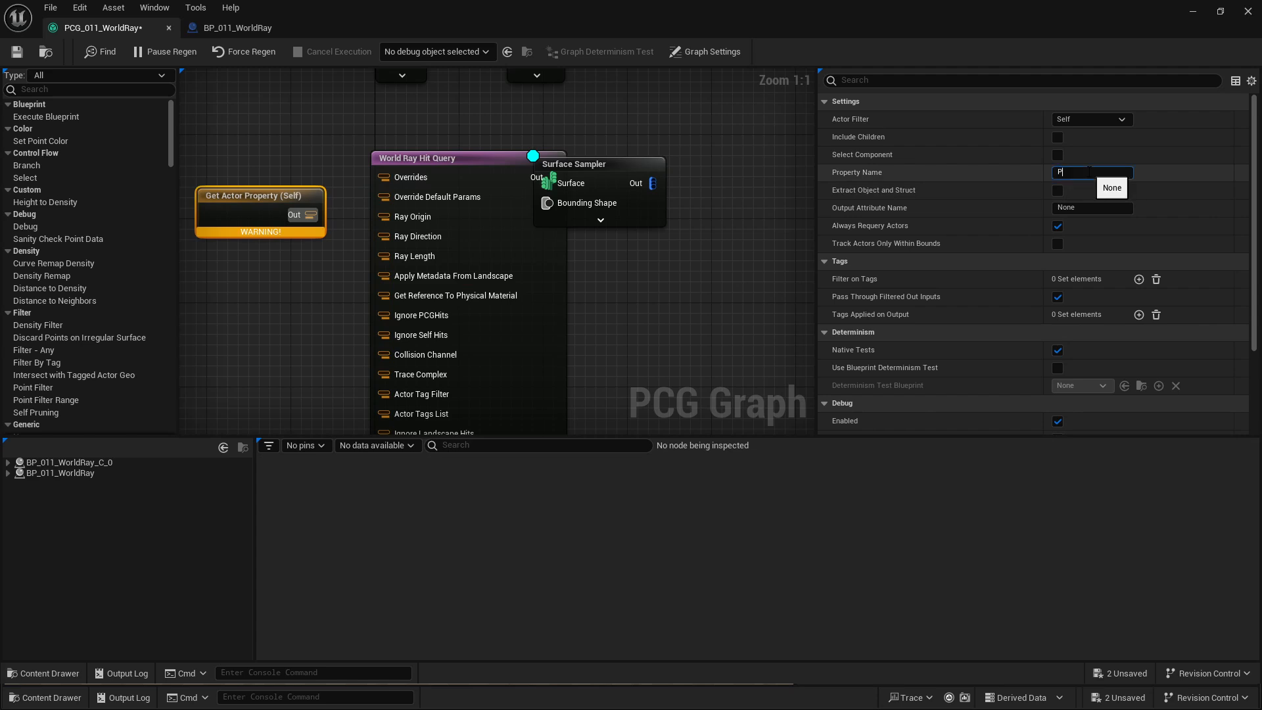
text(CG_Location)
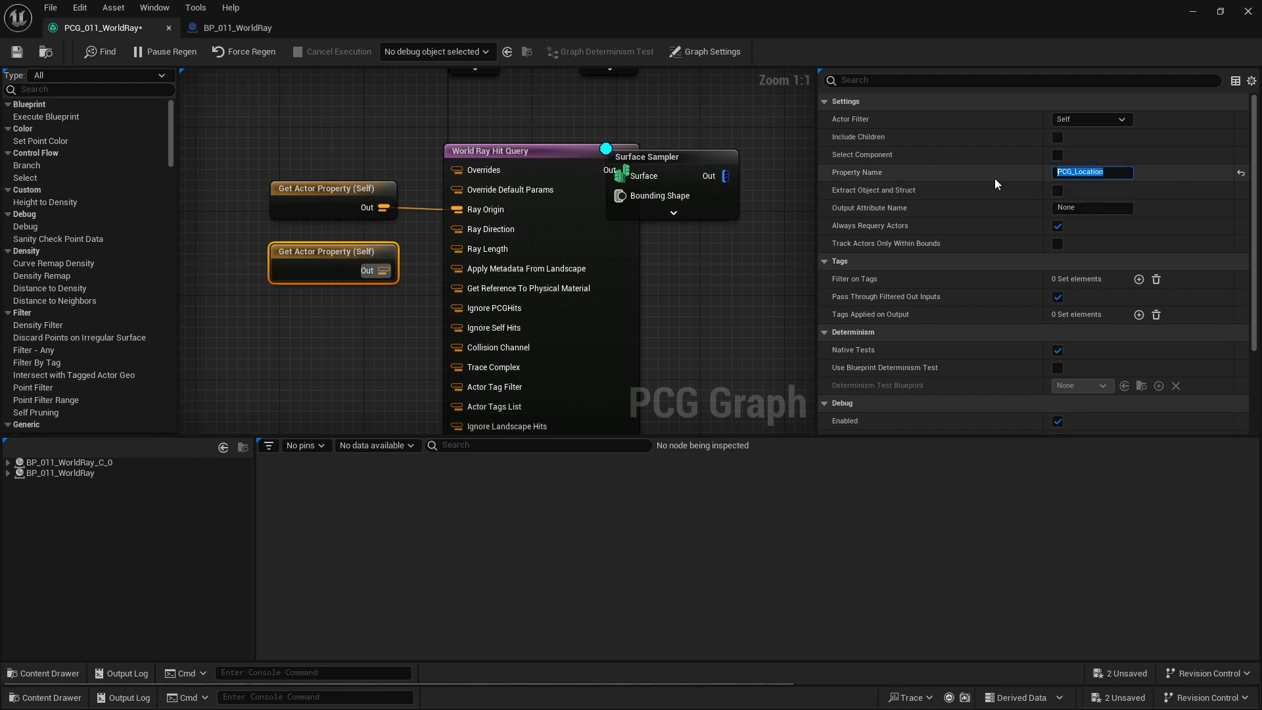
text(PCG_Dire)
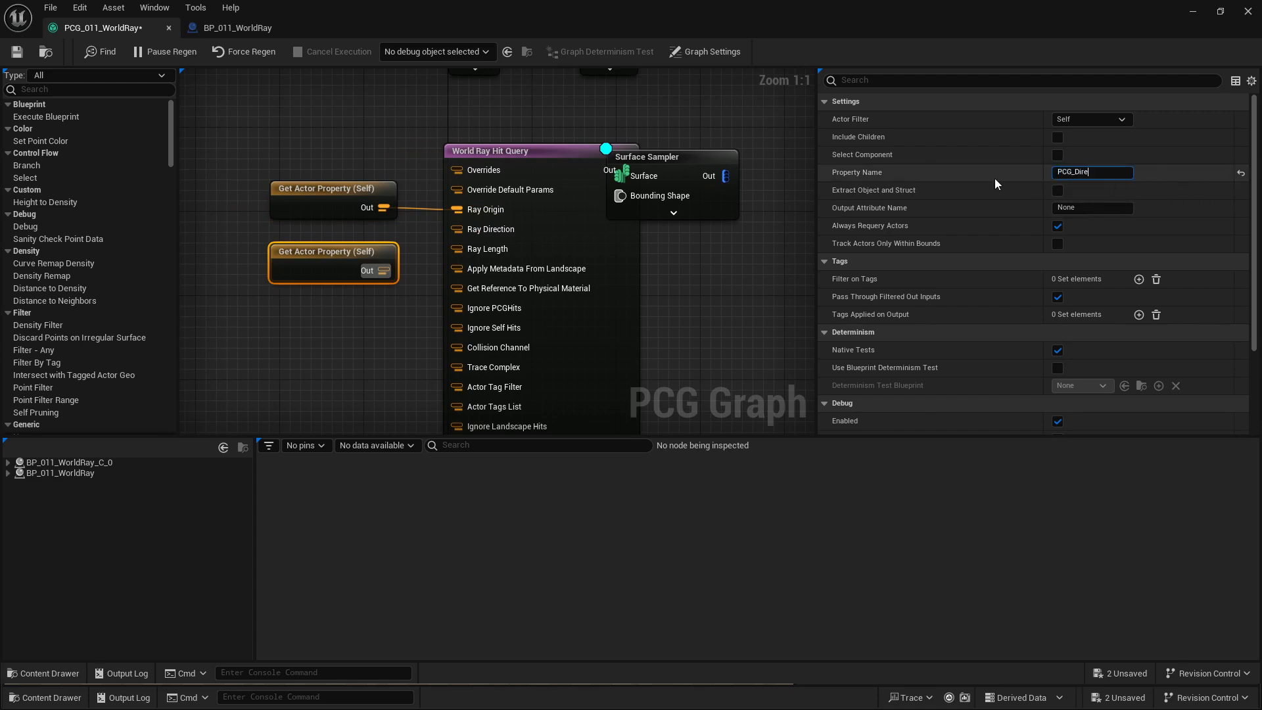
text(PCG_Direction)
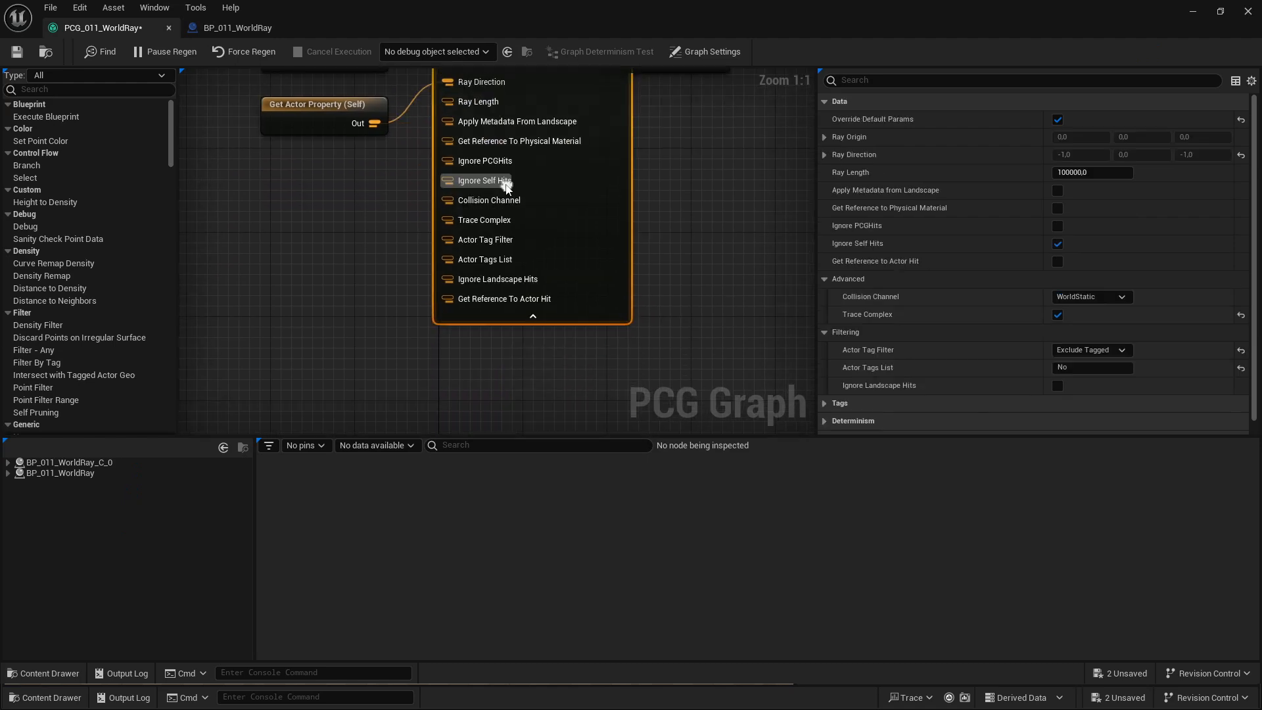
click(483, 180)
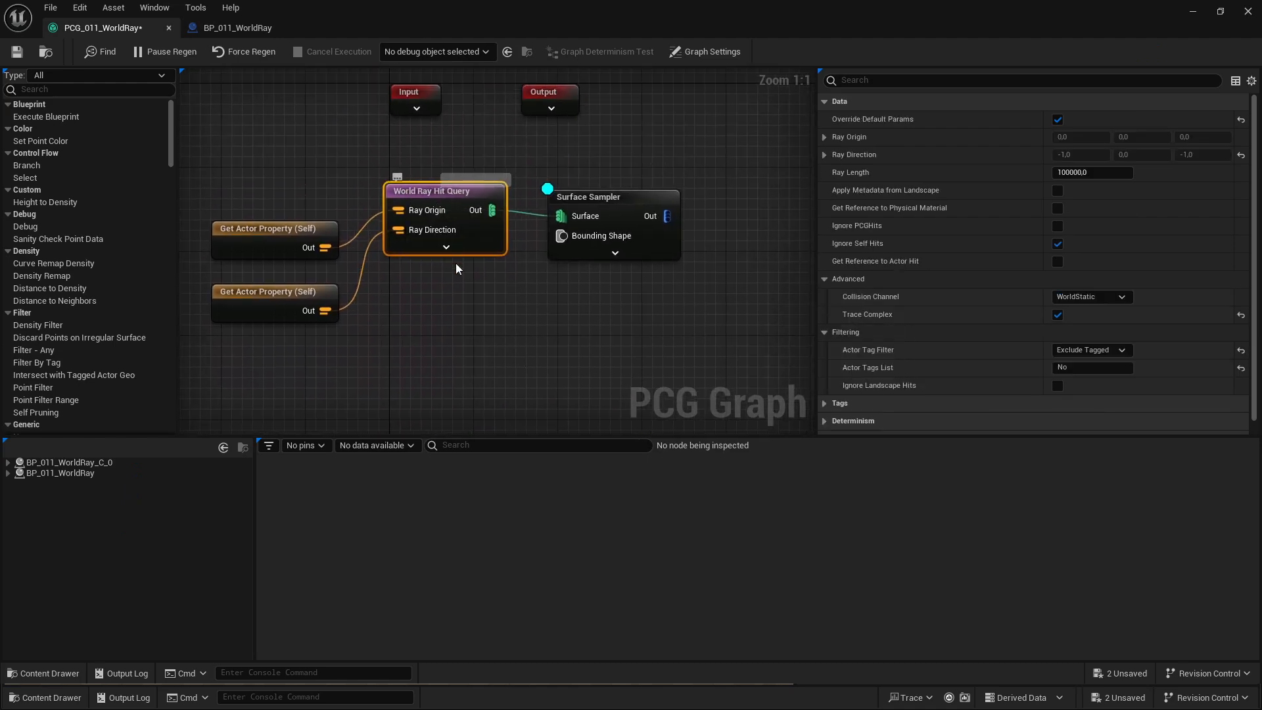
click(610, 235)
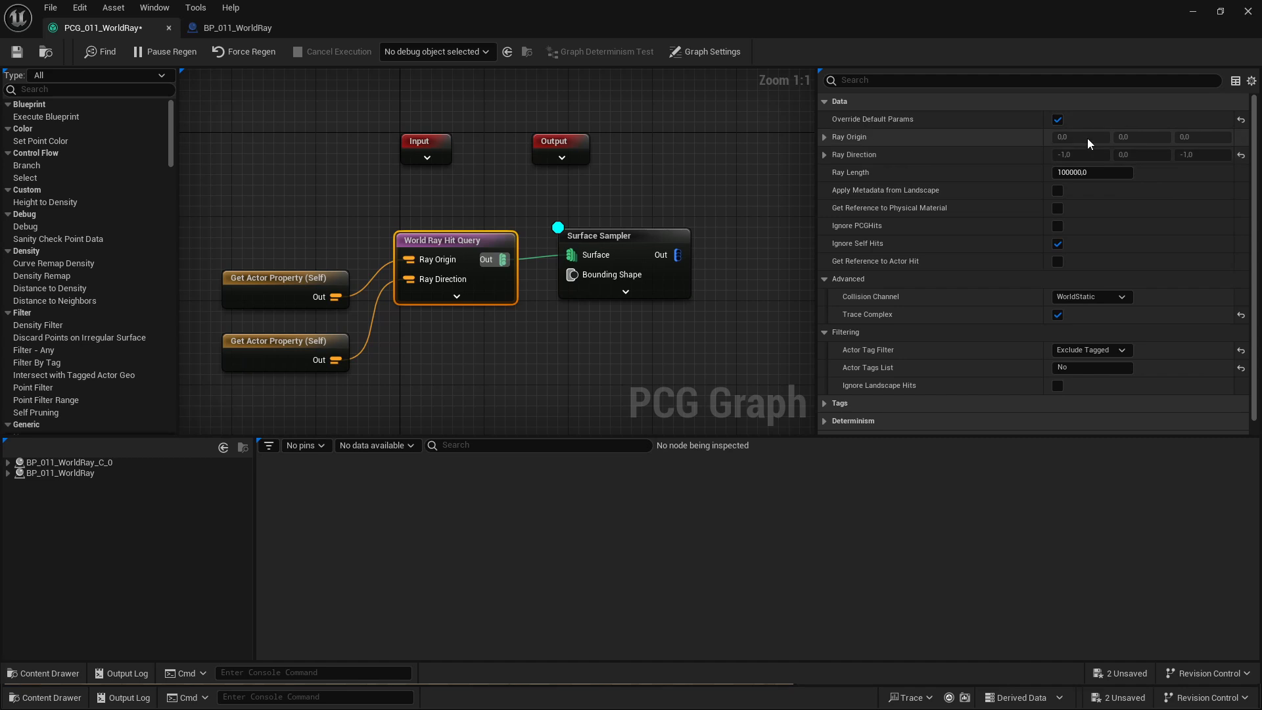
mouse_move(248, 195)
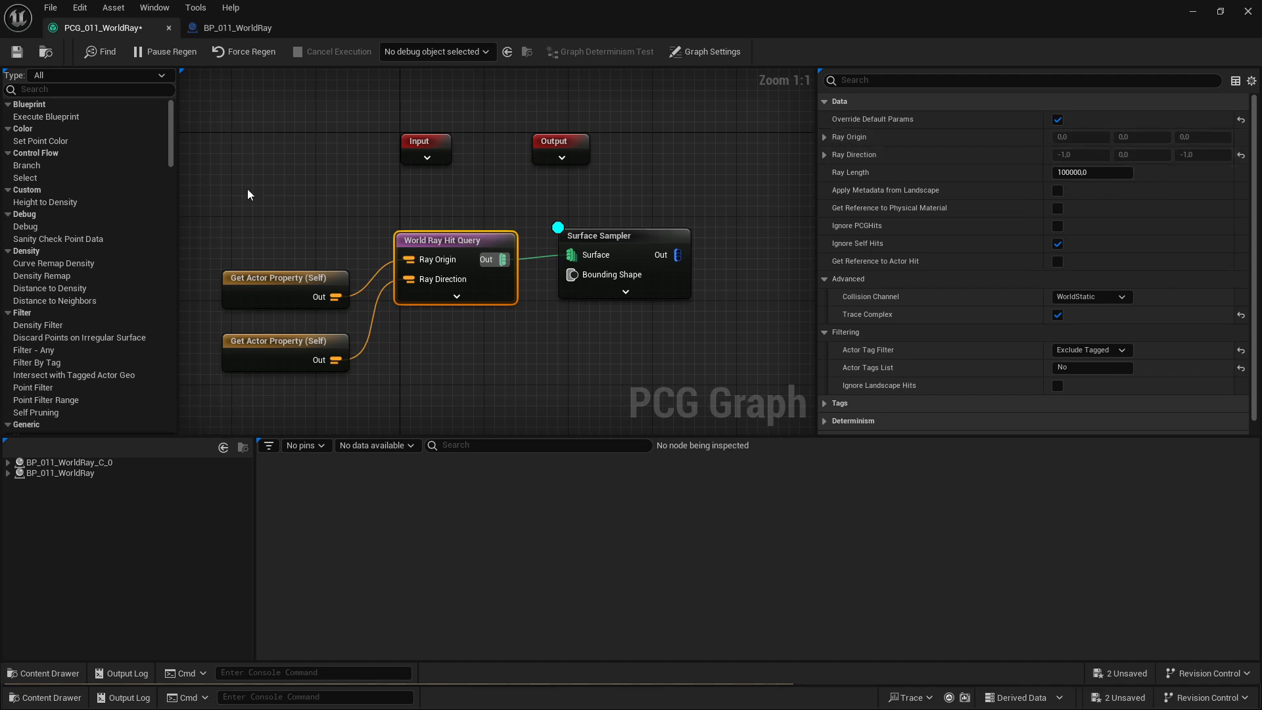
Step: In the level, tilt the BP_011_WorldRay actor so its debug points project at a new angle
click(243, 51)
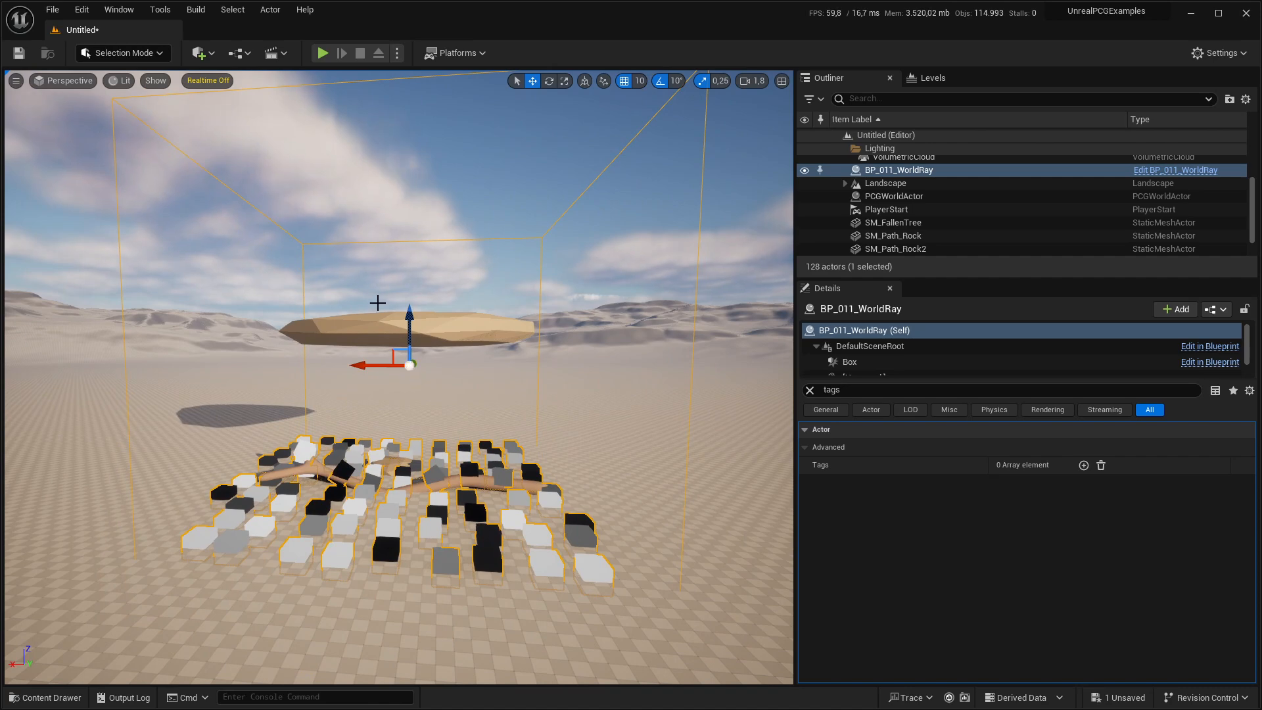
mouse_move(440, 308)
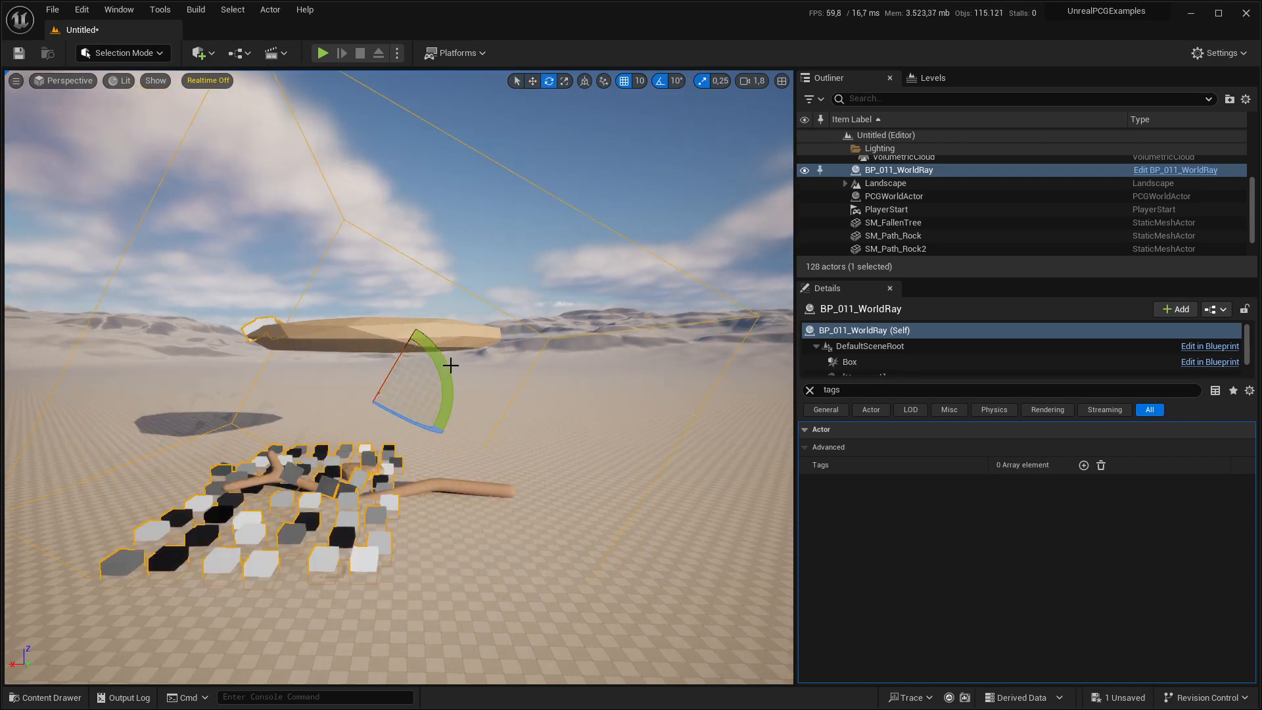
drag(451, 365, 452, 364)
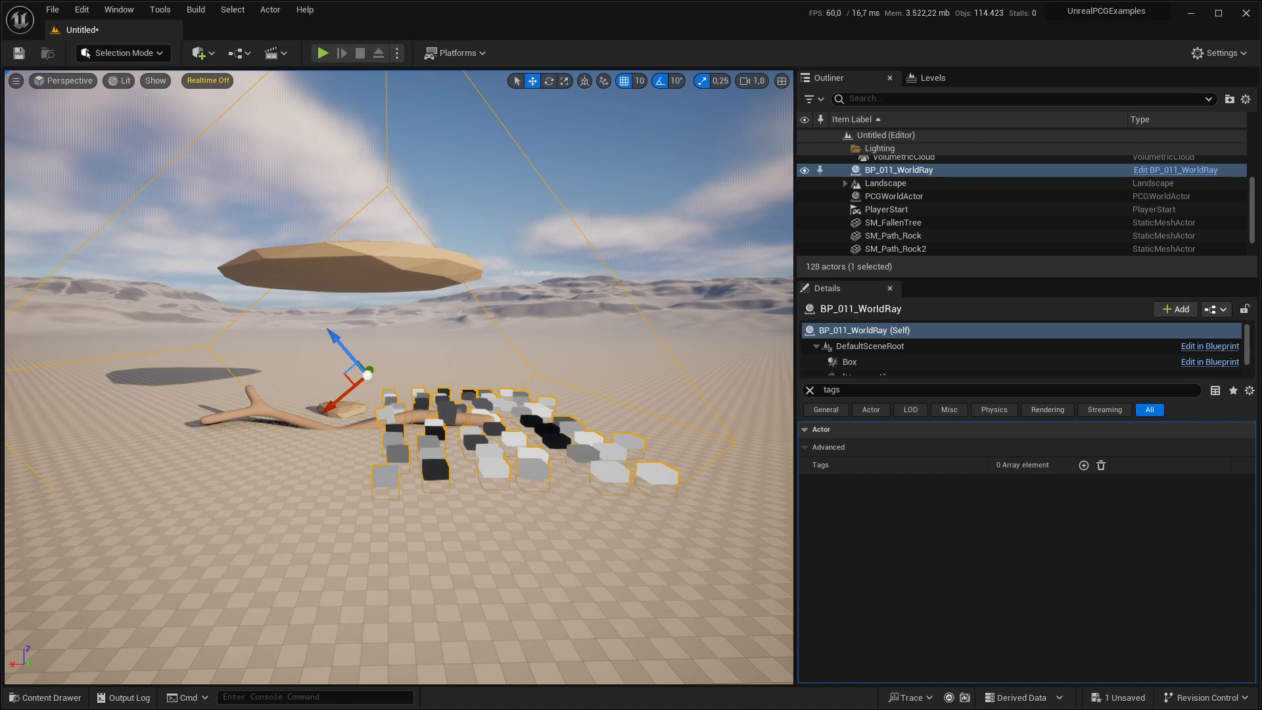
Step: Place a Create Points Grid node in the PCG graph and review its grid settings
click(1176, 170)
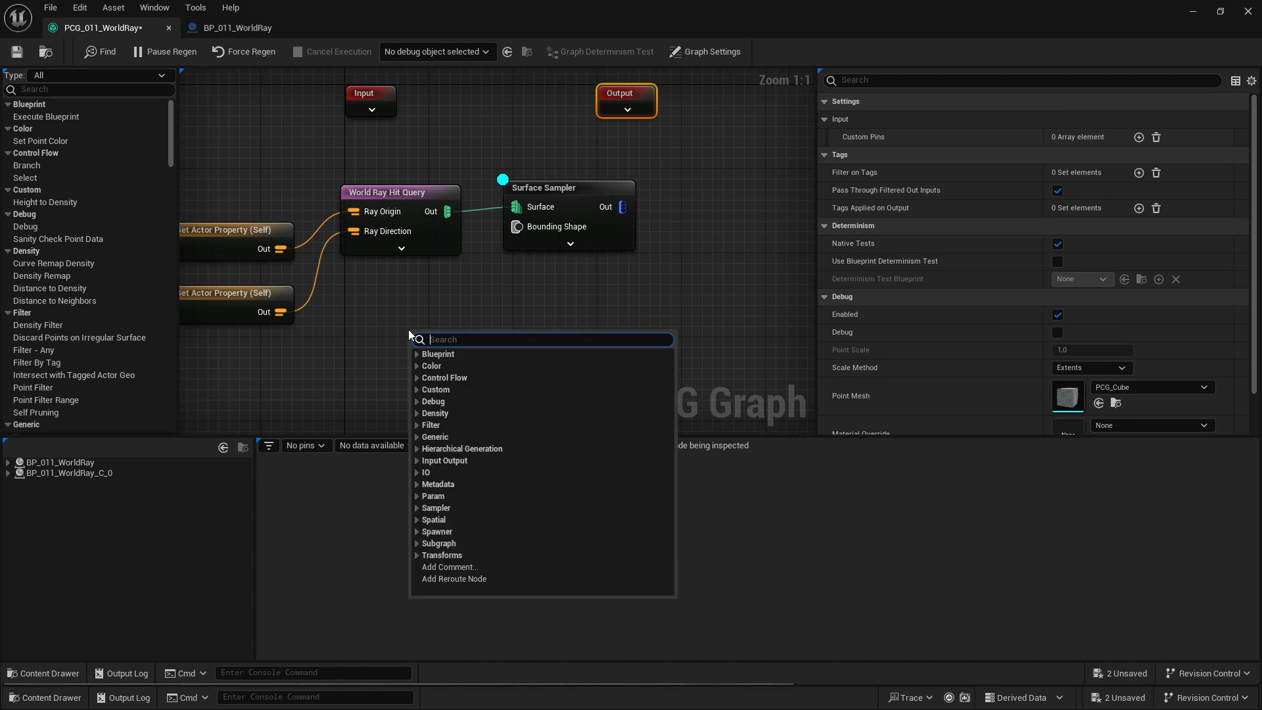
text(cre)
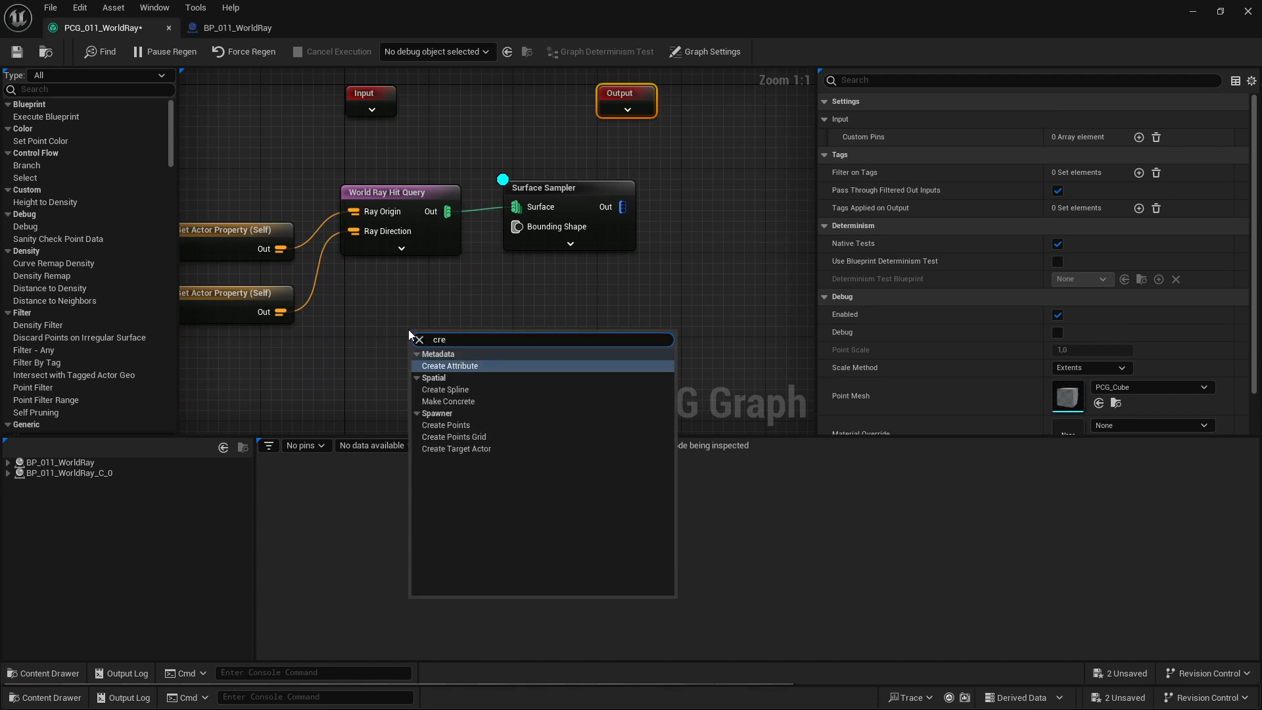
click(453, 436)
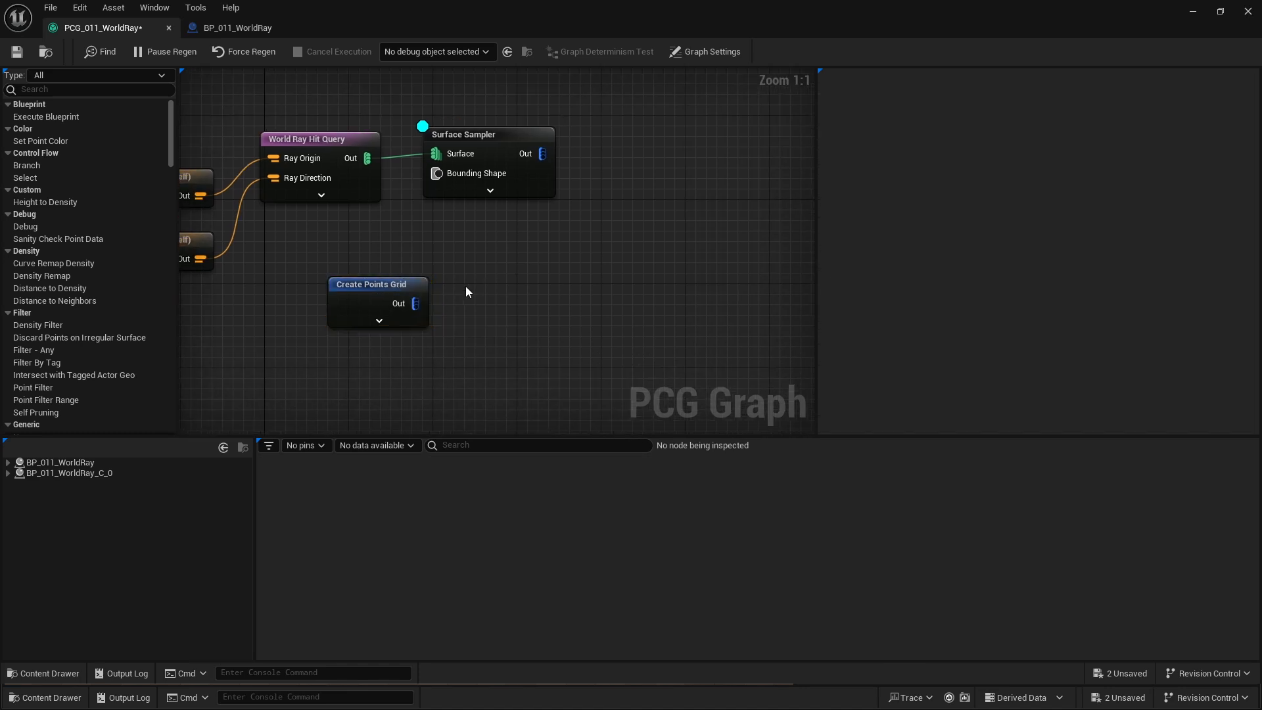
click(371, 284)
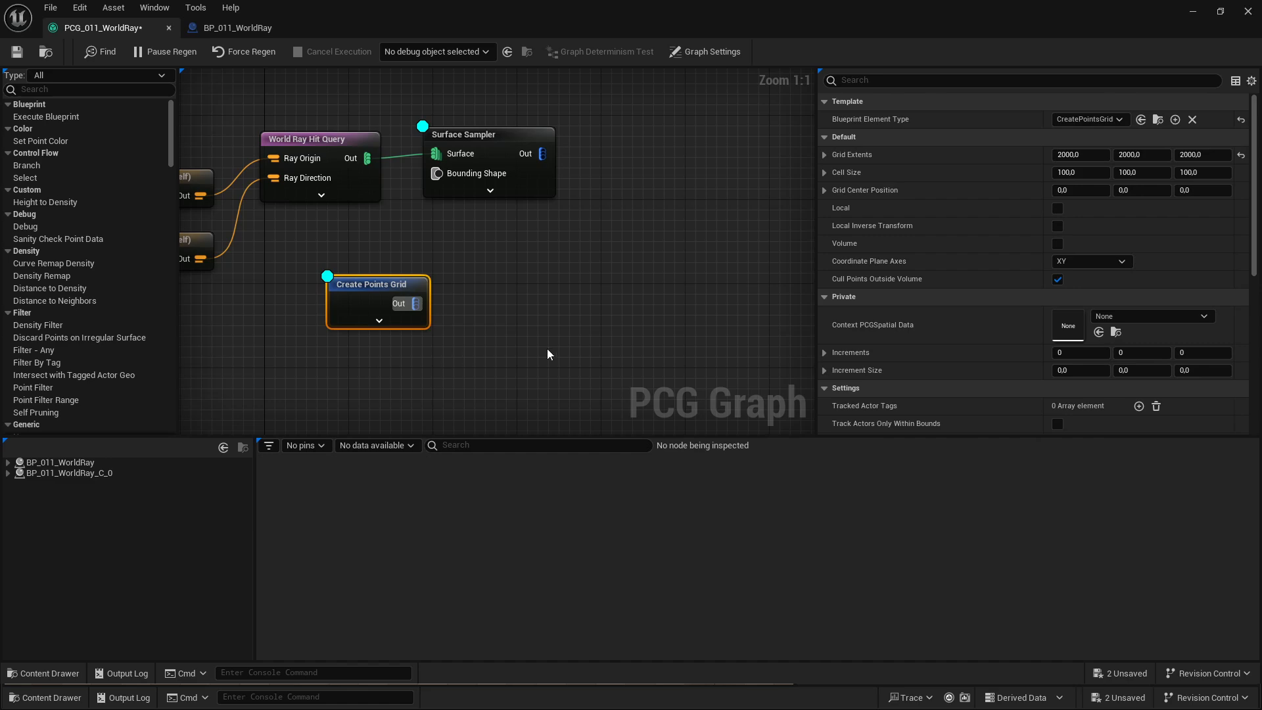
mouse_move(589, 5)
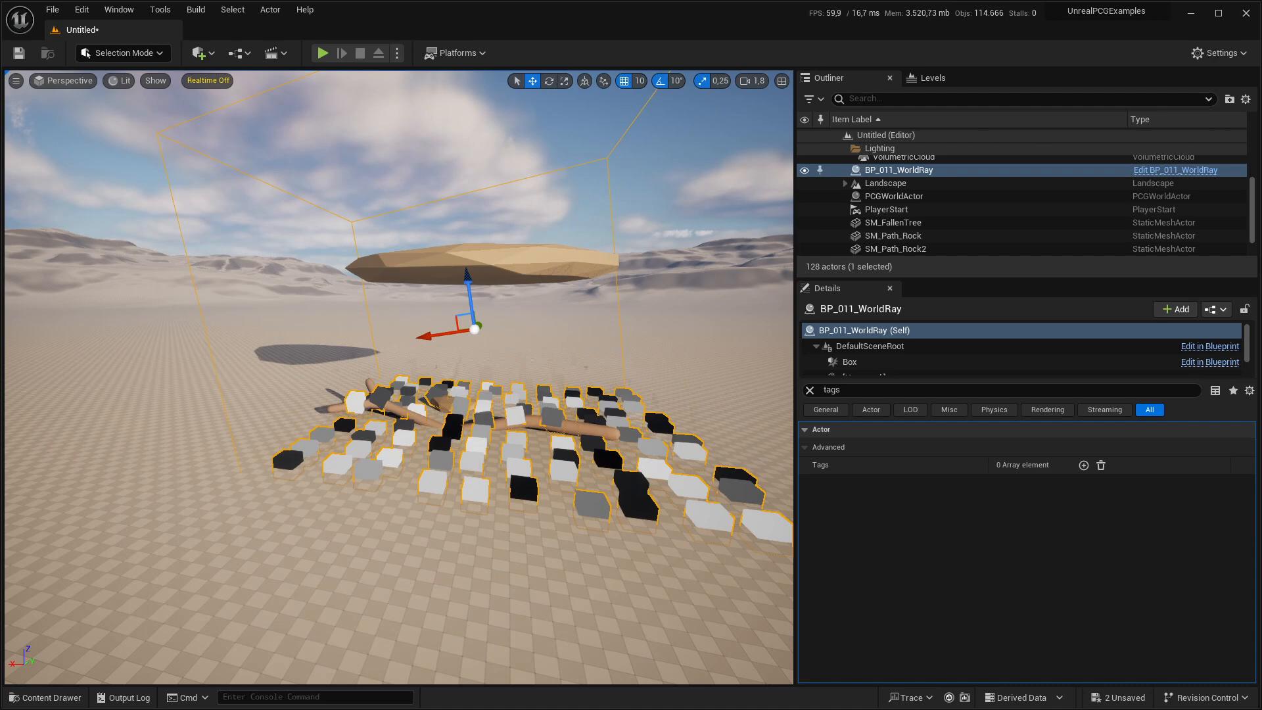
Step: Reopen the PCG graph and enlarge its floating editor window beside the level
click(1176, 170)
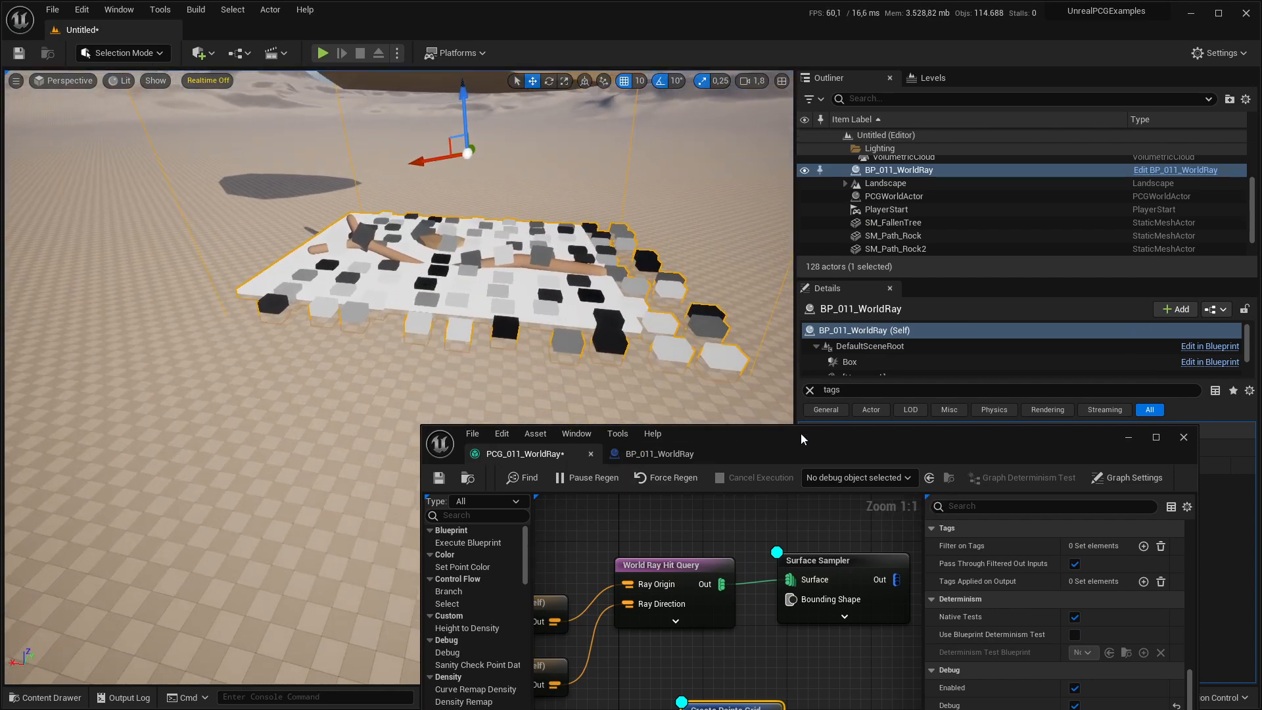
drag(801, 439, 757, 369)
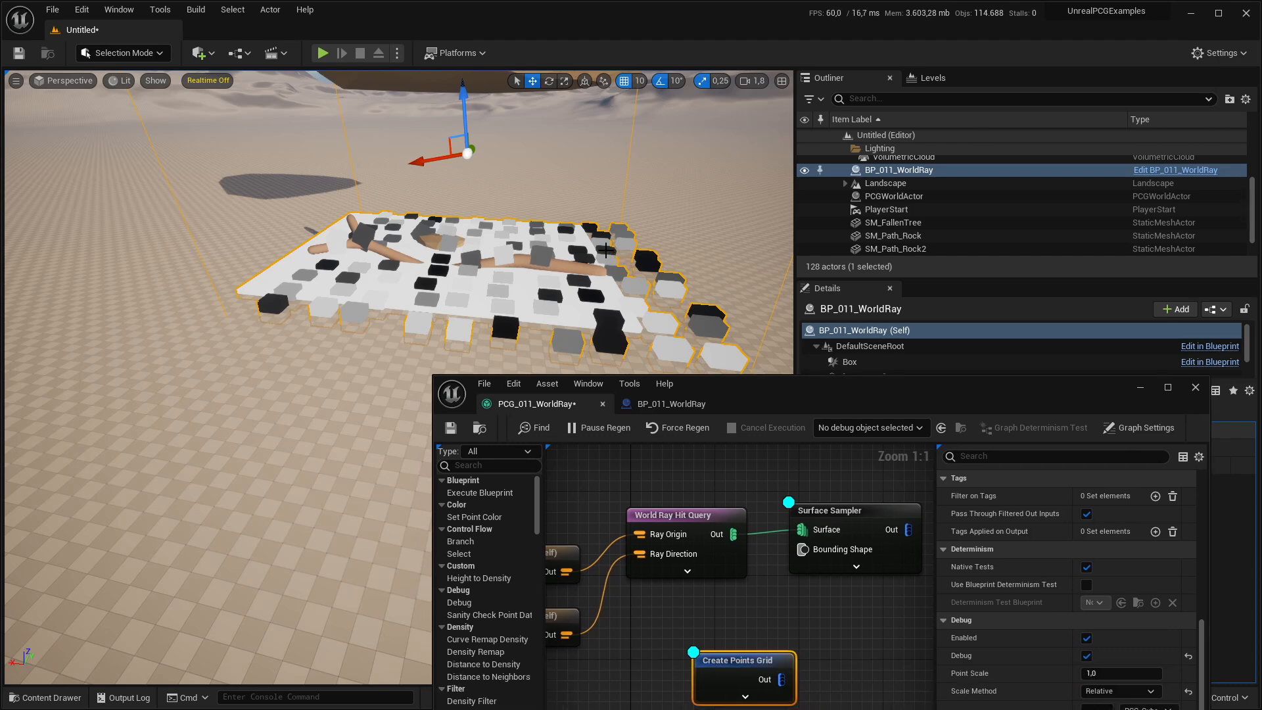
mouse_move(924, 394)
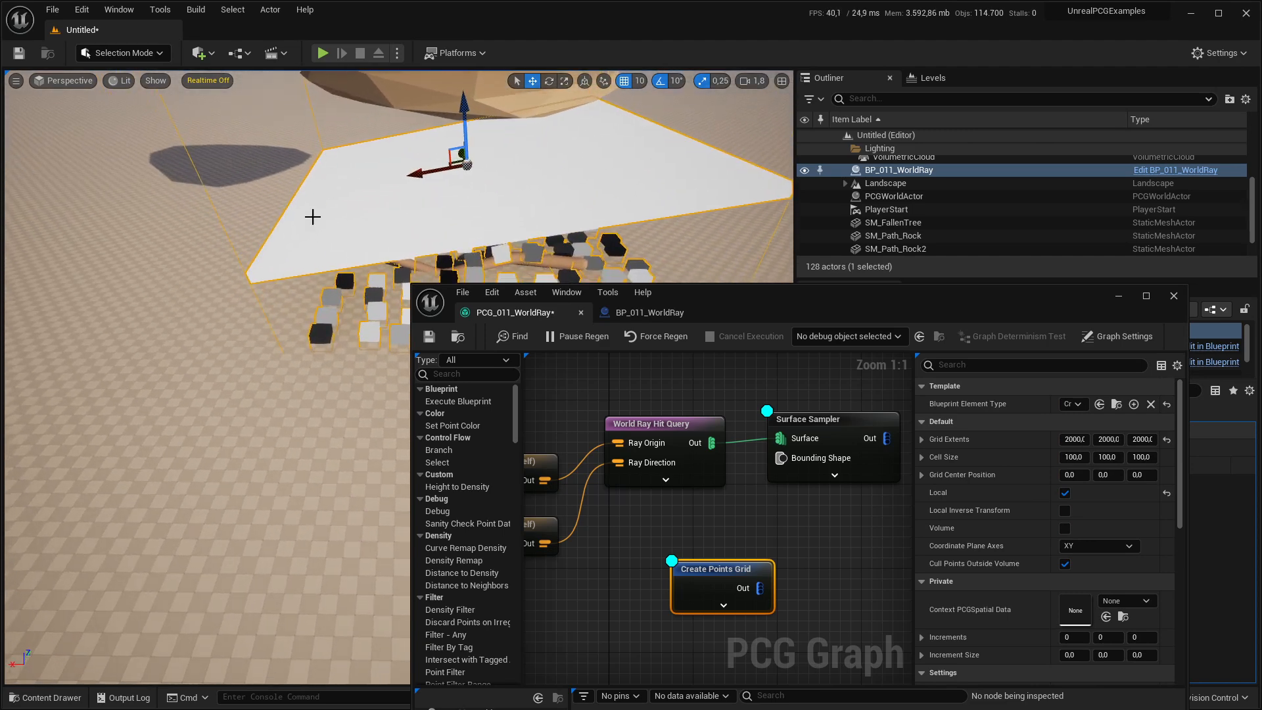
mouse_move(534, 134)
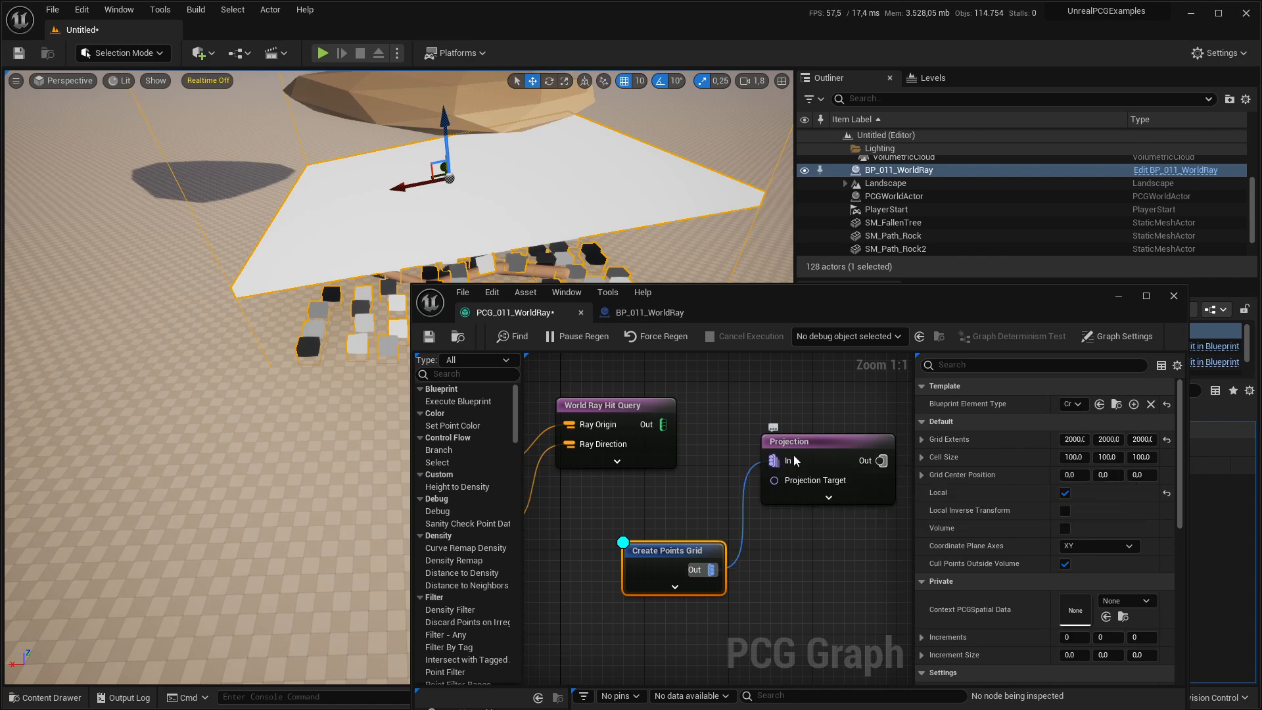
Step: Wire World Ray Hit Query into the Projection Target and enable the Projection node's debug display
click(616, 405)
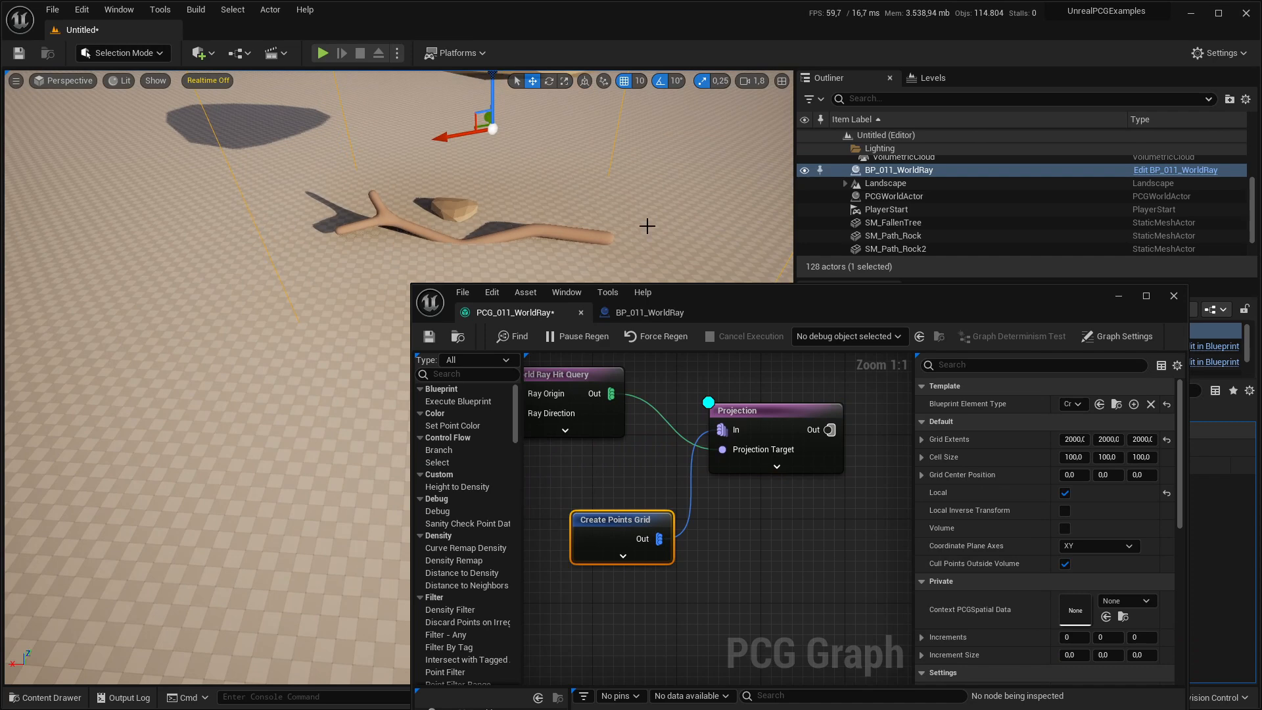
scroll(down, 3)
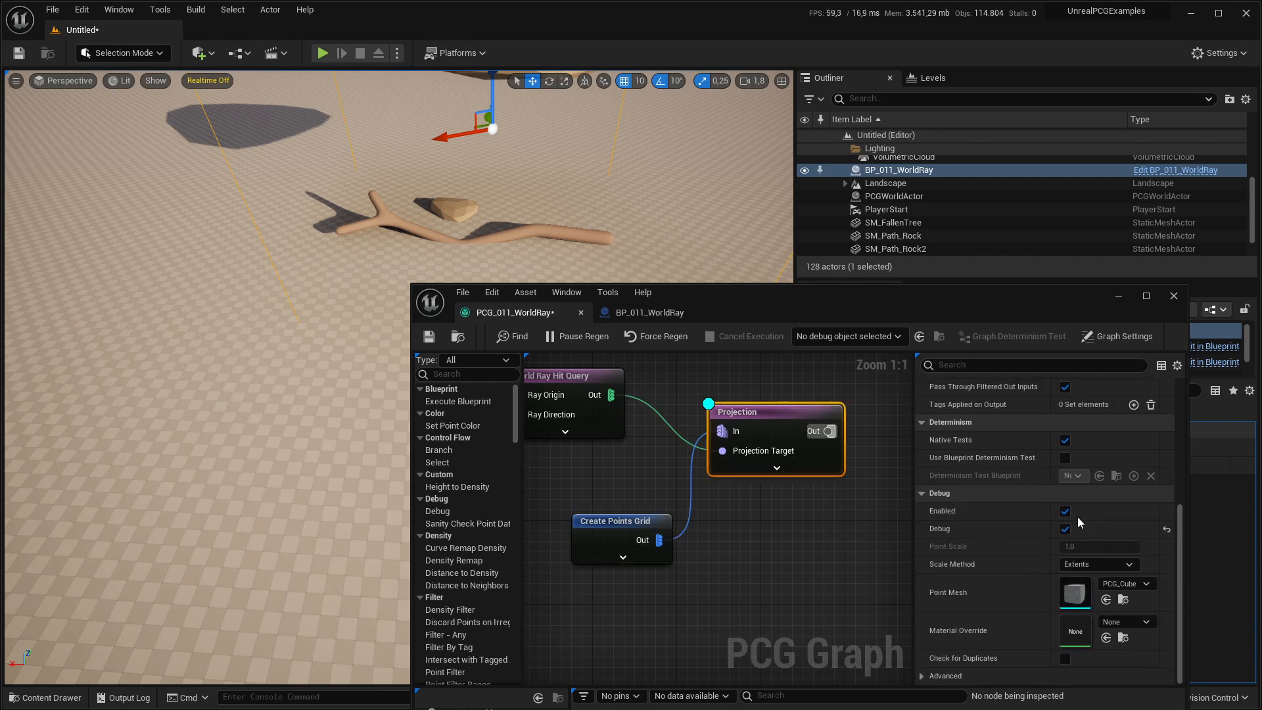
click(1097, 564)
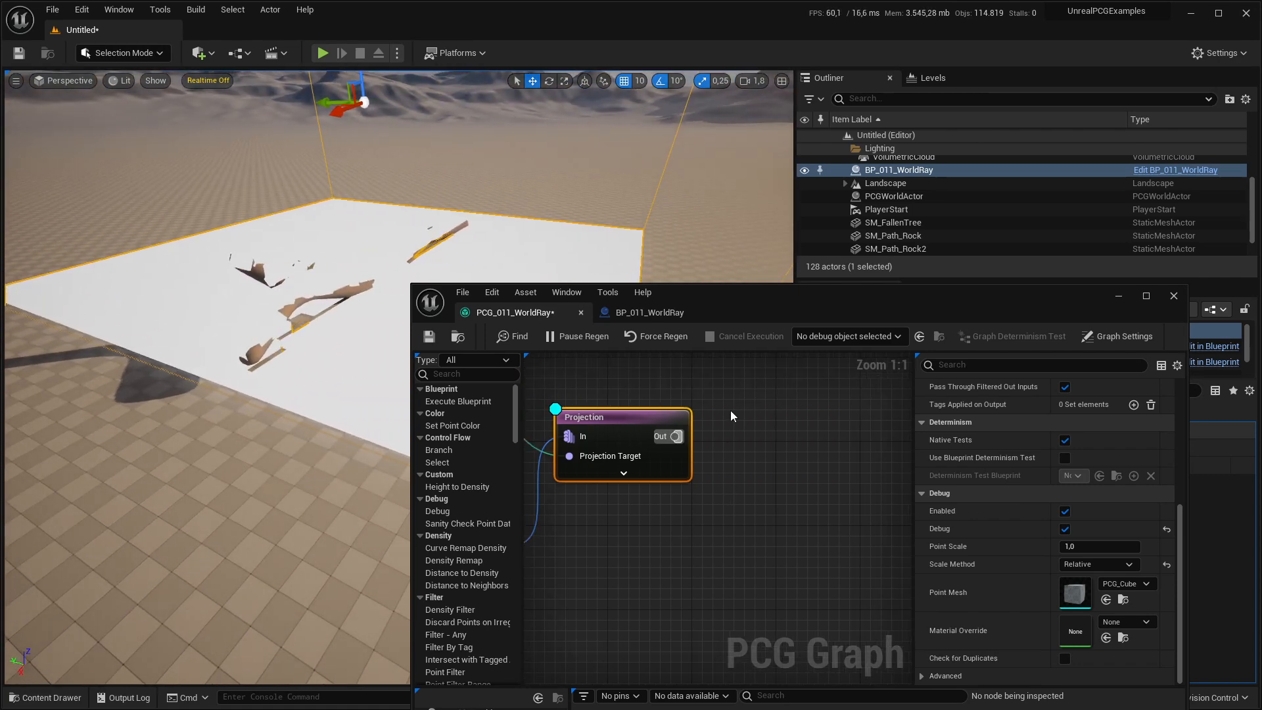
Step: Insert an Attribute Noise node after Projection with Debug on and Scale Method Relative
text(a)
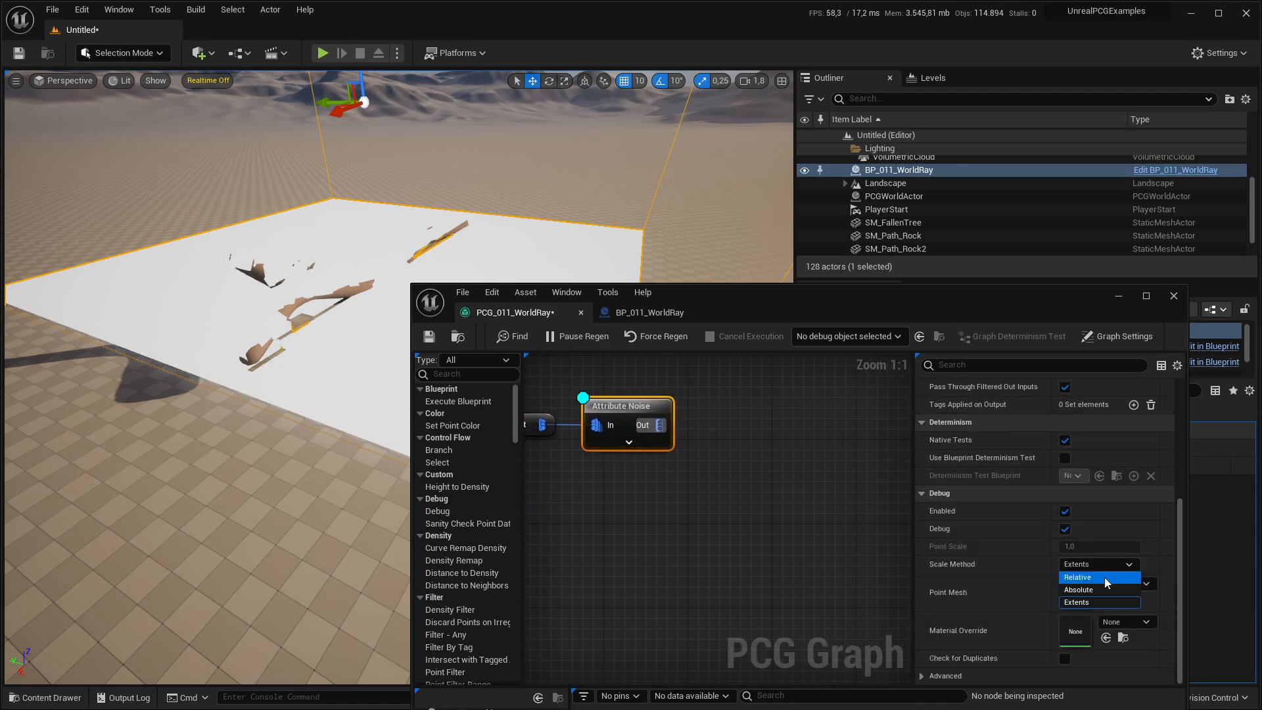
click(1077, 576)
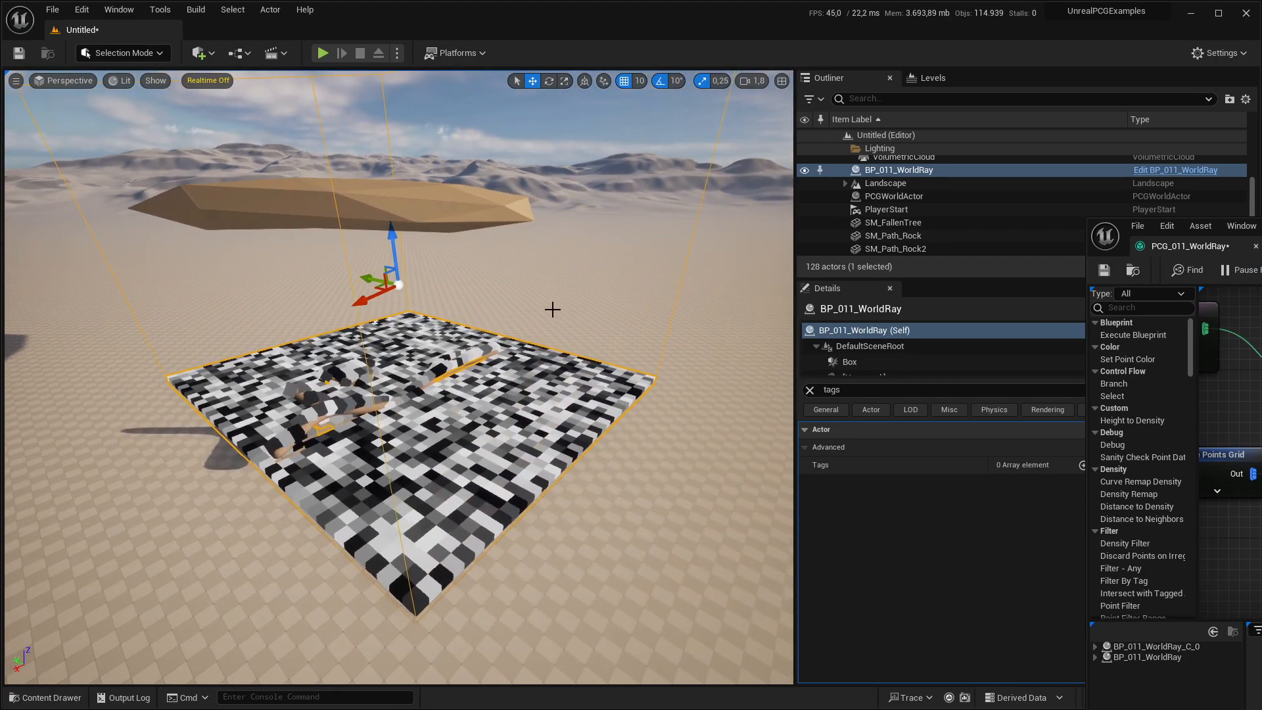
Step: Orbit the viewport beneath the rock to check where the projected points land
drag(553, 309, 476, 288)
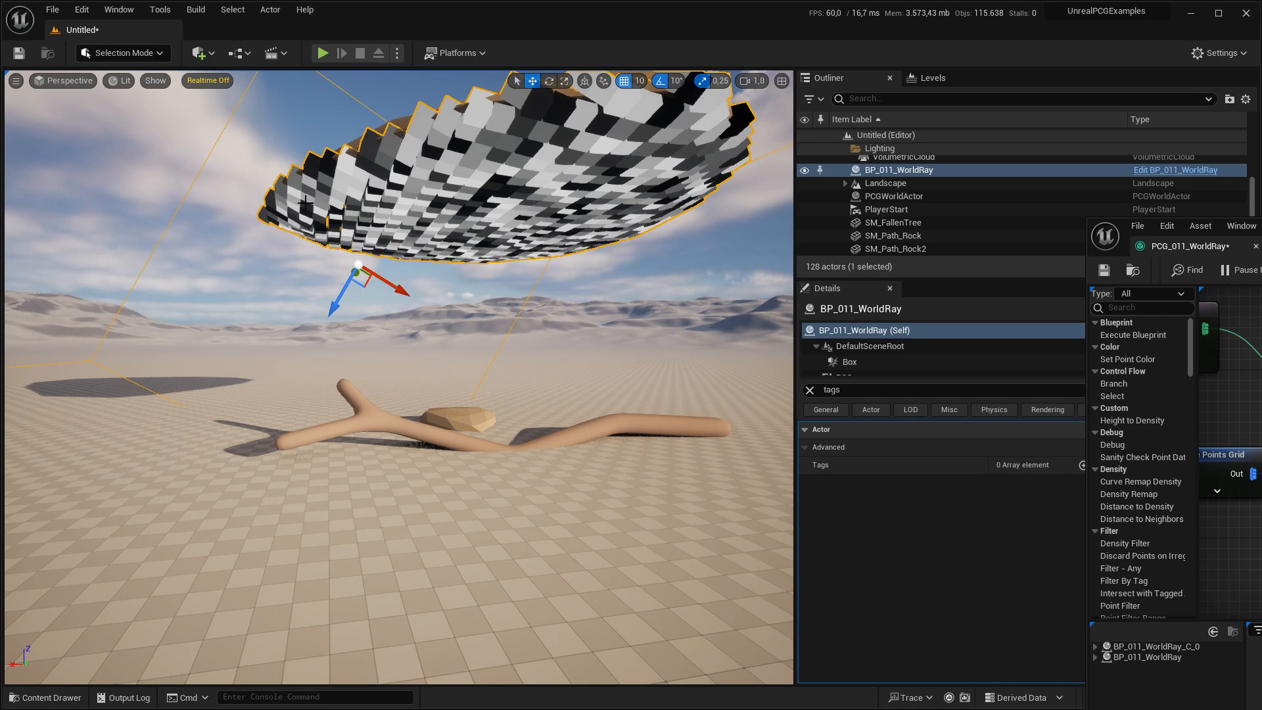
mouse_move(360, 126)
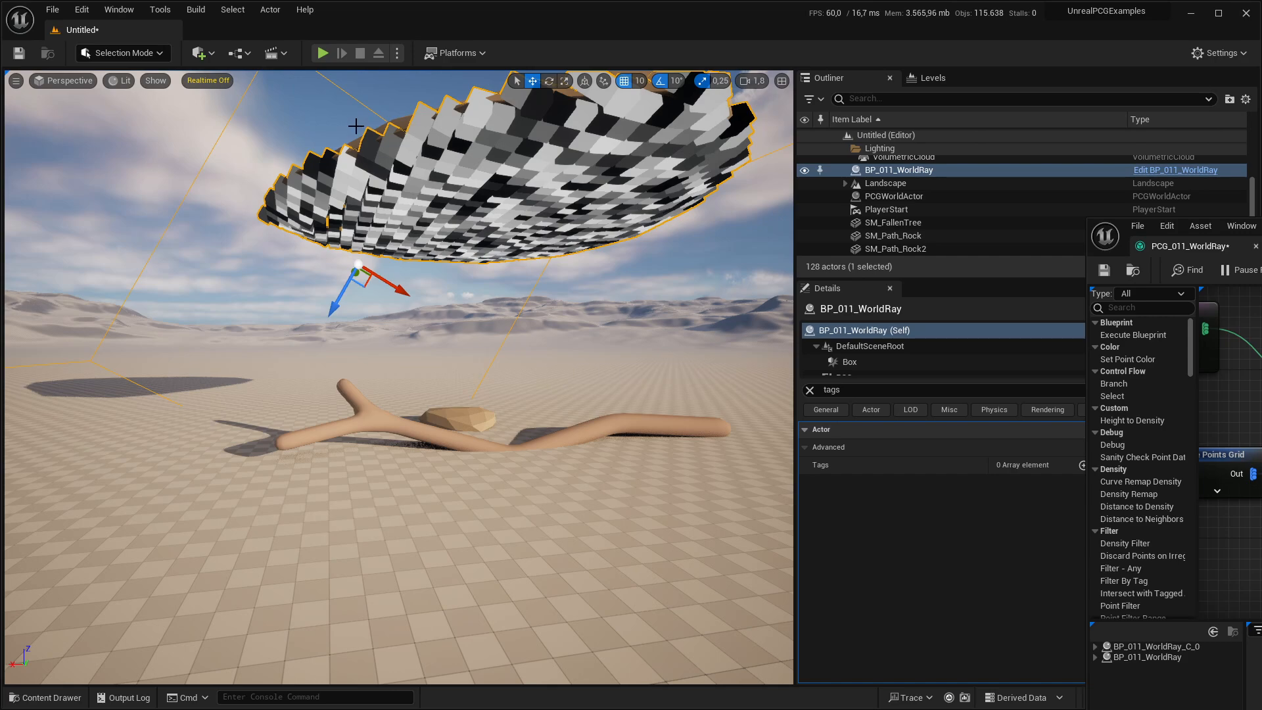
mouse_move(497, 298)
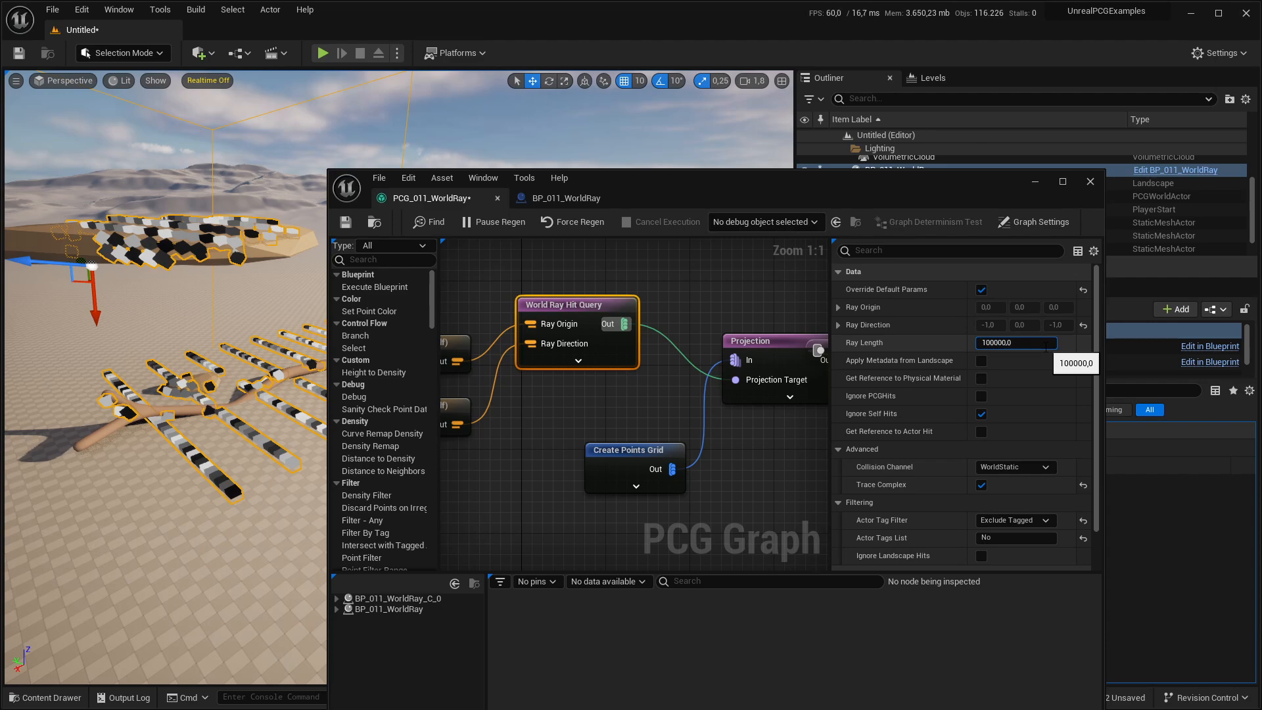
Step: Reduce the World Ray Hit Query ray length from 100000 to 5000
text(50000.0)
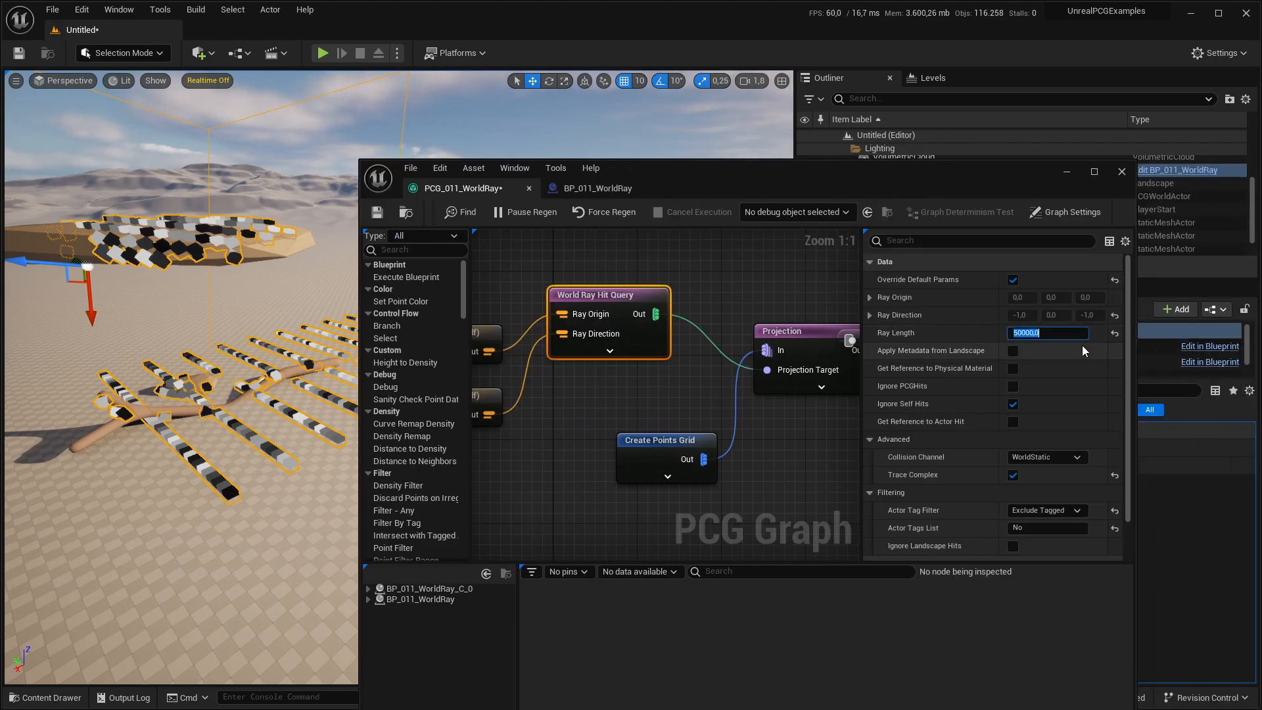
text(5000,0)
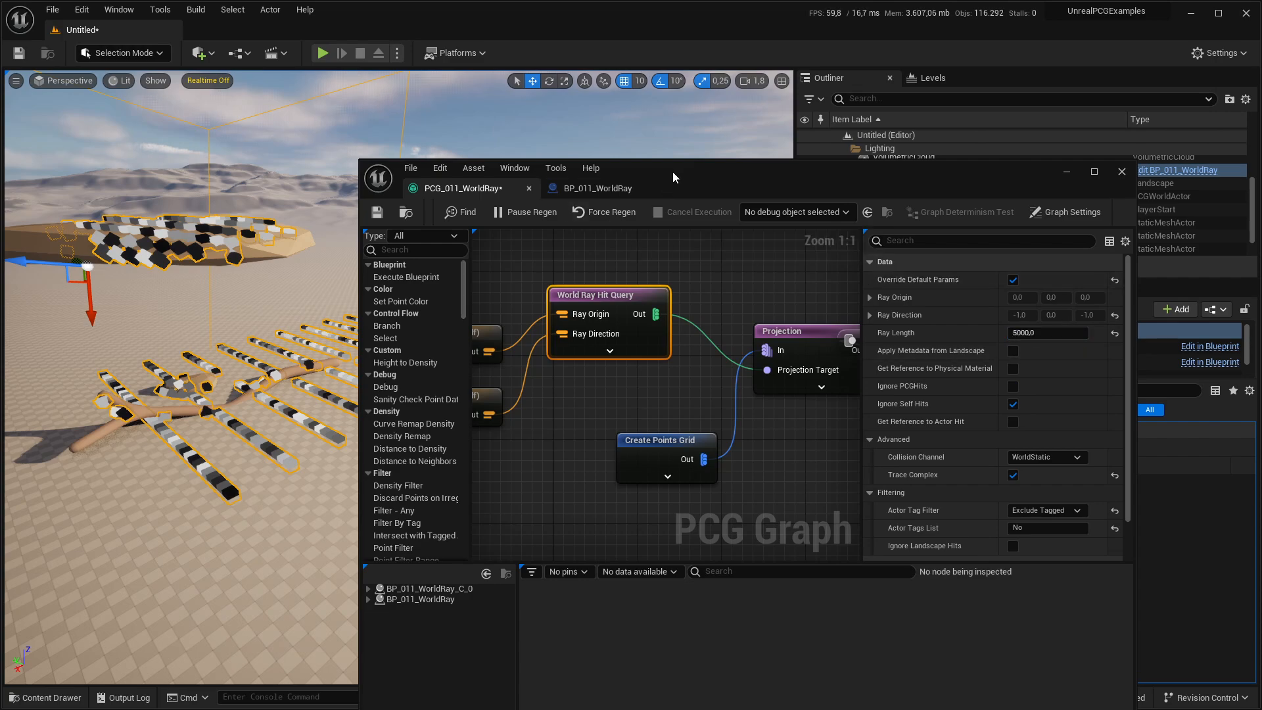
click(1120, 171)
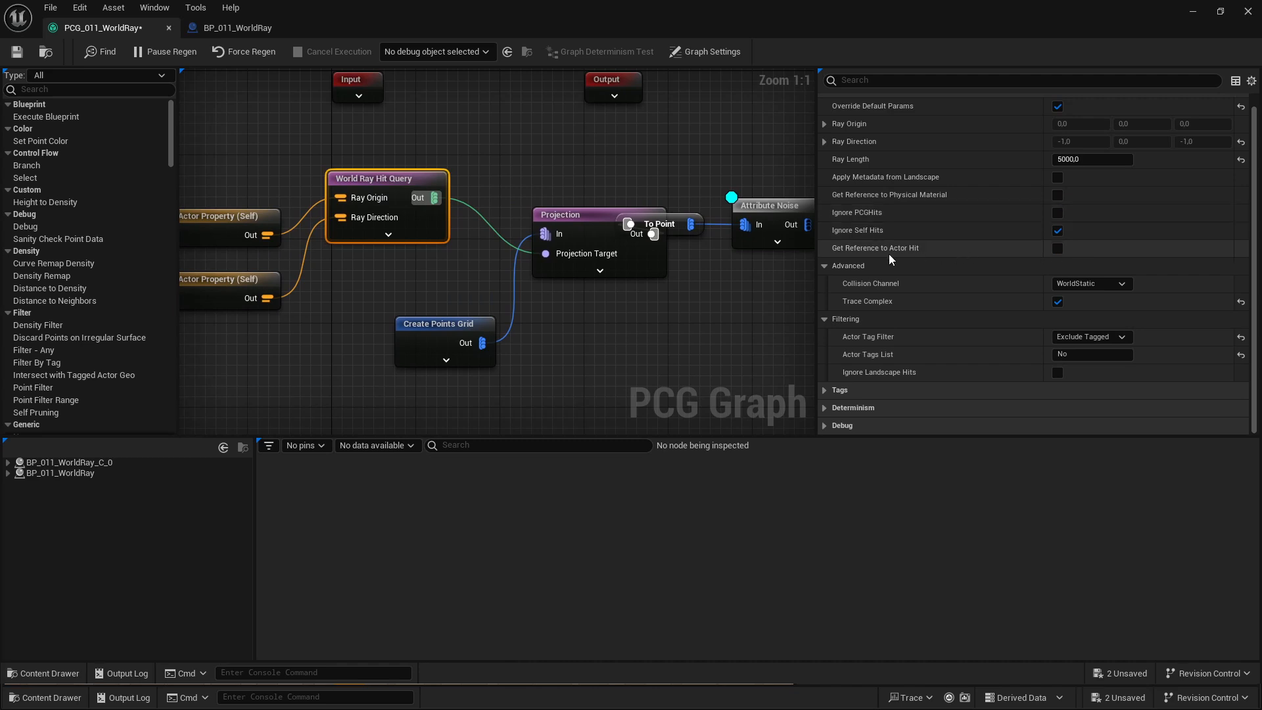
Step: Inspect Attribute Noise output for PCG_011_WorldRay as a point table scrolled to ActorReference
click(1058, 249)
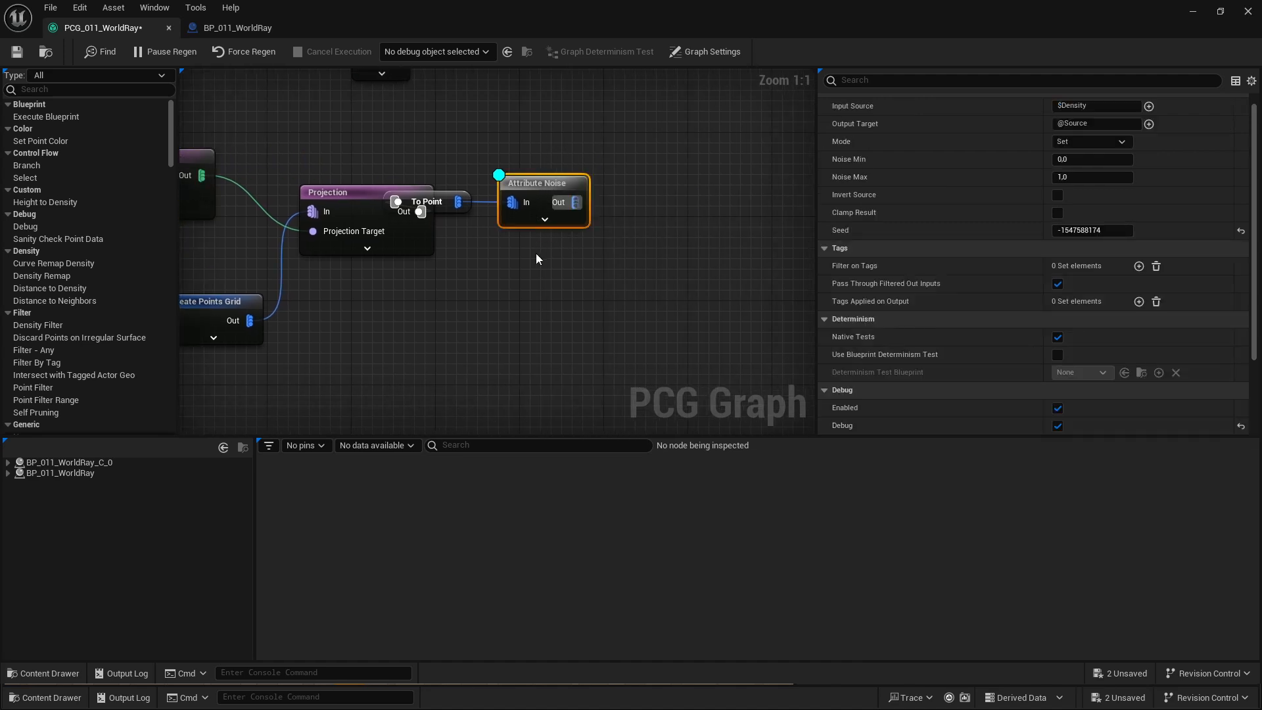
click(537, 183)
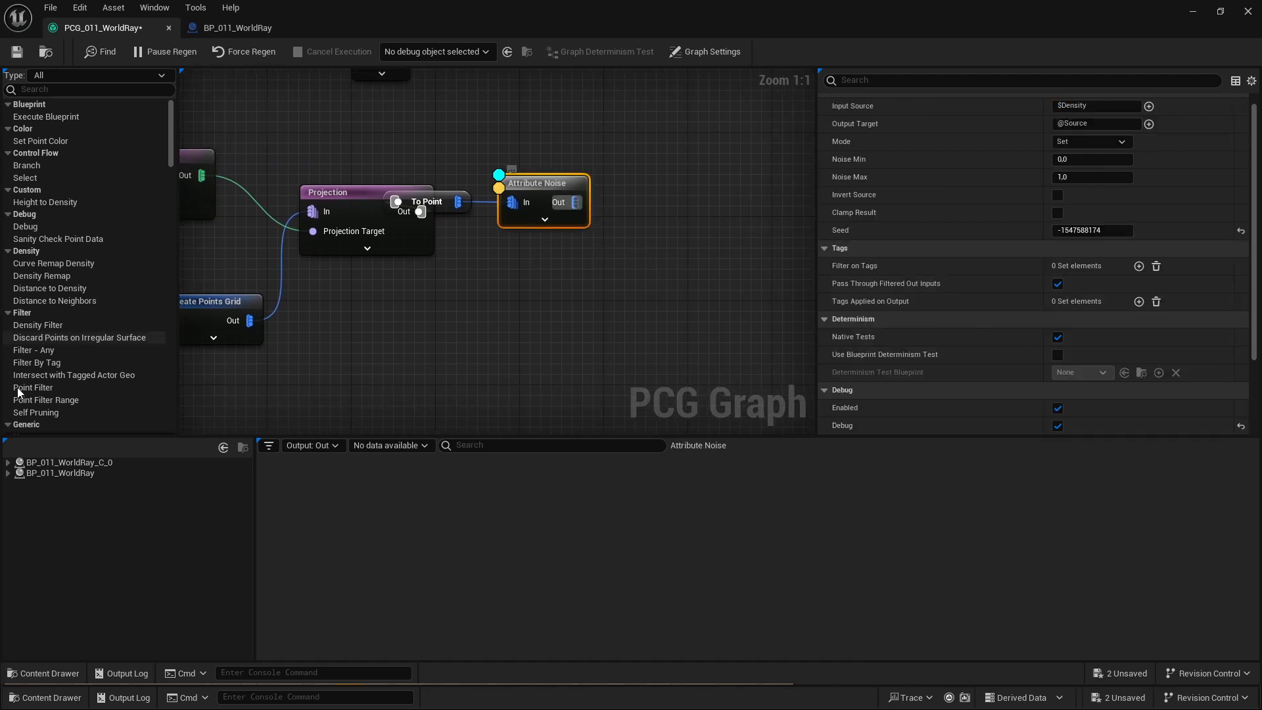
click(58, 472)
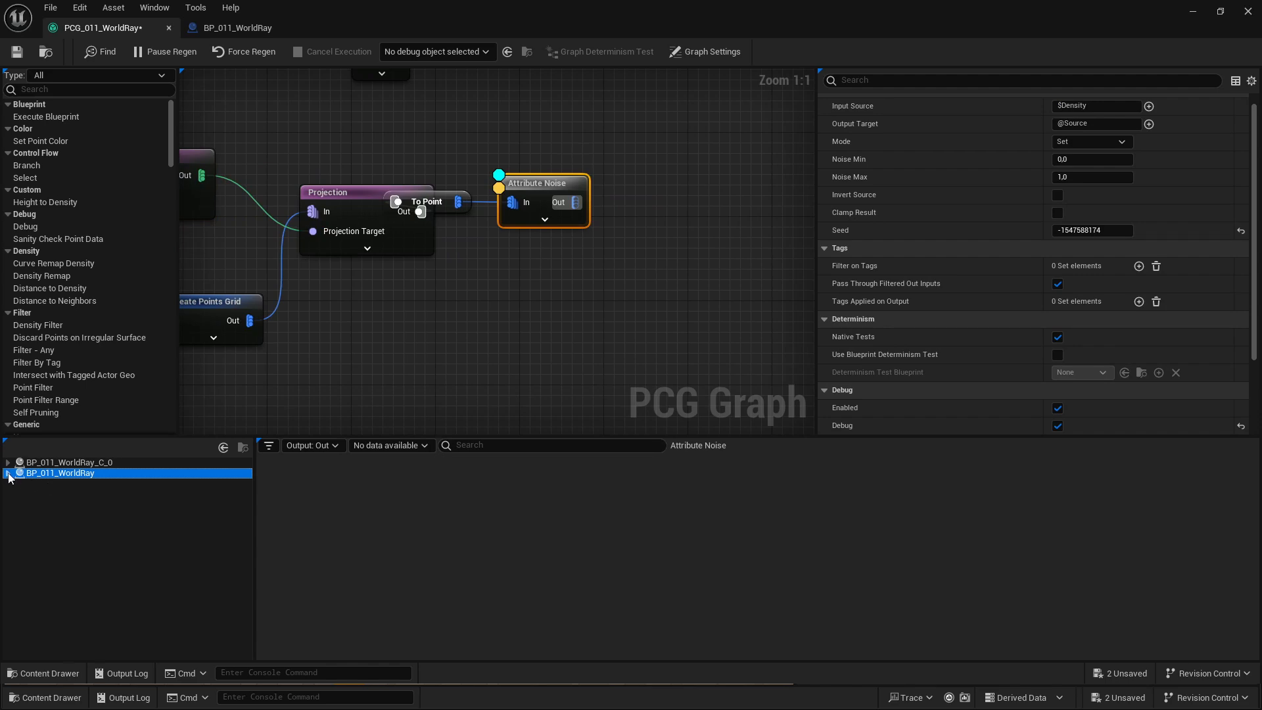
click(14, 483)
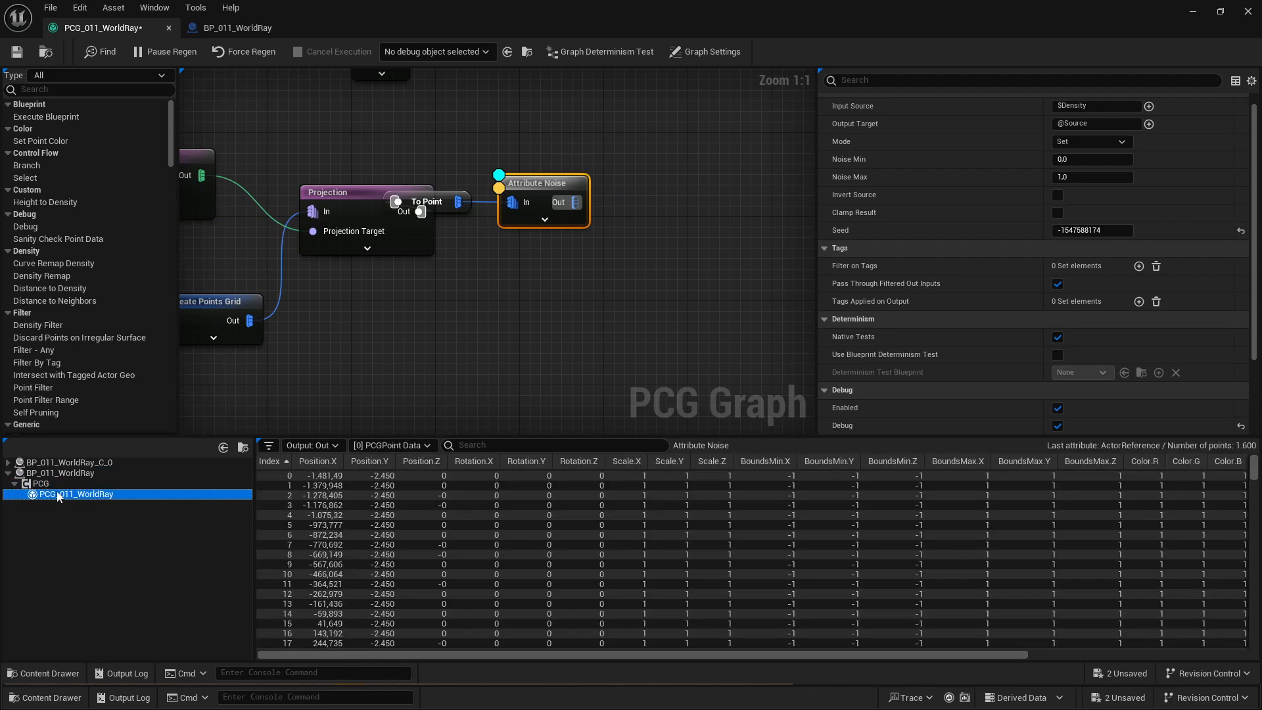
scroll(right, 3)
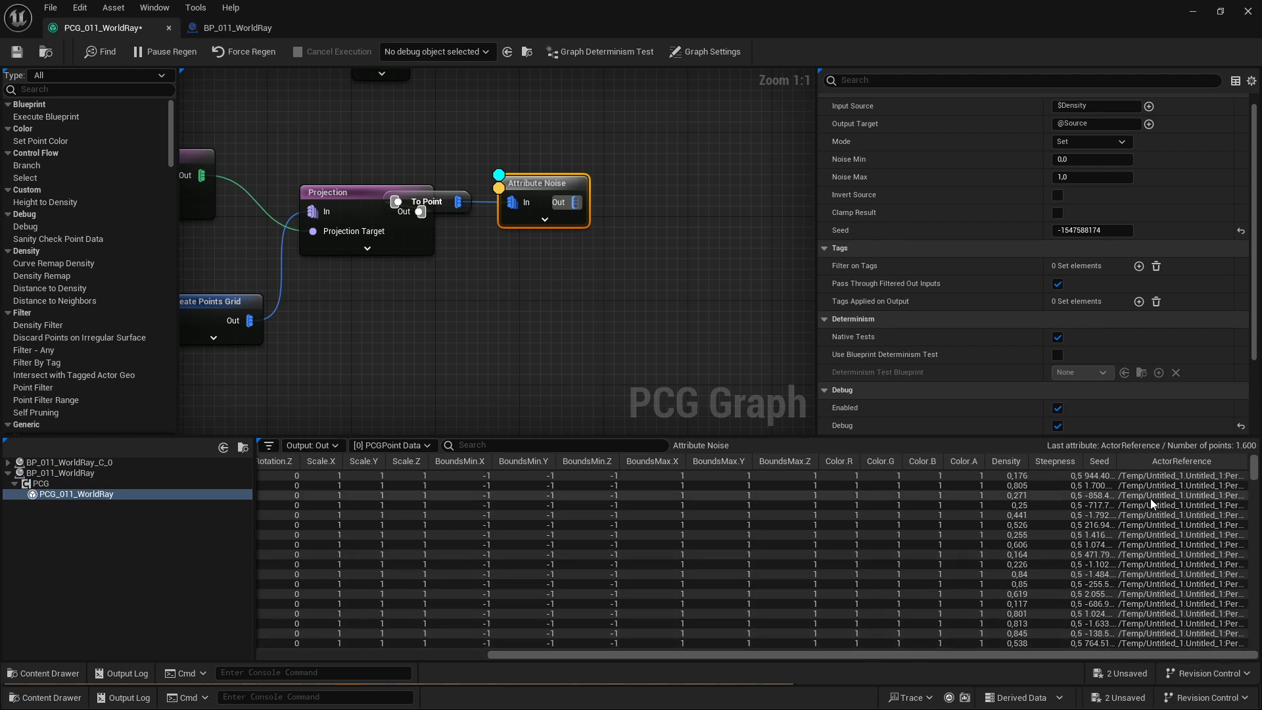
mouse_move(1217, 470)
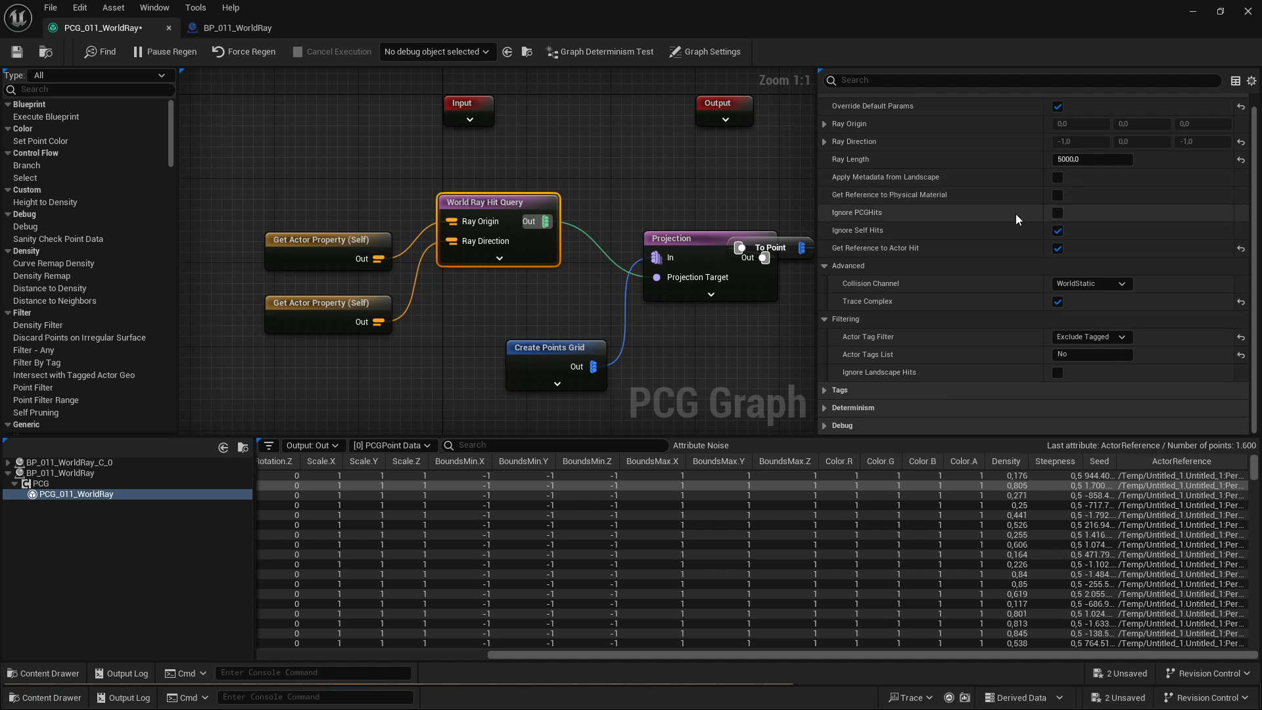
mouse_move(884, 217)
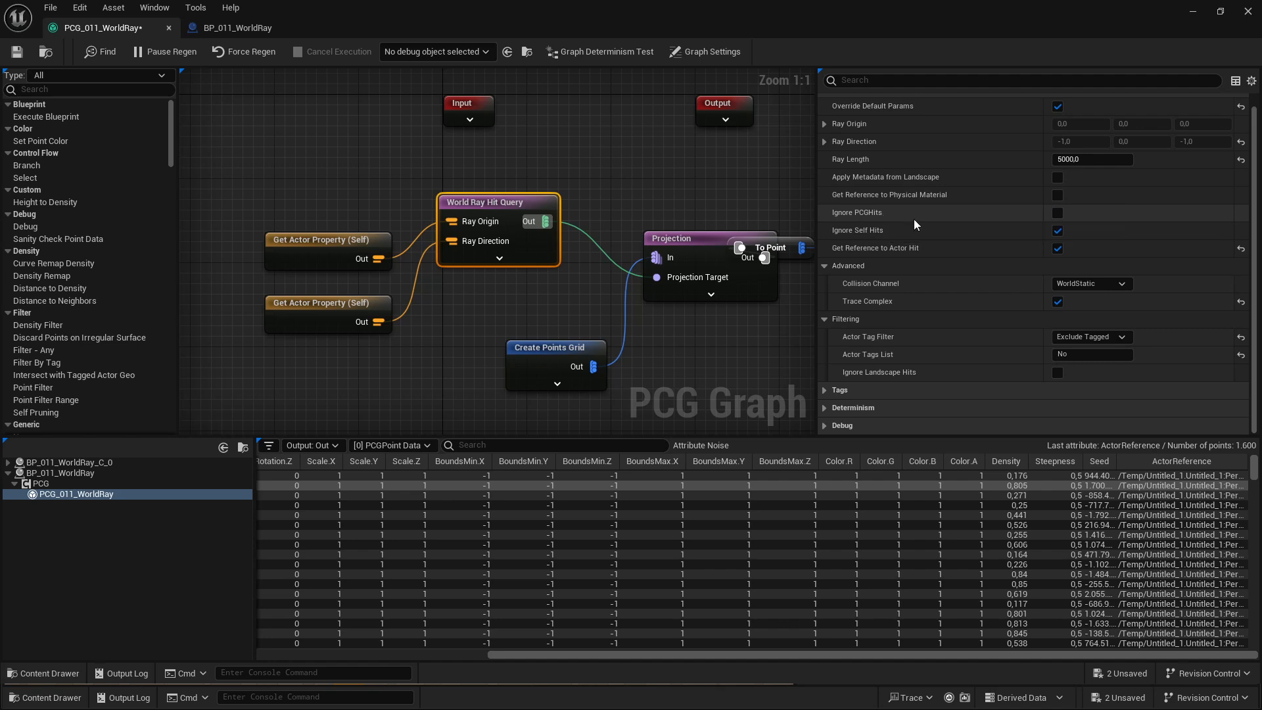
mouse_move(957, 254)
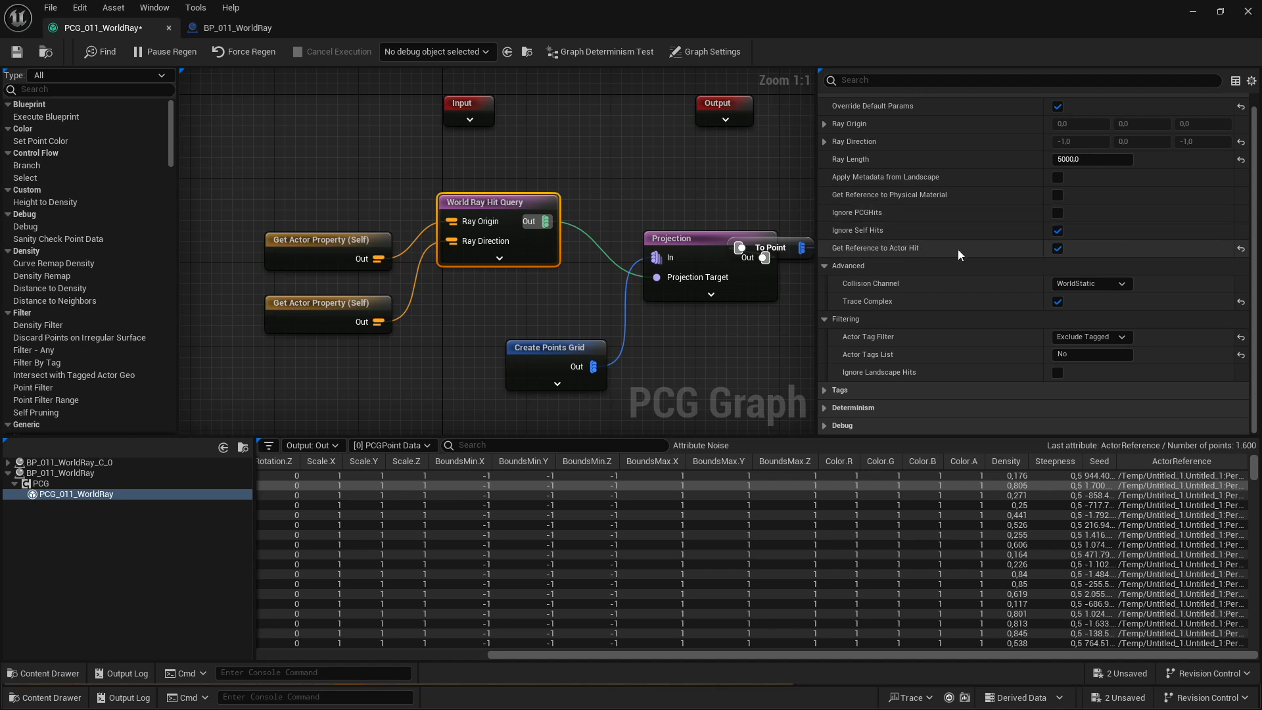
mouse_move(998, 343)
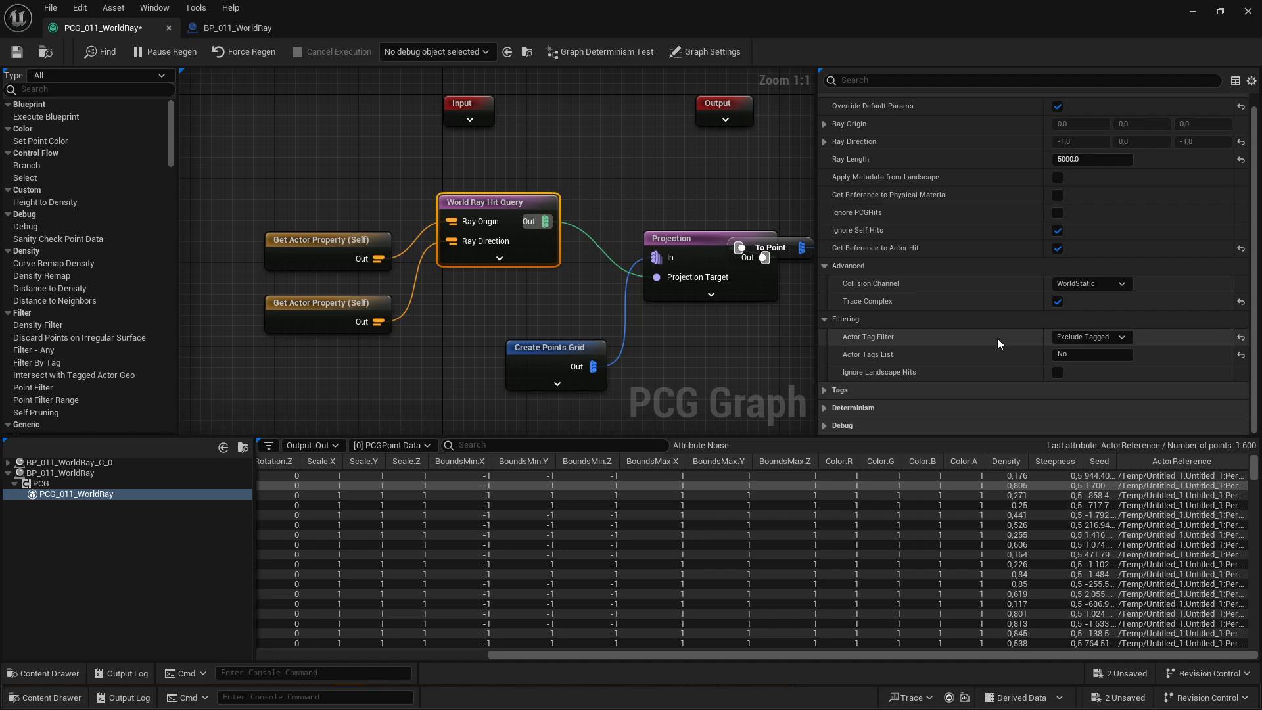